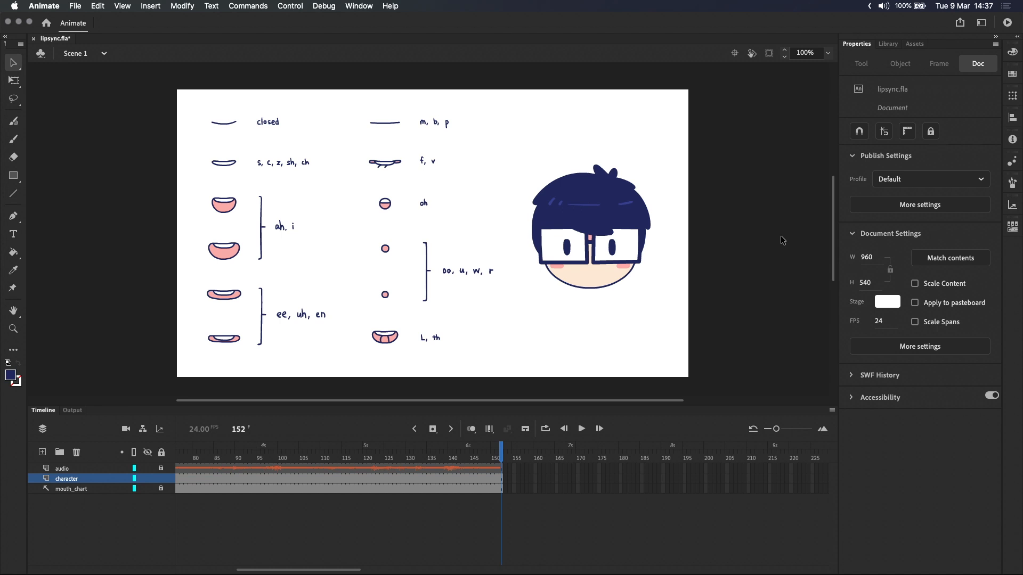
Select the head-tutorial graphic instance on the stage
{"action": "left_click", "coordinate": [589, 226]}
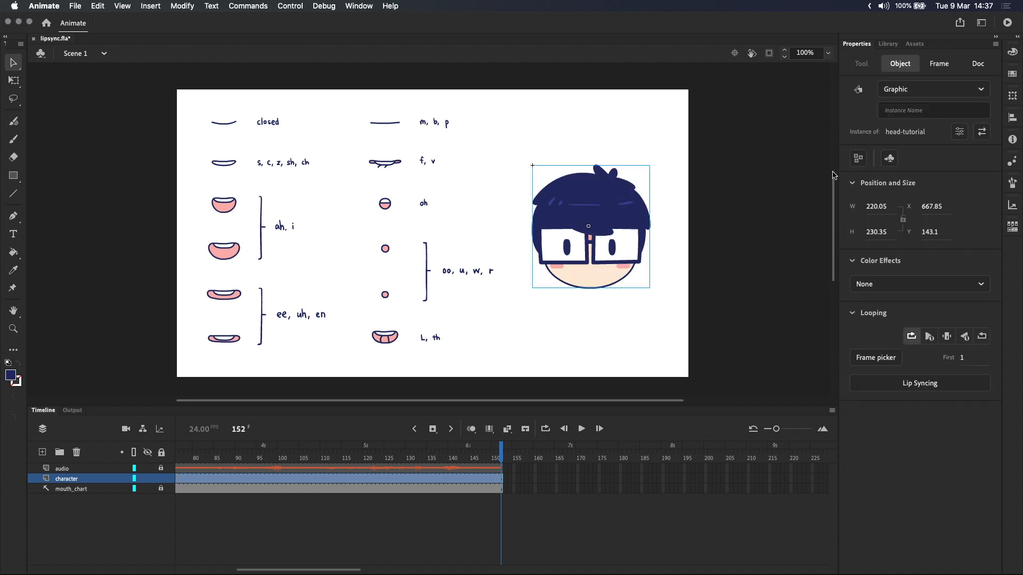
{"action": "mouse_move", "coordinate": [933, 90]}
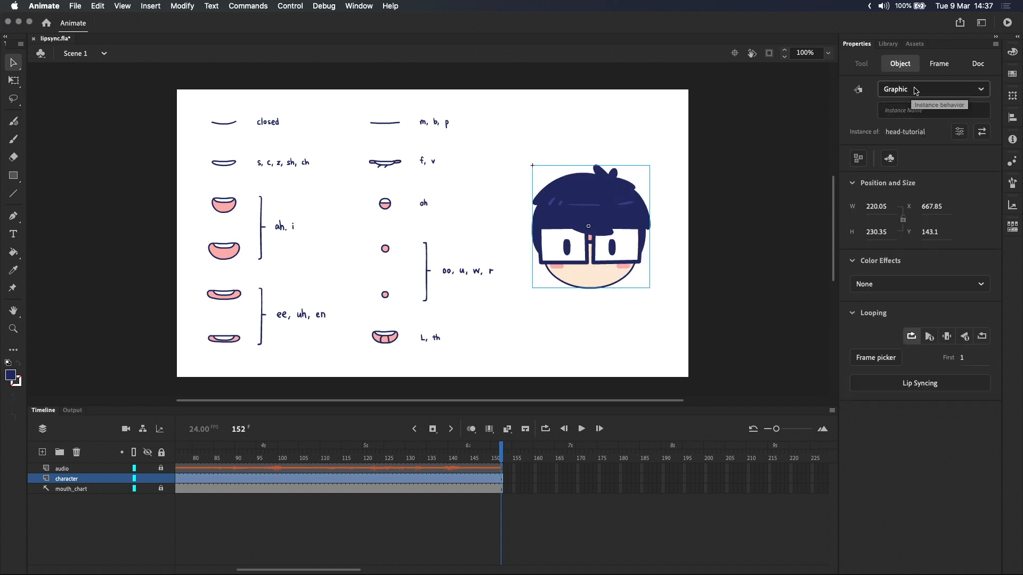
{"action": "mouse_move", "coordinate": [913, 90]}
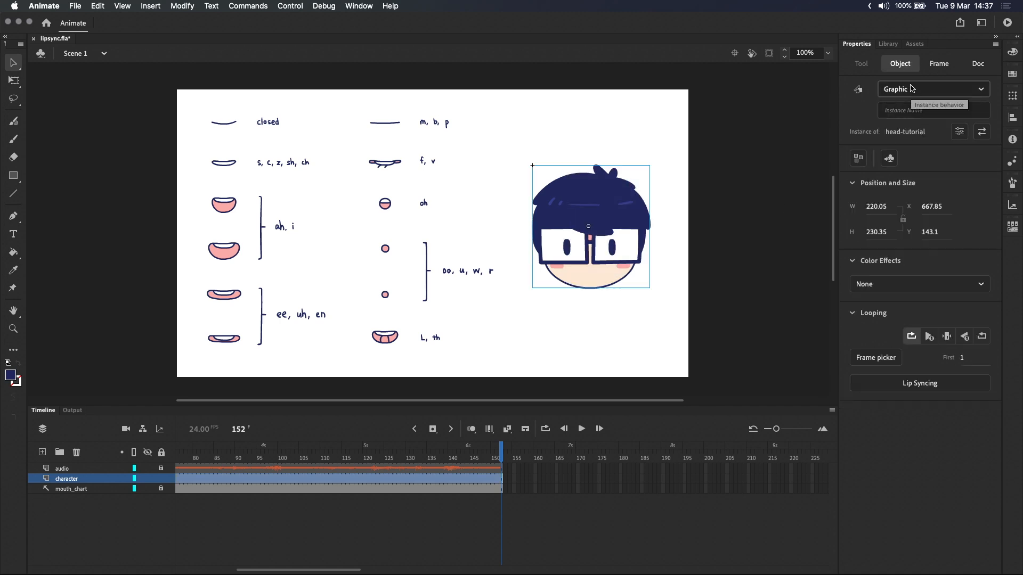
{"action": "mouse_move", "coordinate": [614, 253]}
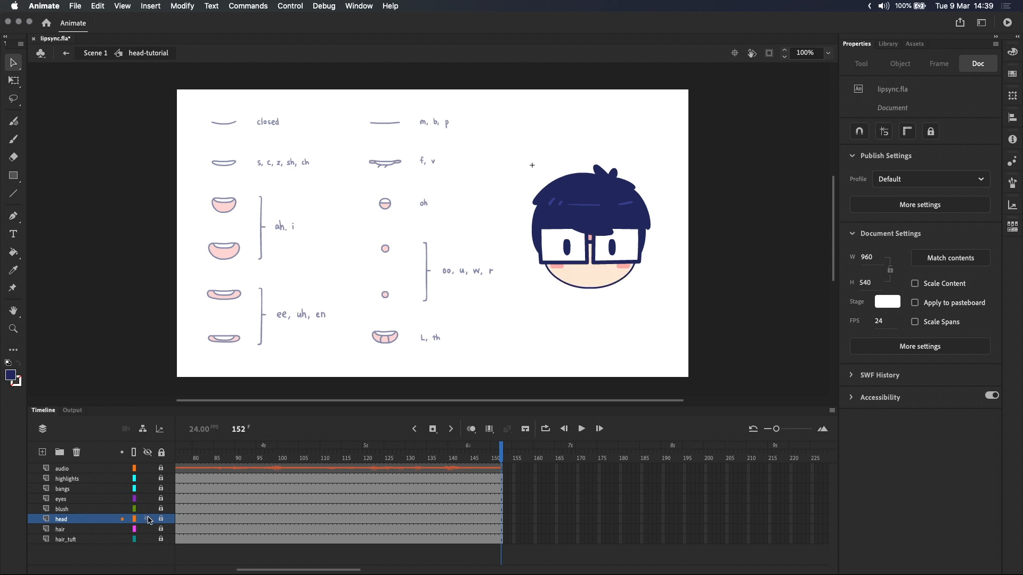
Add a layer above the head layer and name it mouth
{"action": "left_click", "coordinate": [123, 489]}
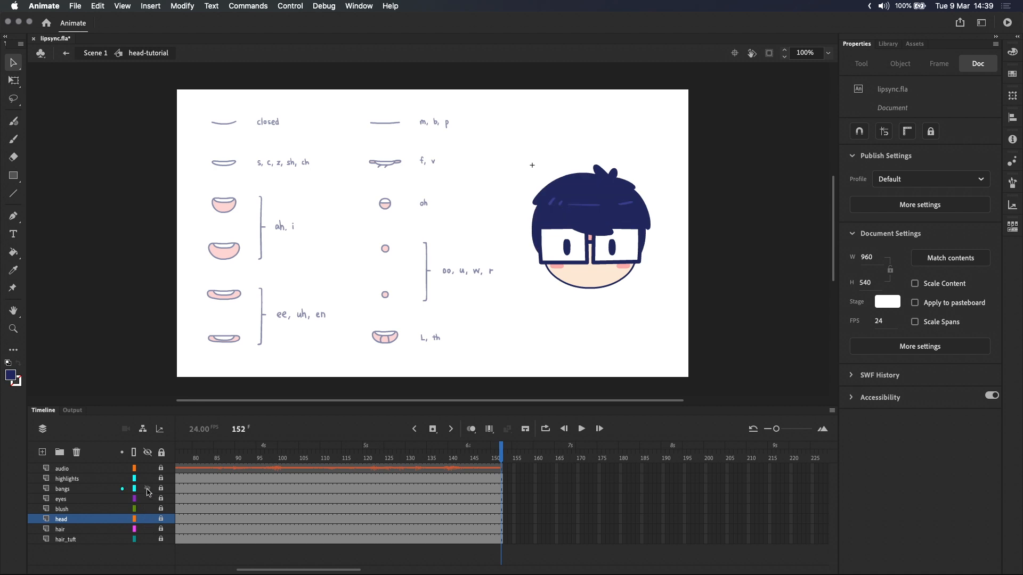
{"action": "left_click", "coordinate": [147, 489]}
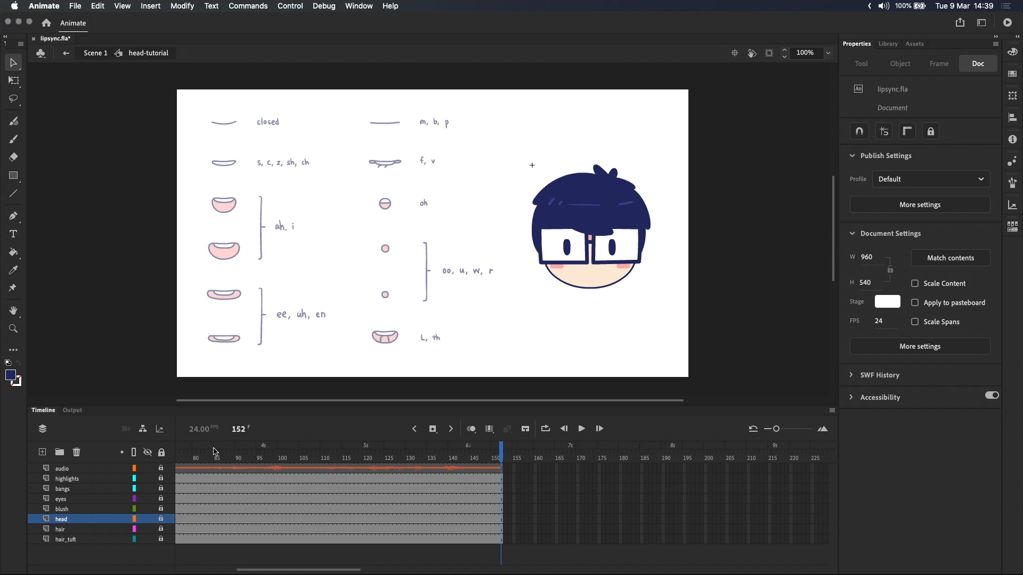
{"action": "left_click", "coordinate": [41, 453]}
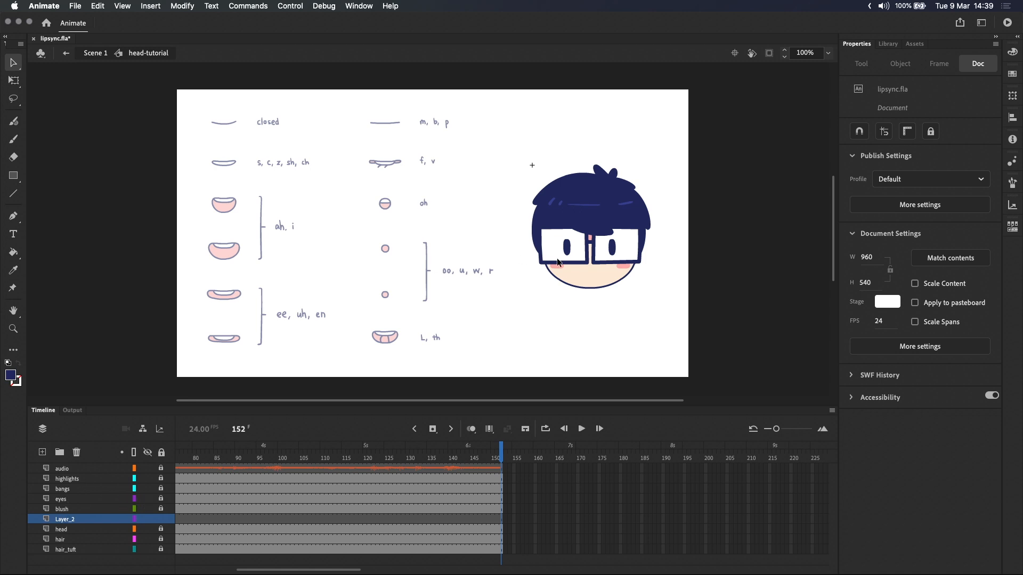
{"action": "double_click", "coordinate": [64, 518]}
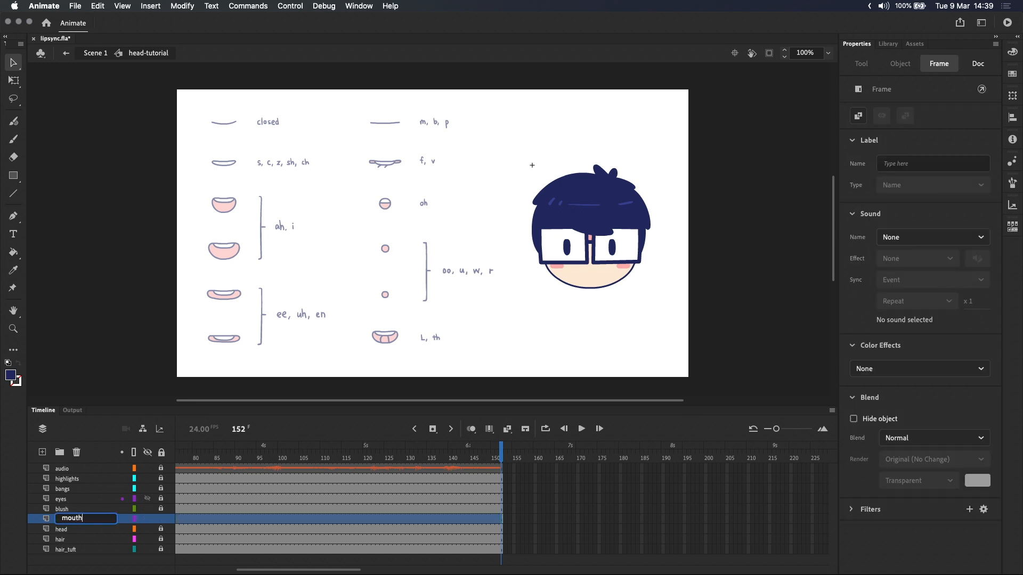
{"action": "left_click", "coordinate": [13, 139]}
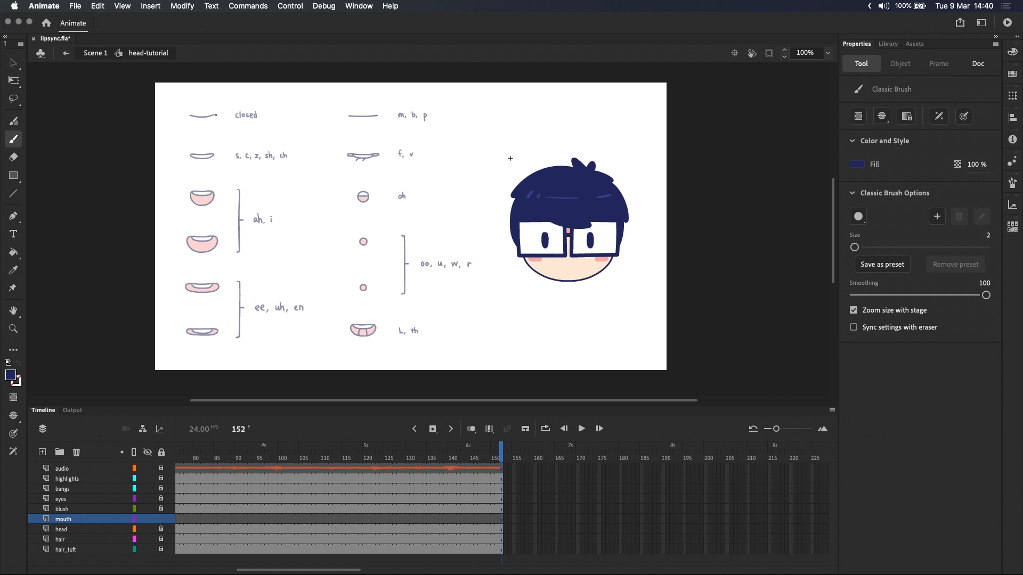
Convert the drawn closed mouth into a graphic symbol named mouth
{"action": "left_click", "coordinate": [804, 52]}
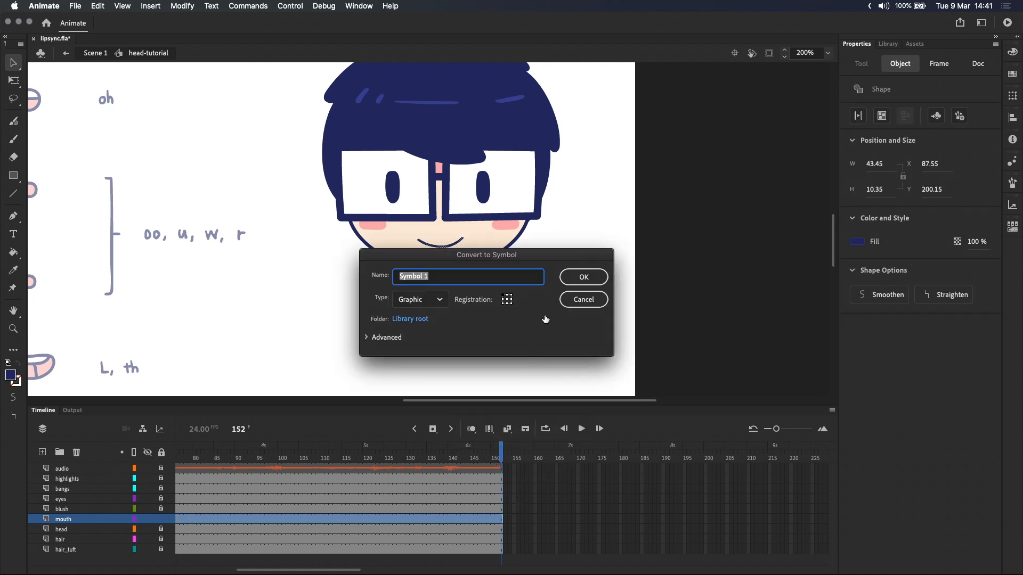
{"action": "left_click", "coordinate": [581, 277]}
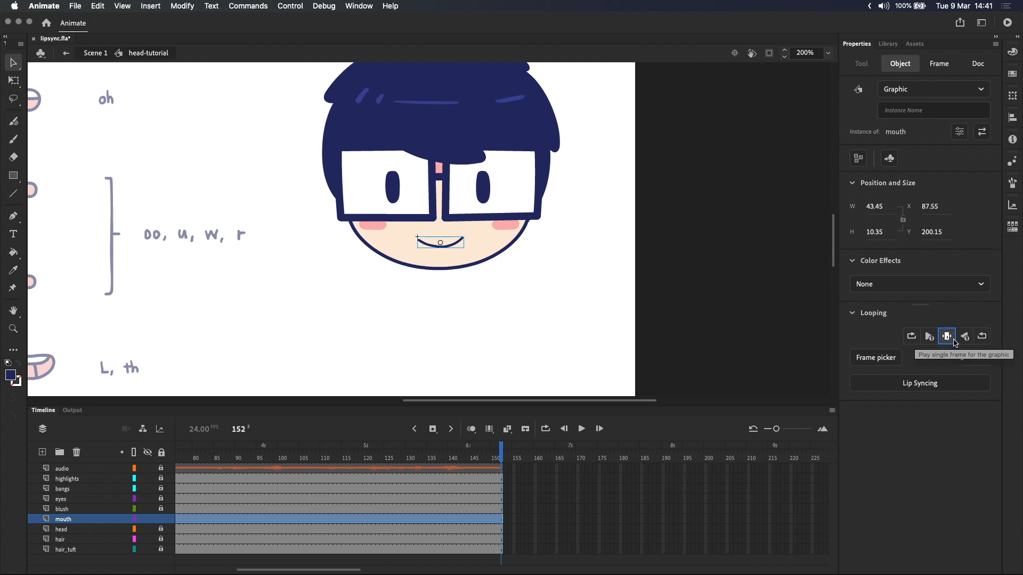
Inside the mouth symbol, turn on Onion Skin and set keyframe insertion to Blank Keyframe
{"action": "double_click", "coordinate": [440, 242]}
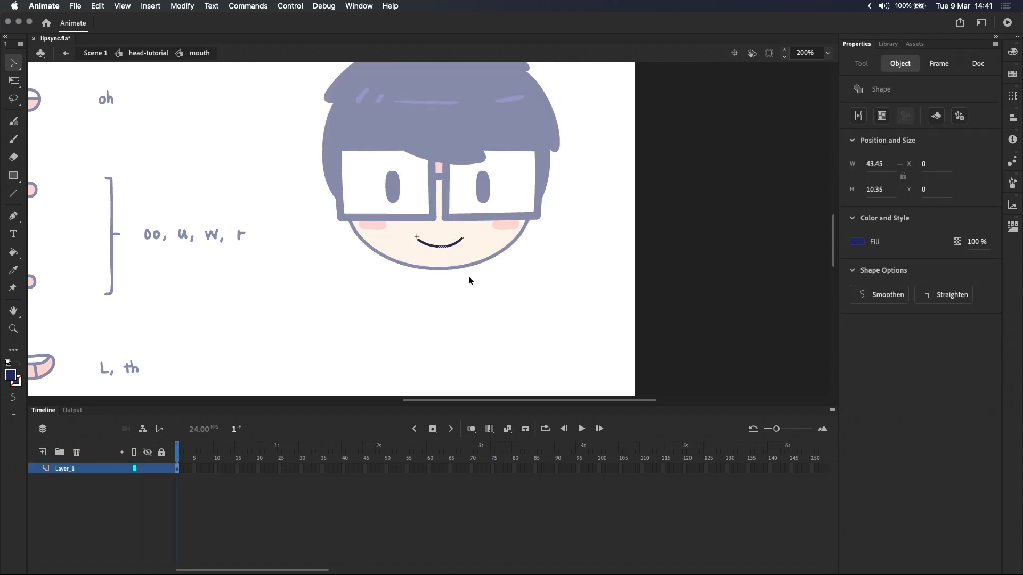
{"action": "mouse_move", "coordinate": [451, 309]}
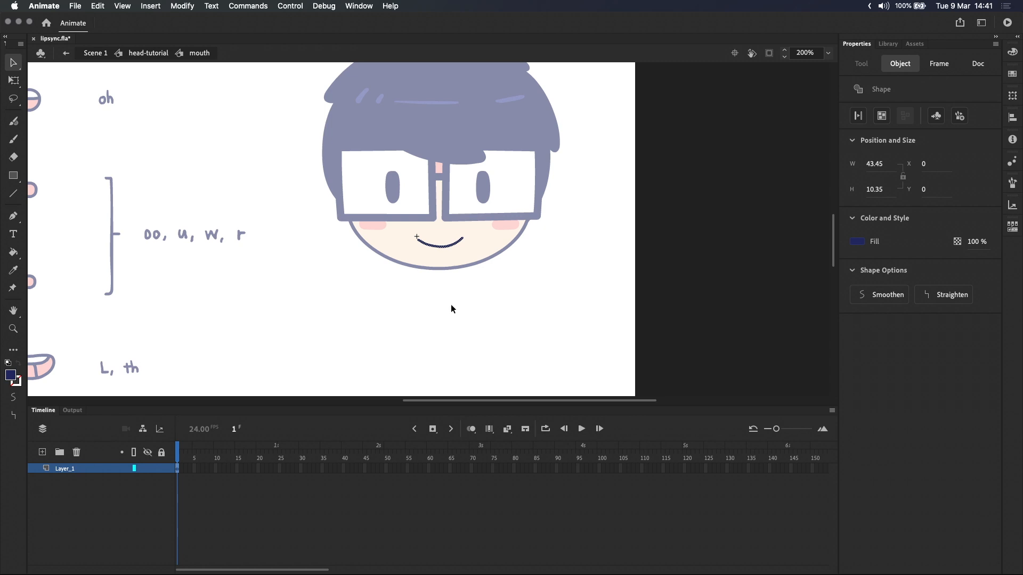
{"action": "left_click", "coordinate": [977, 63]}
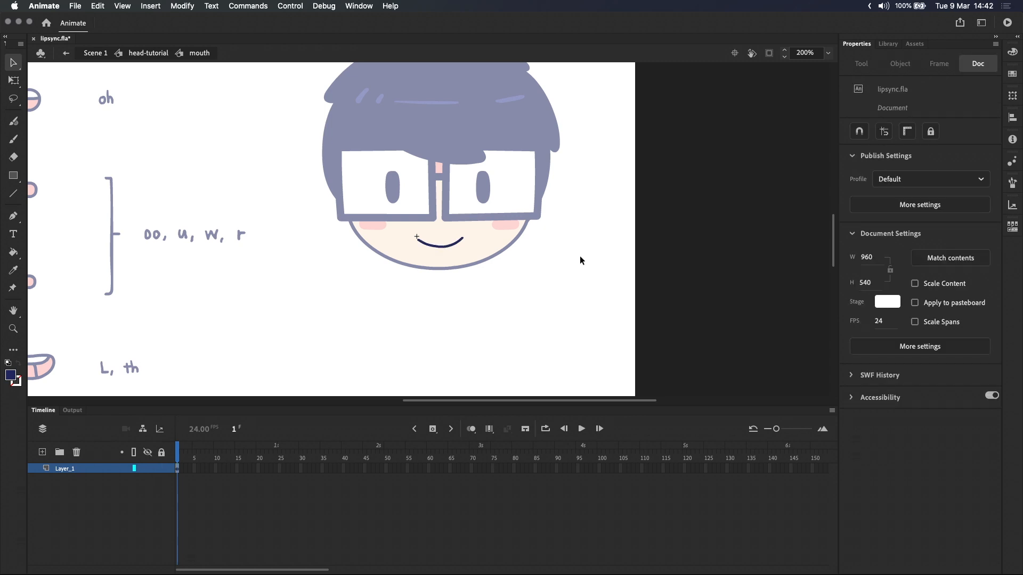
{"action": "mouse_move", "coordinate": [184, 470]}
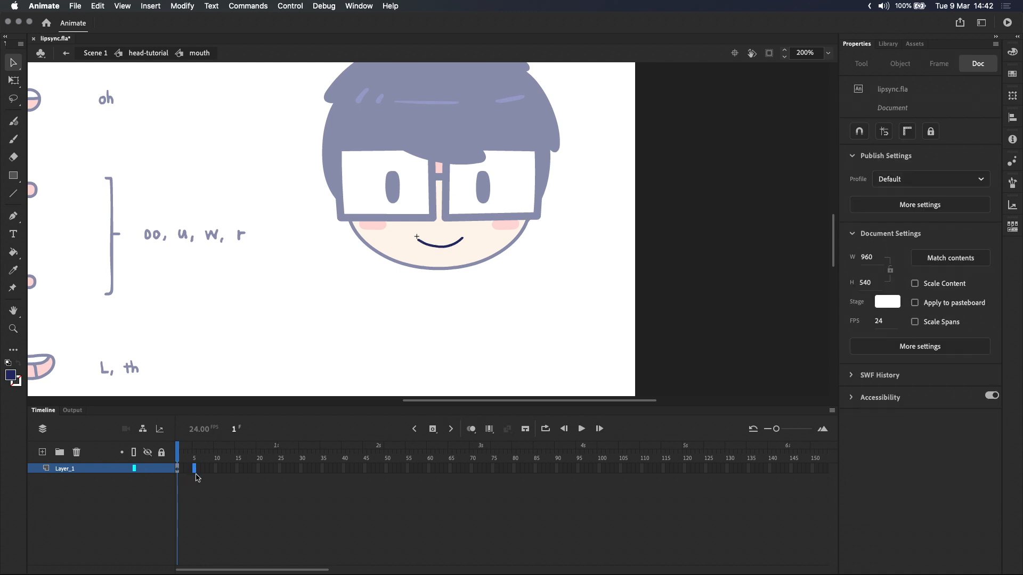
{"action": "mouse_move", "coordinate": [471, 428]}
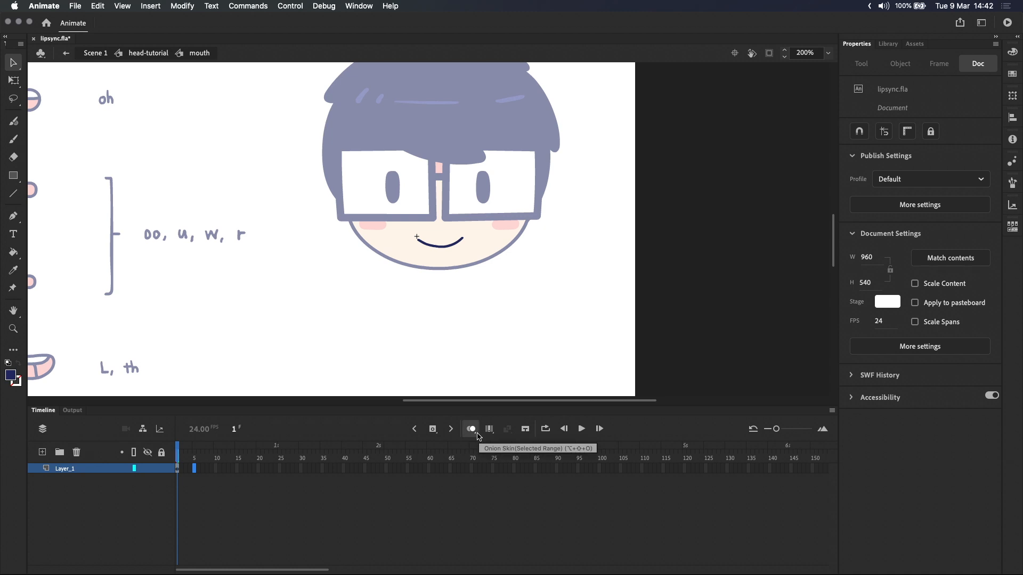
{"action": "left_click", "coordinate": [471, 428]}
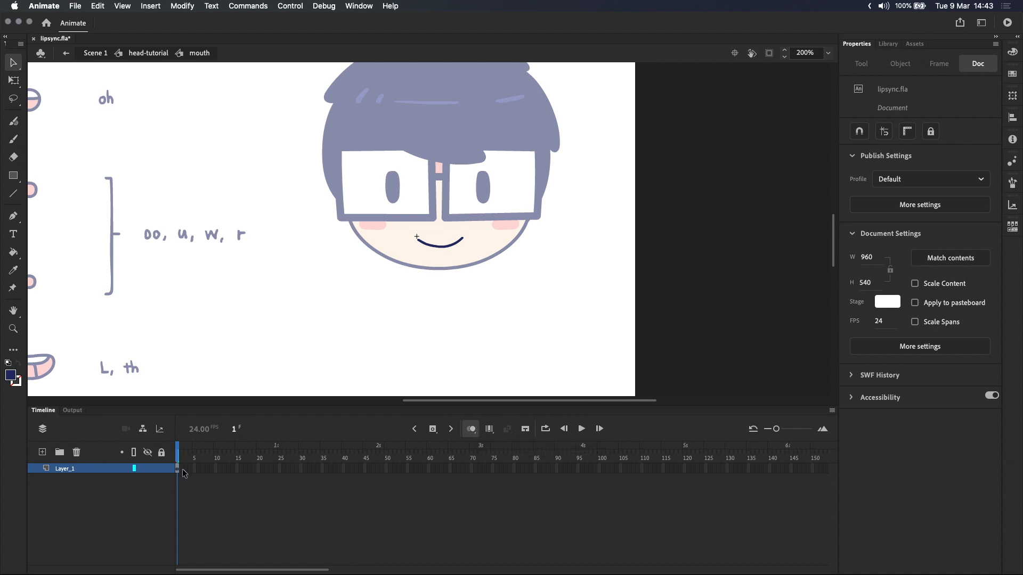
{"action": "left_click", "coordinate": [432, 428]}
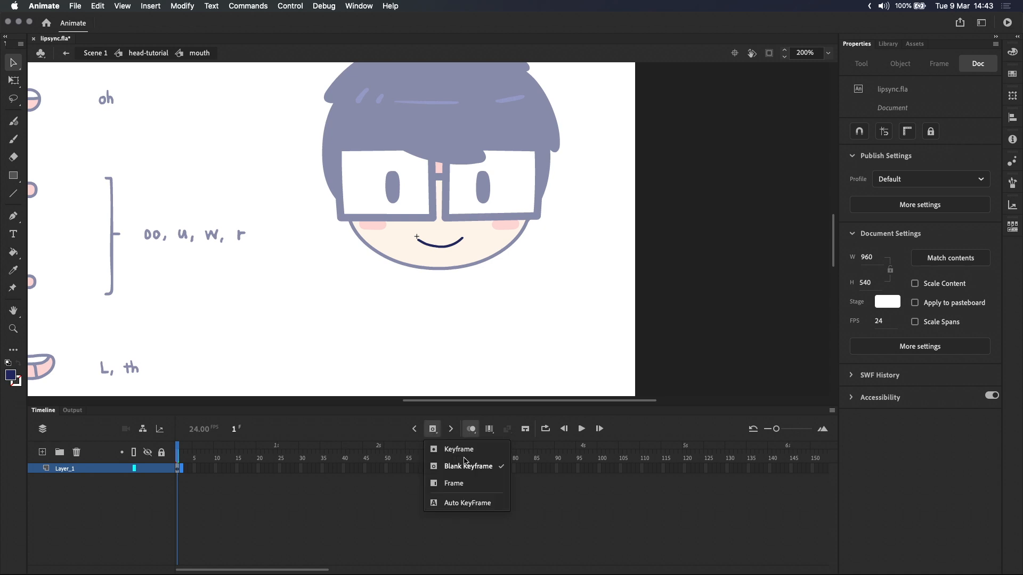
{"action": "left_click", "coordinate": [453, 483]}
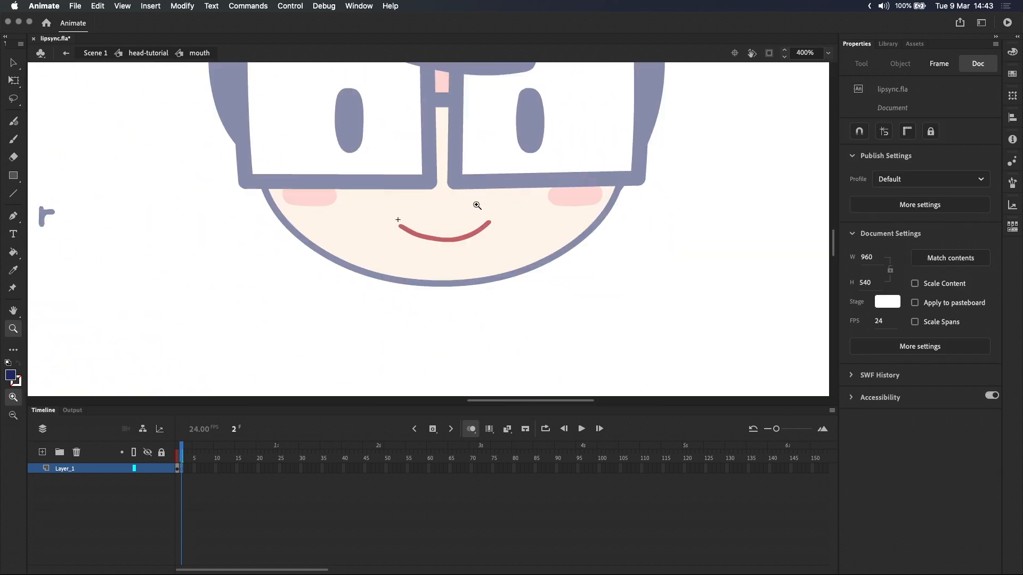
Draw chart mouth shapes (open, oo, toothy) with the Classic Brush on blank keyframes through frame 12
{"action": "left_click", "coordinate": [13, 139]}
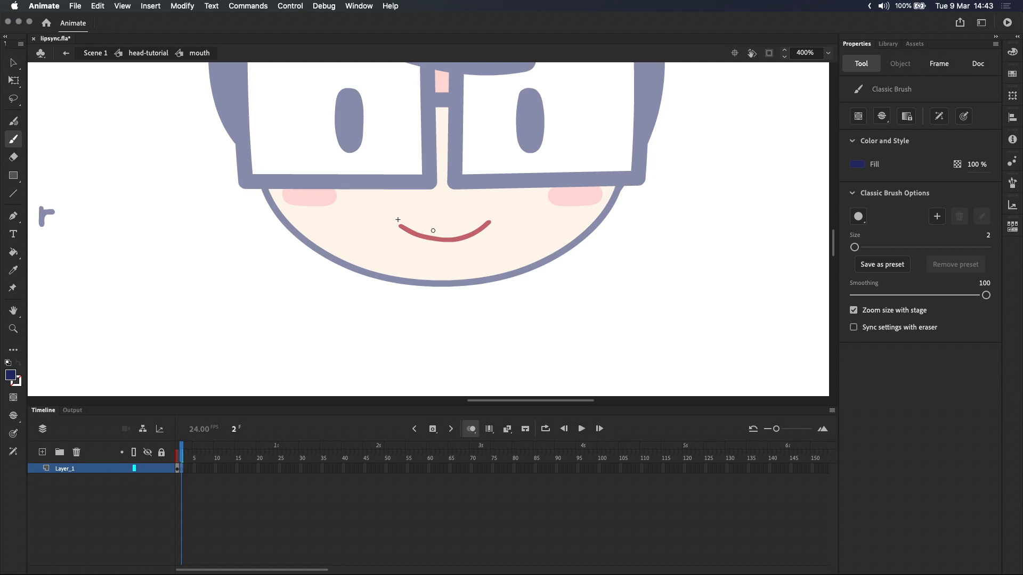
{"action": "mouse_move", "coordinate": [447, 224]}
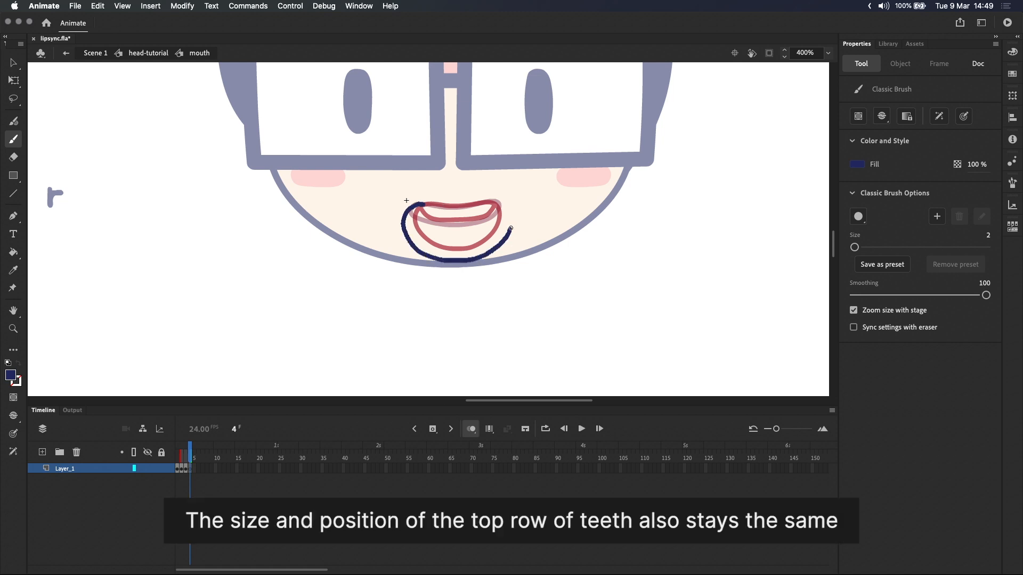
{"action": "left_click", "coordinate": [977, 63]}
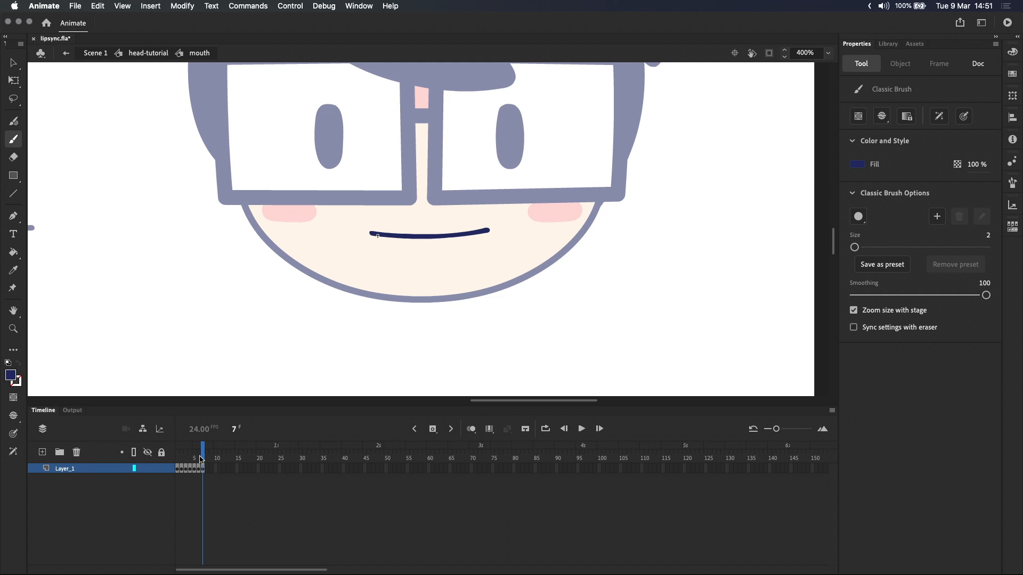
{"action": "left_click", "coordinate": [976, 63]}
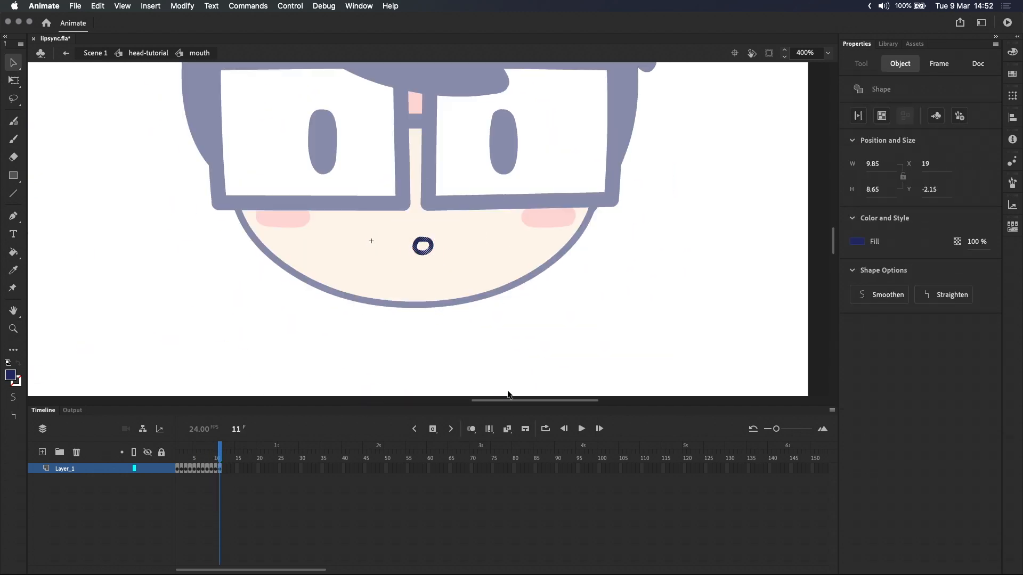
{"action": "left_click", "coordinate": [13, 139]}
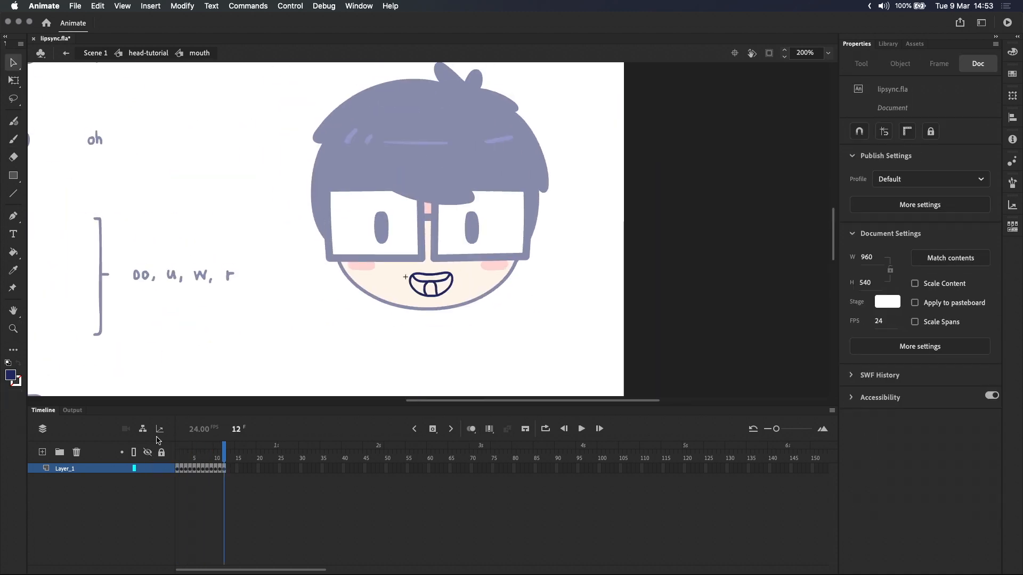
Paint Bucket the teeth white and mouth interiors pink across the mouth frames
{"action": "left_click", "coordinate": [185, 458]}
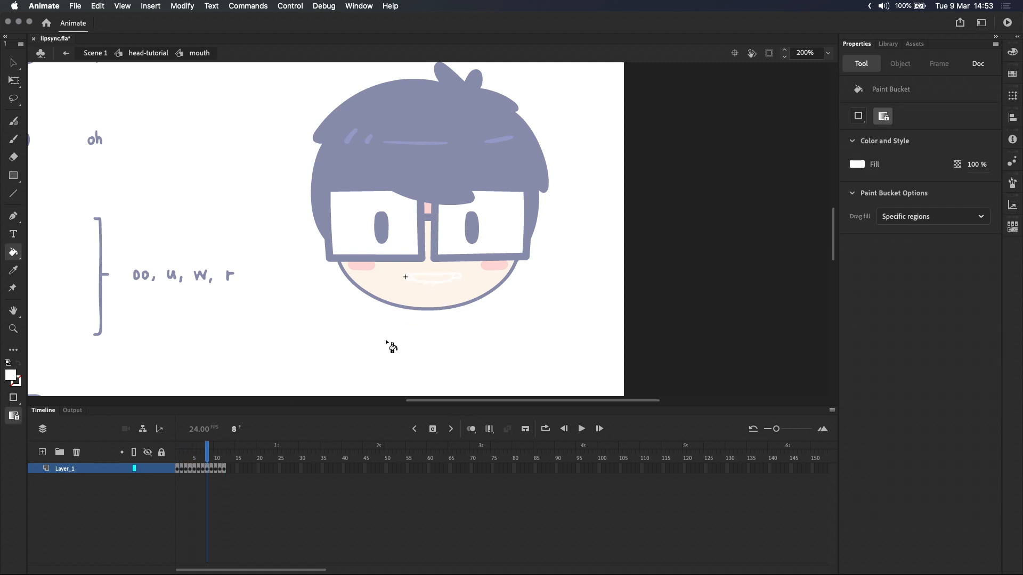
{"action": "left_click", "coordinate": [431, 281]}
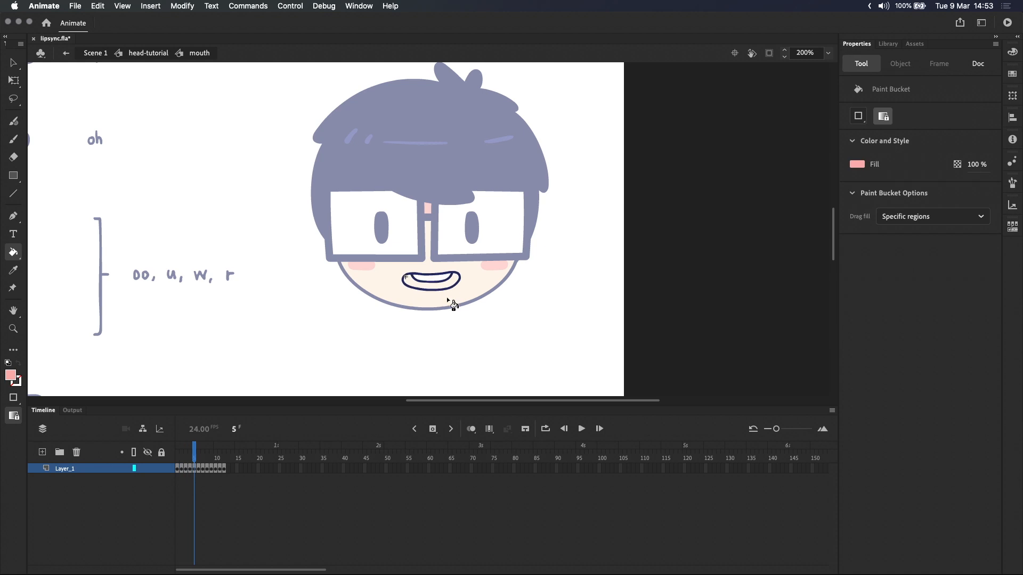
{"action": "left_click", "coordinate": [223, 451]}
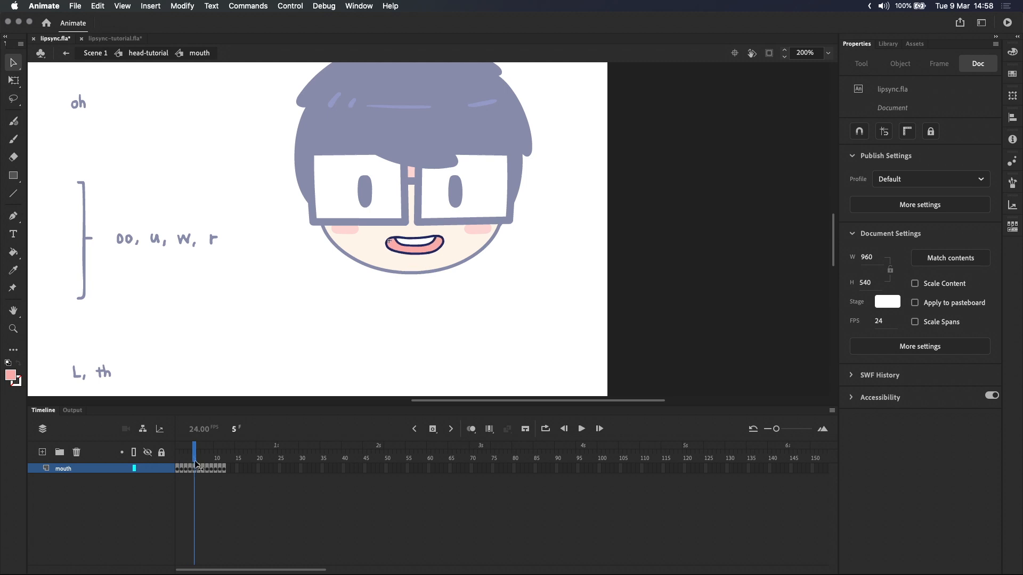
{"action": "left_click", "coordinate": [198, 451]}
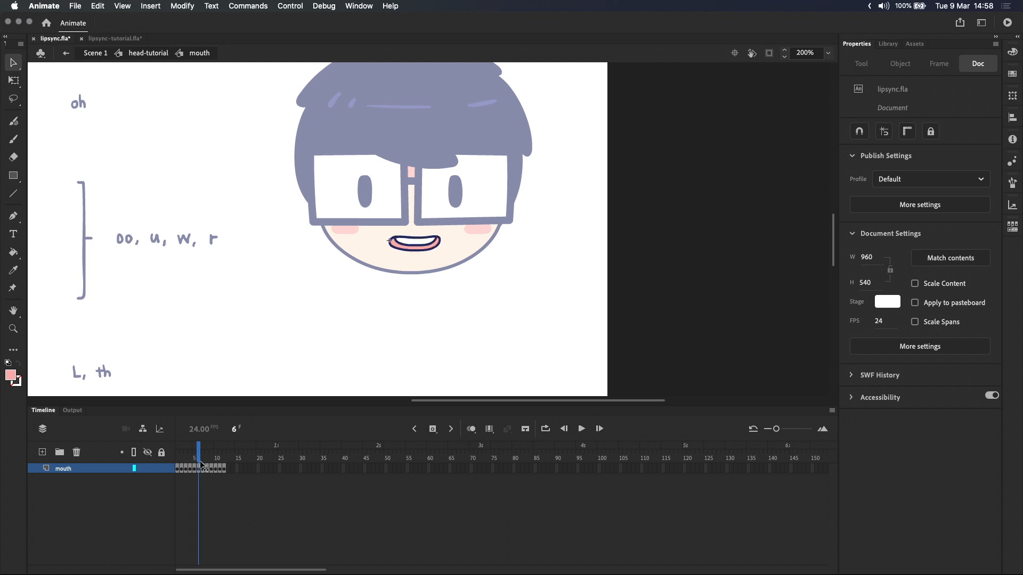
{"action": "left_click", "coordinate": [207, 450]}
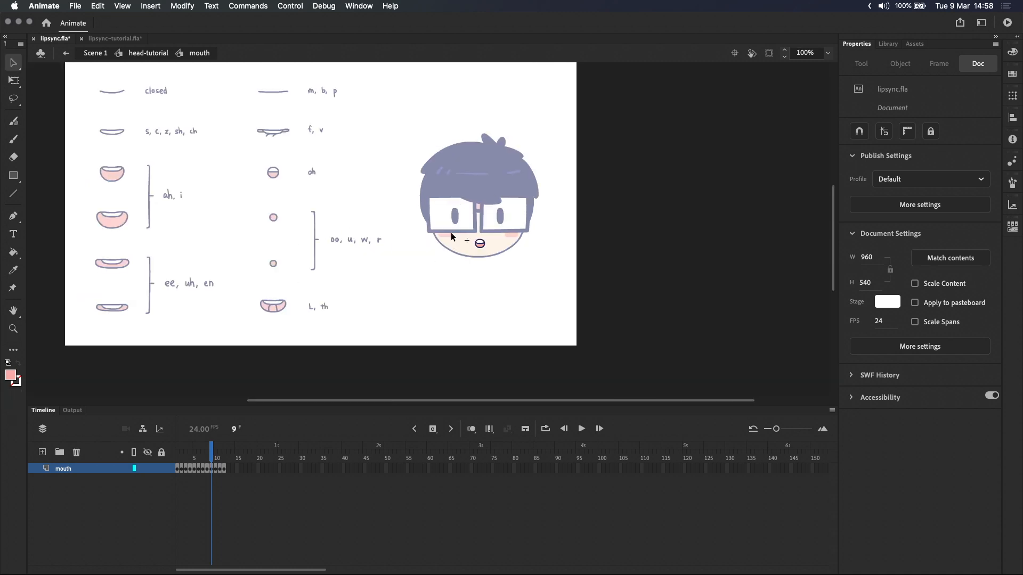
Scrub mouth frames 12, 2 and 12 to preview the coloured shapes
{"action": "left_click", "coordinate": [223, 459]}
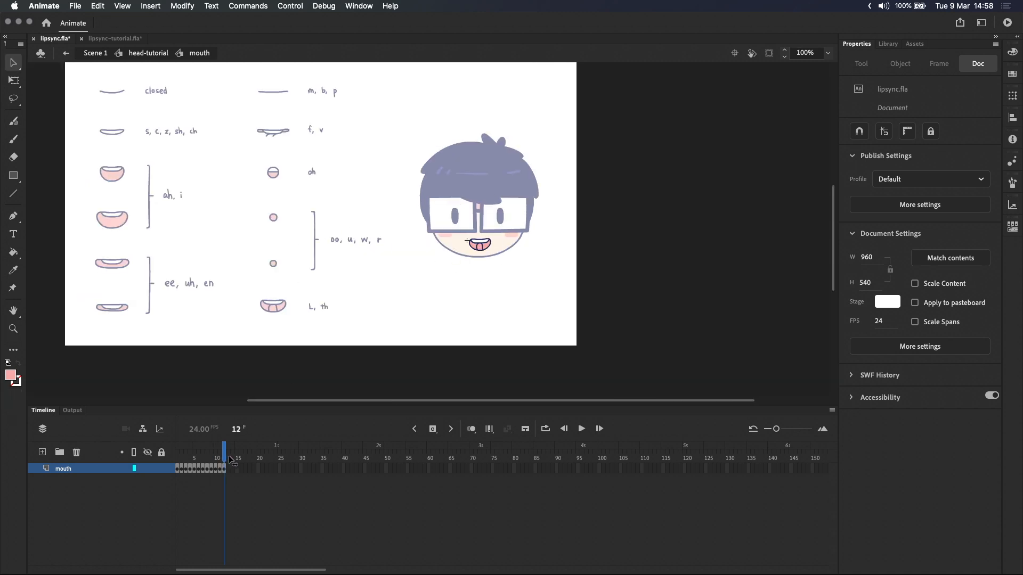
{"action": "left_click", "coordinate": [181, 458]}
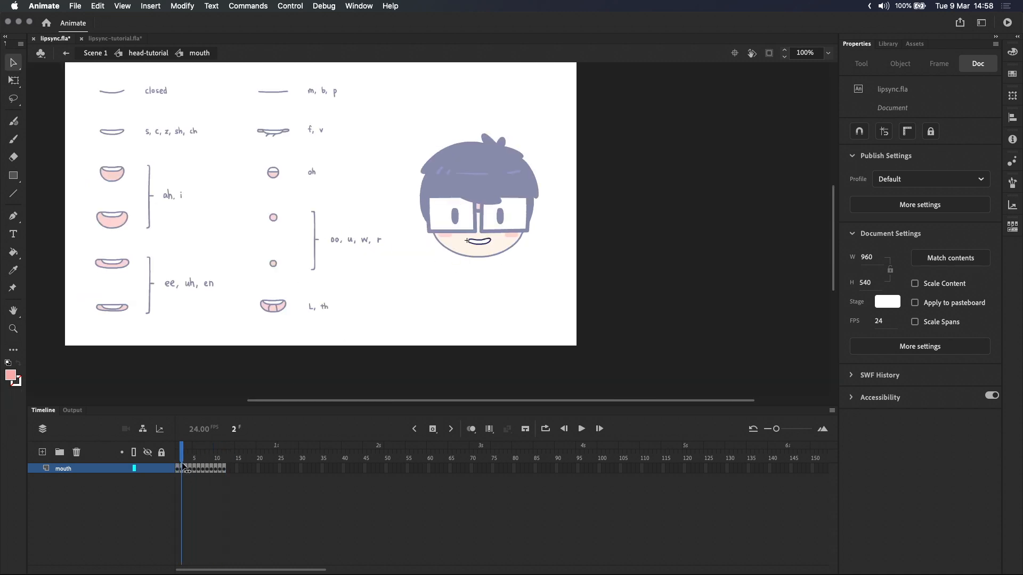
{"action": "left_click", "coordinate": [224, 448]}
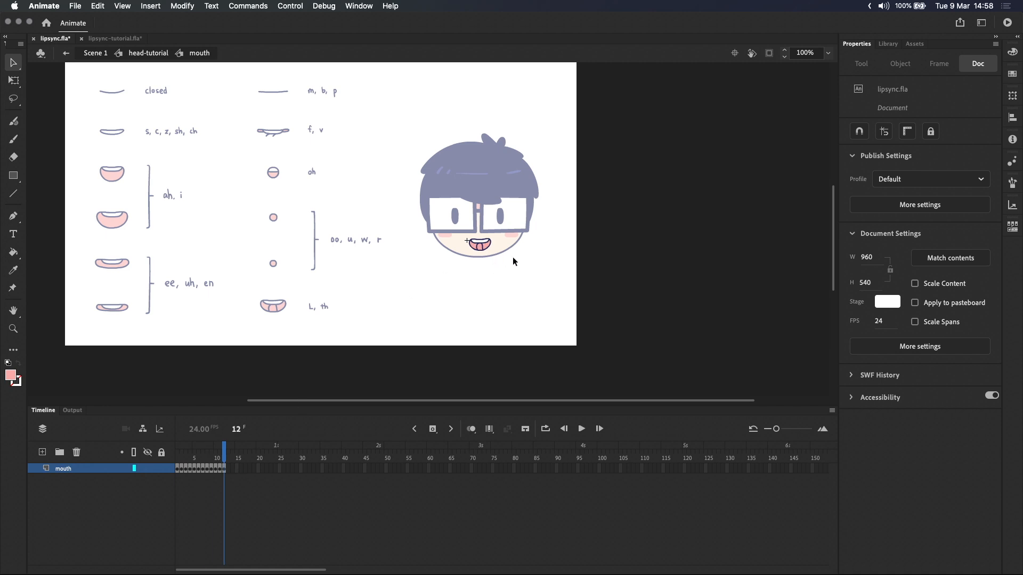
{"action": "mouse_move", "coordinate": [497, 267]}
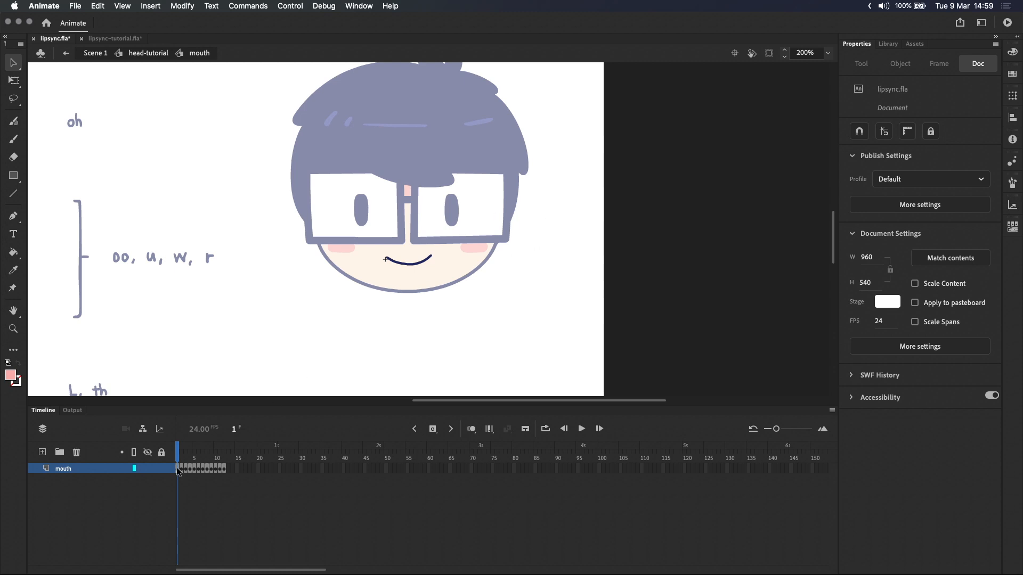
Label the mouth symbol's frame 1 'closed' in Frame properties
{"action": "left_click", "coordinate": [939, 63]}
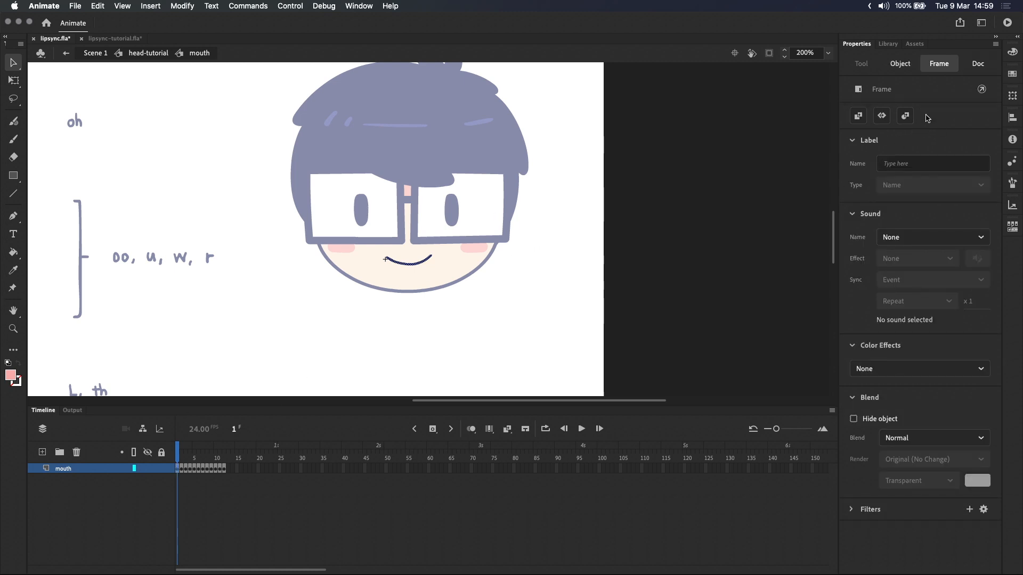
{"action": "left_click", "coordinate": [933, 163]}
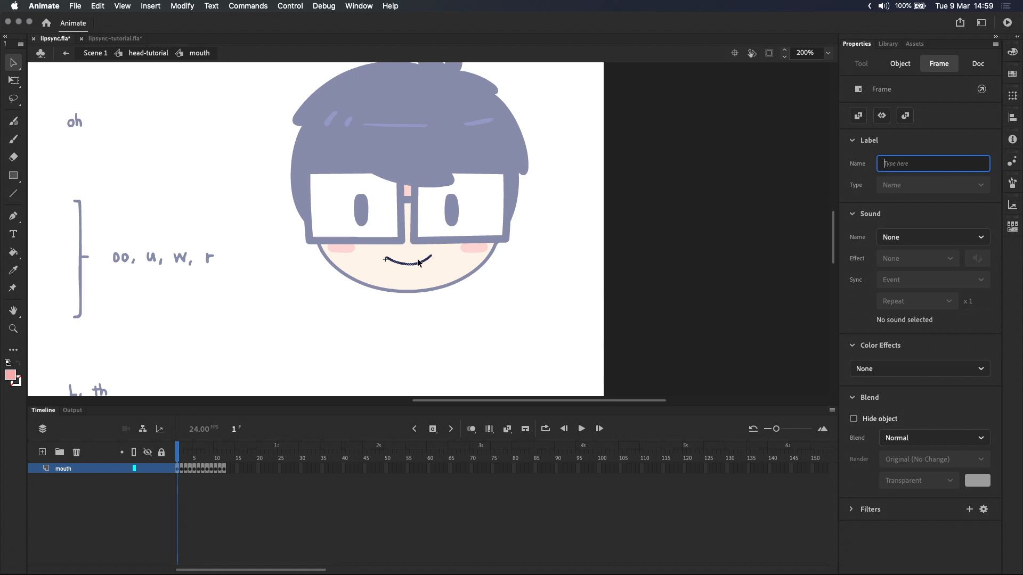
{"action": "type", "text": "closed"}
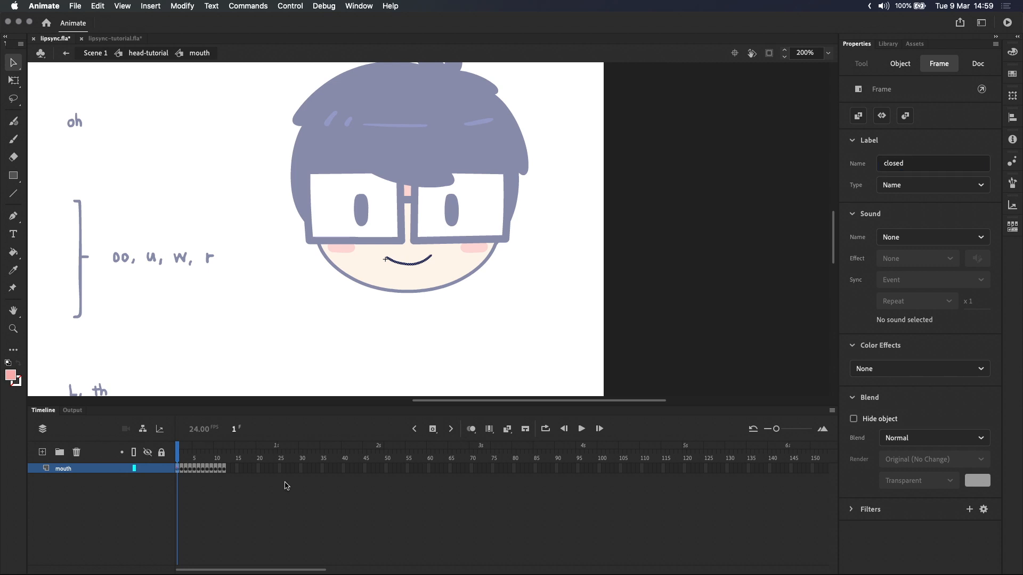
{"action": "mouse_move", "coordinate": [777, 431]}
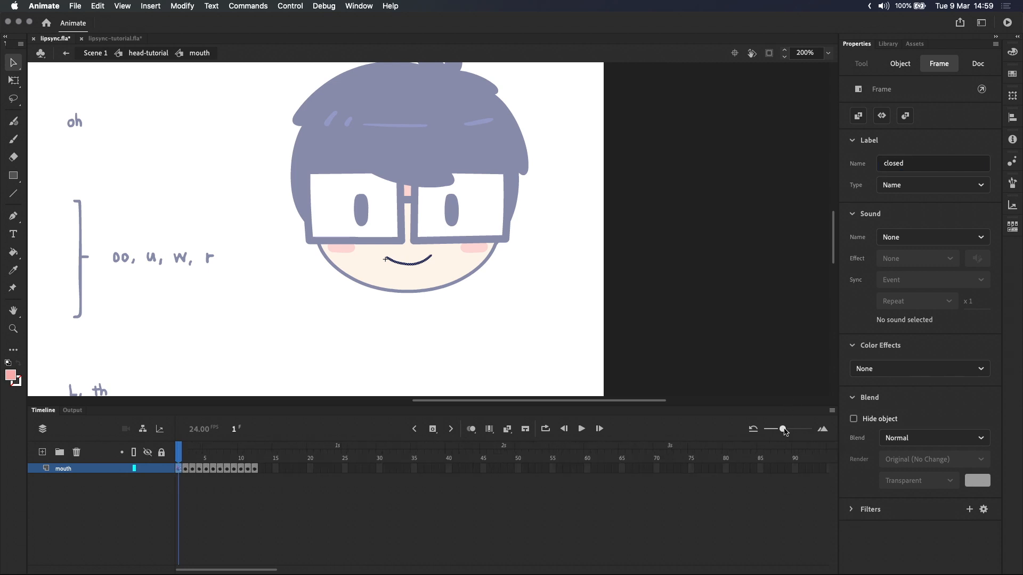
Widen the timeline frames so the 'closed' label shows
{"action": "left_click", "coordinate": [978, 64]}
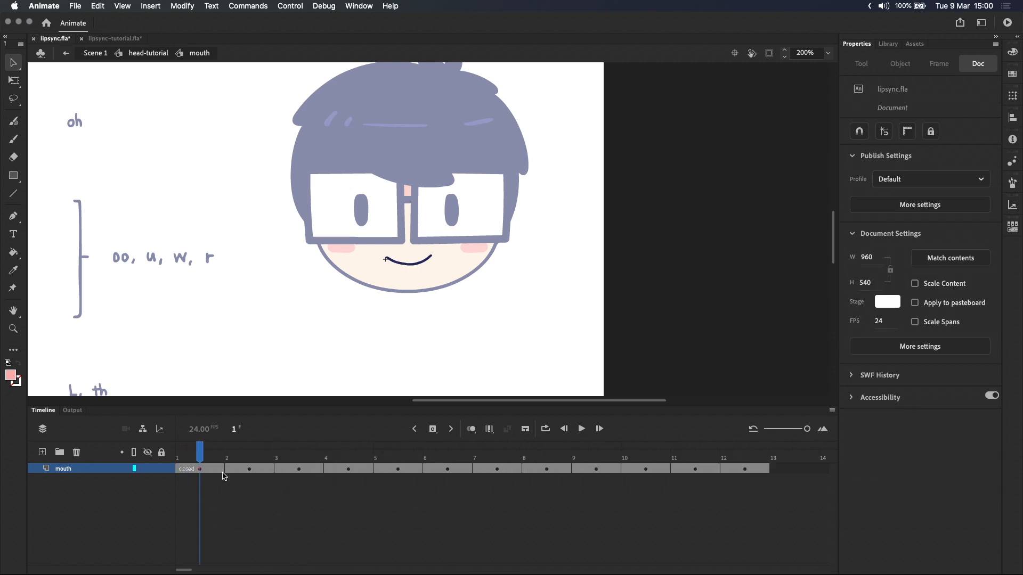
{"action": "mouse_move", "coordinate": [204, 438]}
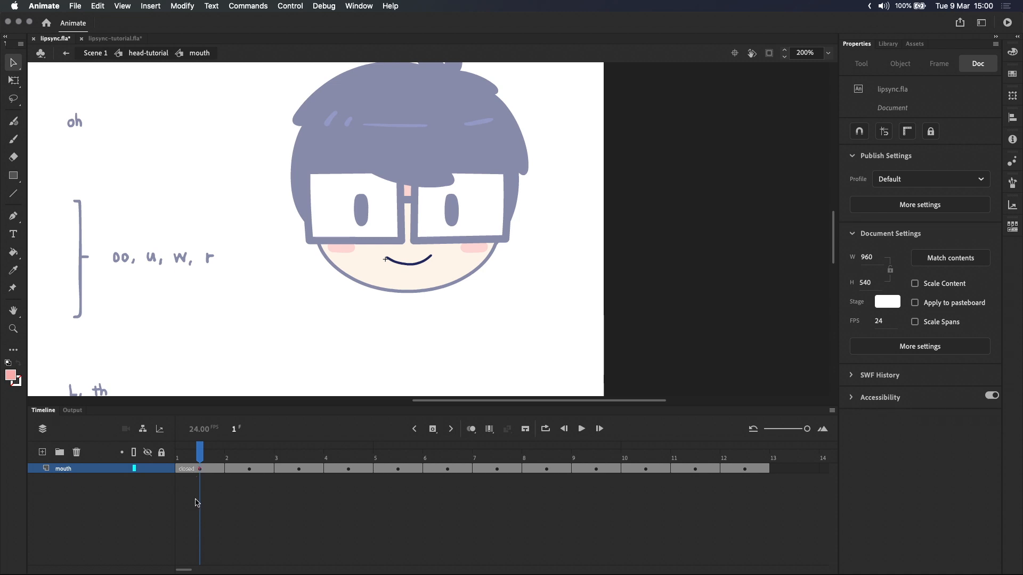
{"action": "mouse_move", "coordinate": [198, 509]}
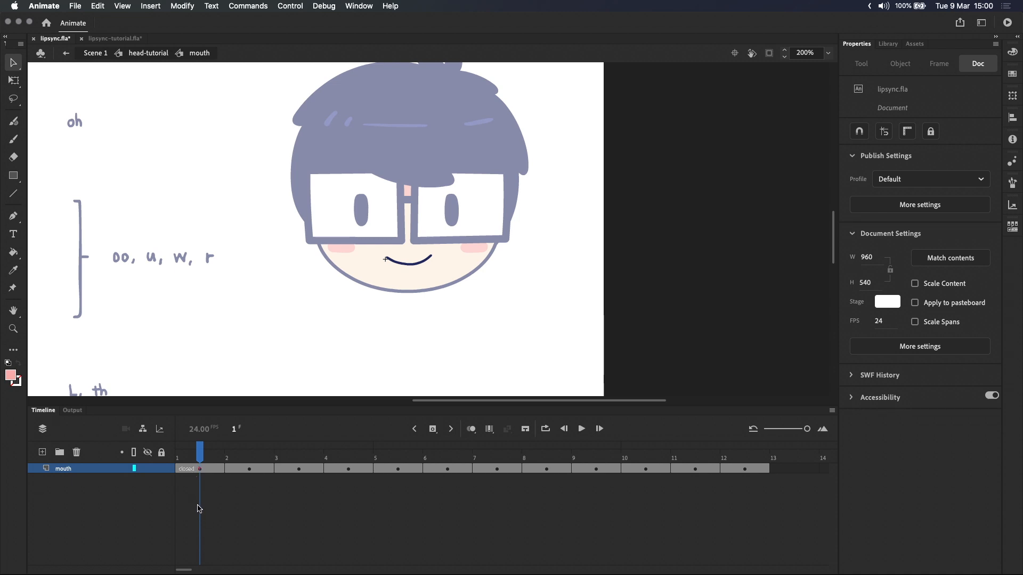
{"action": "mouse_move", "coordinate": [509, 291]}
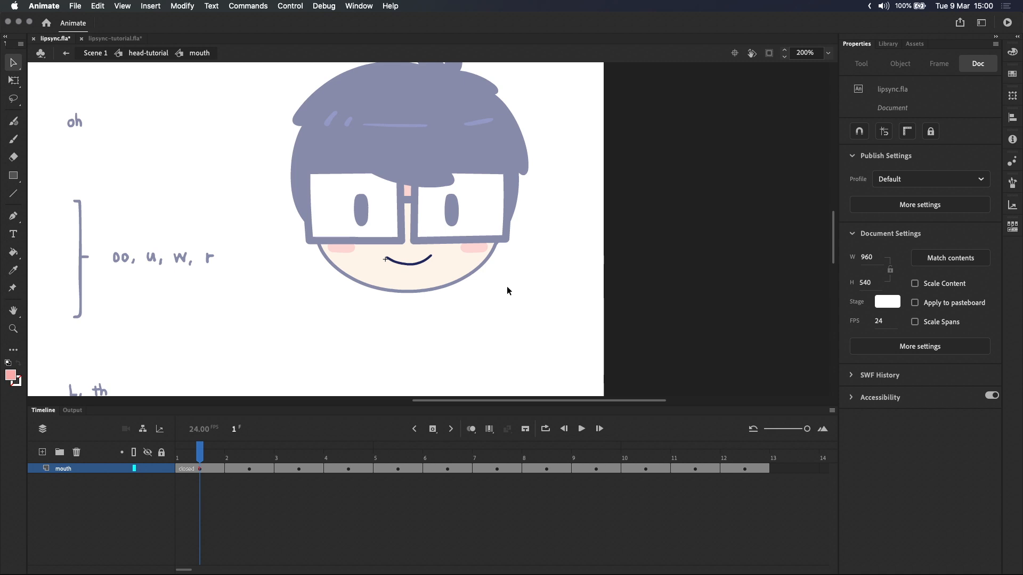
Back in the head symbol, open the mouth instance's Frame Picker
{"action": "left_click", "coordinate": [407, 261]}
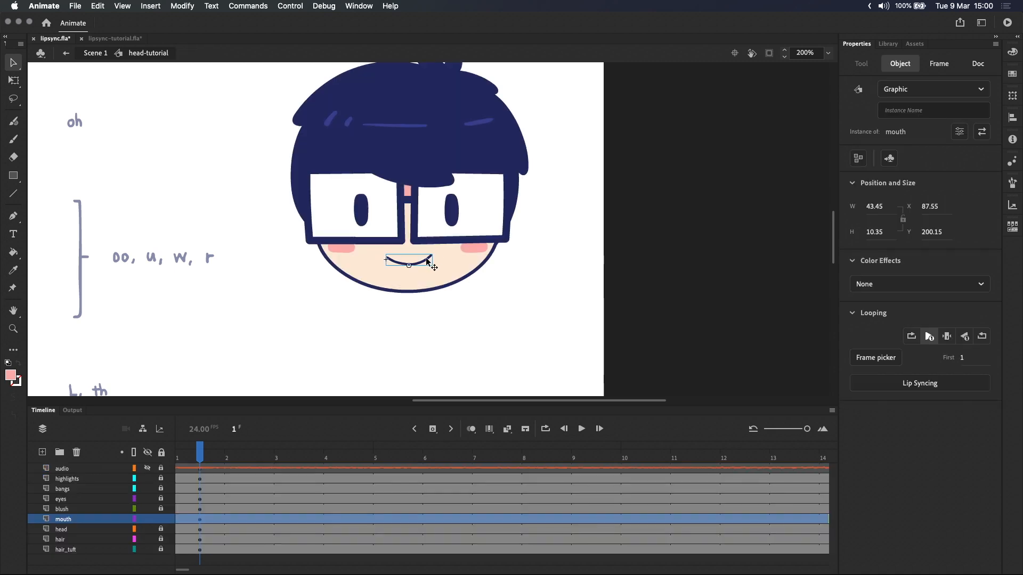
{"action": "left_click", "coordinate": [875, 358]}
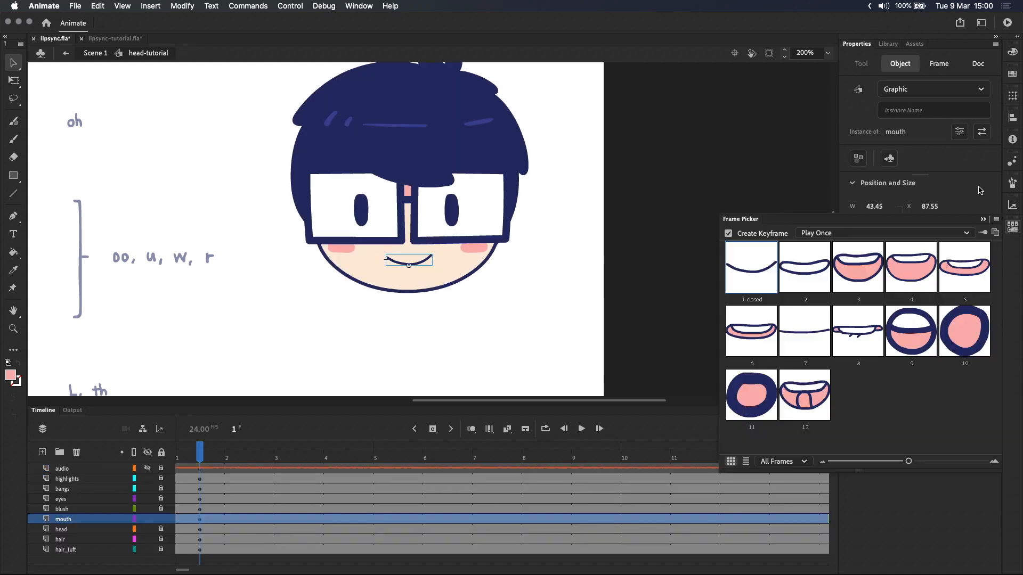
{"action": "mouse_move", "coordinate": [750, 329]}
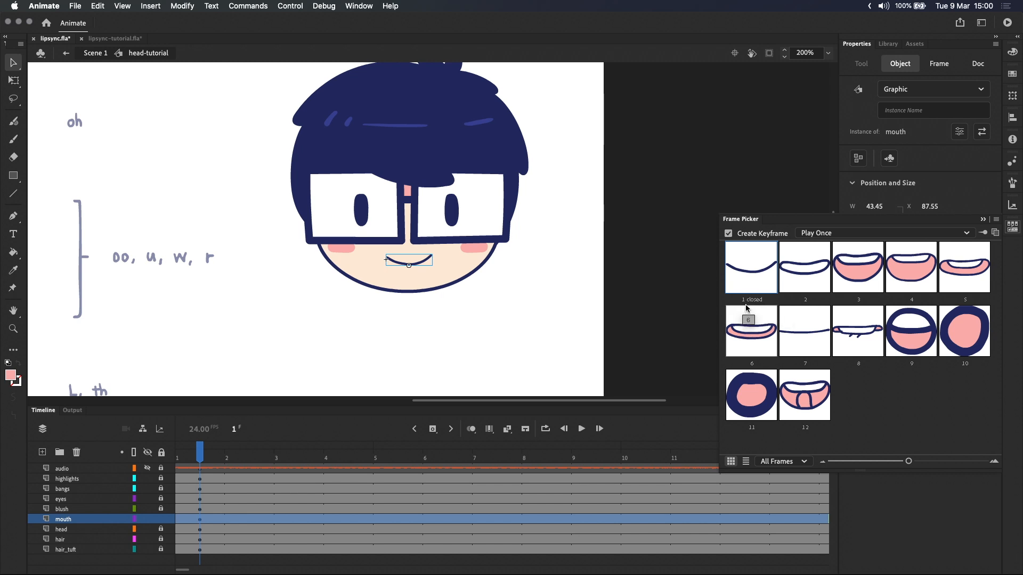
{"action": "mouse_move", "coordinate": [750, 274]}
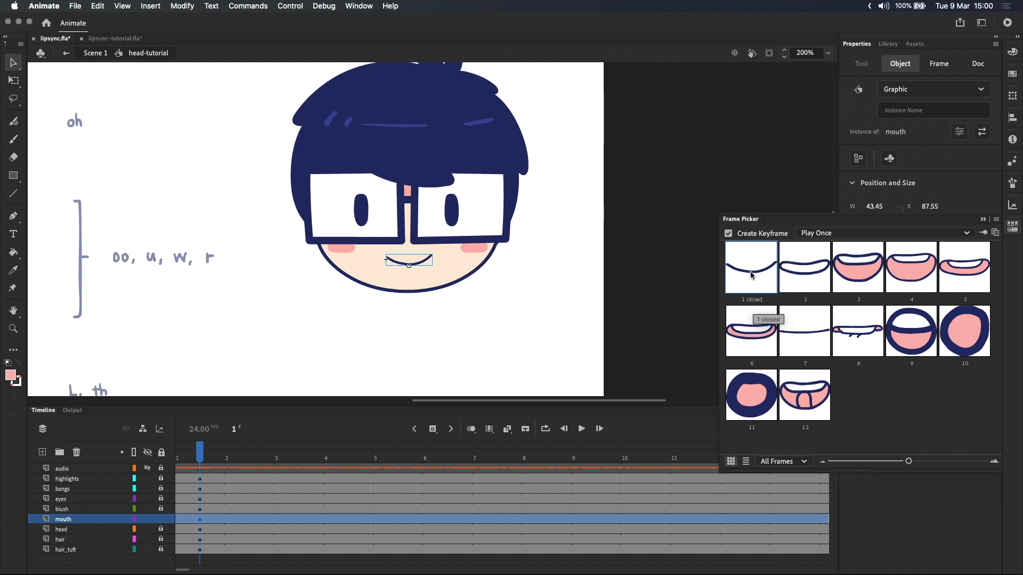
{"action": "mouse_move", "coordinate": [512, 307]}
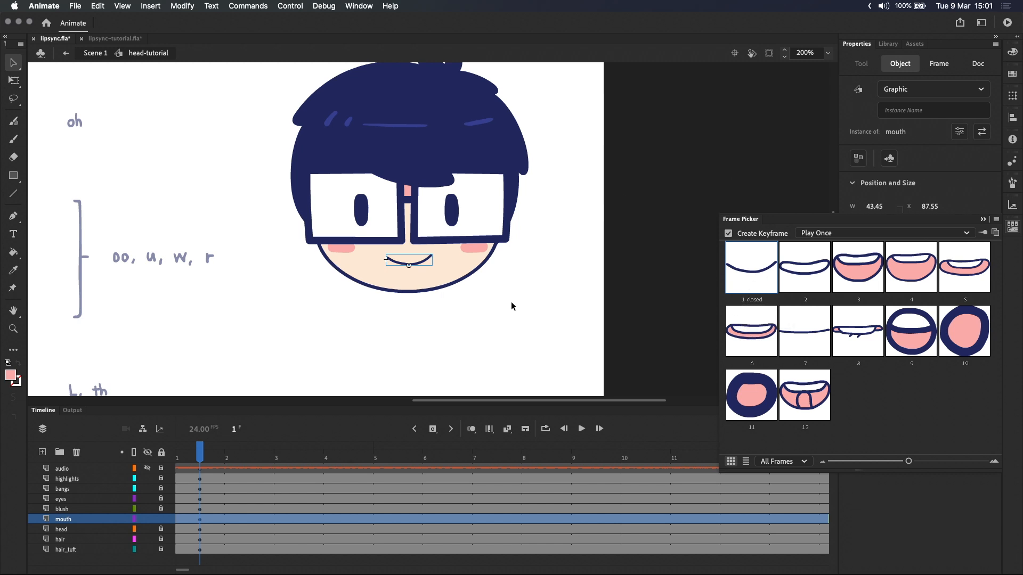
Inside the mouth symbol, label the frames with phonemes ah; AH, i; EE; UH, EN, and so on
{"action": "double_click", "coordinate": [408, 259]}
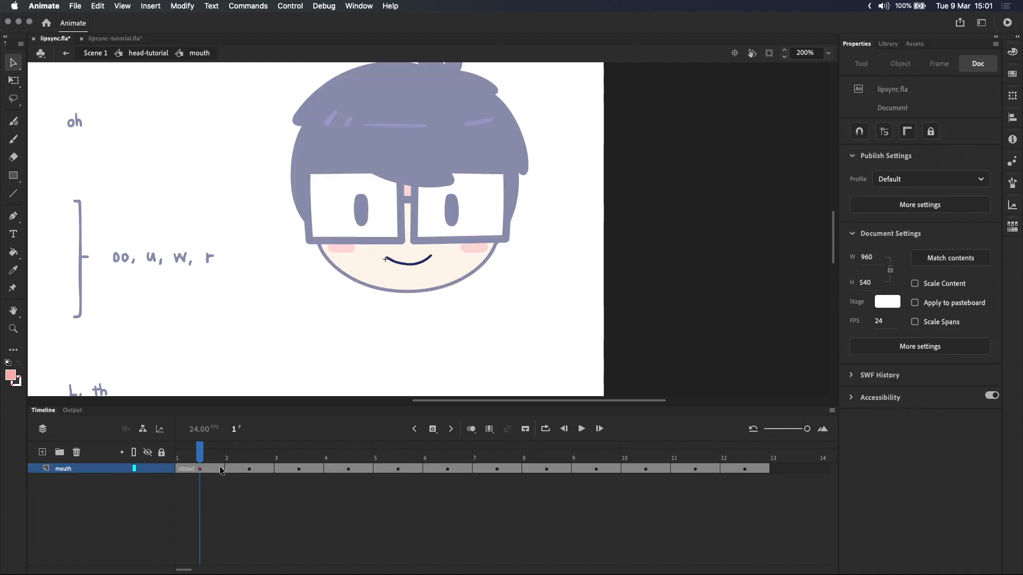
{"action": "left_click", "coordinate": [249, 468]}
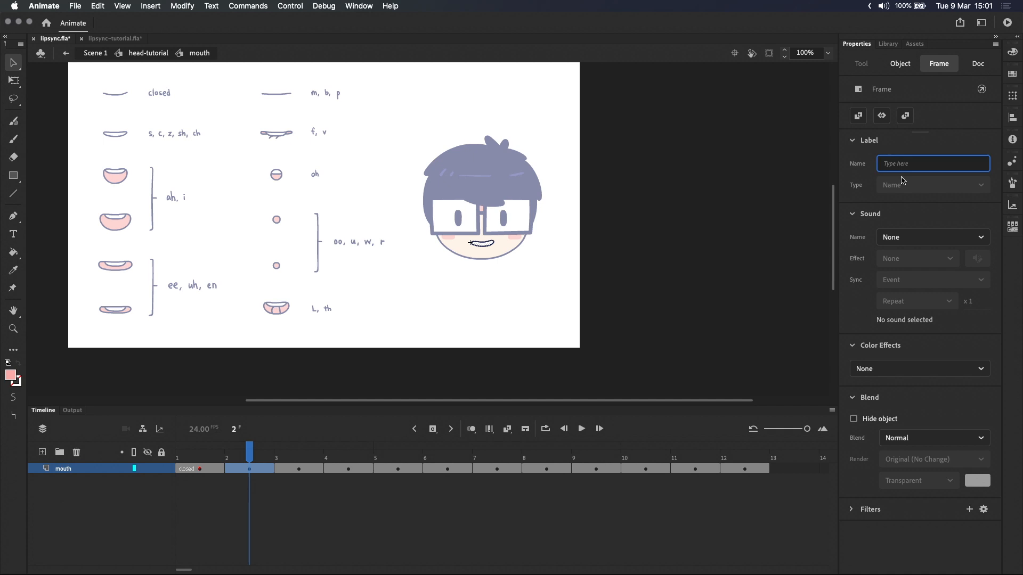
{"action": "type", "text": "ah"}
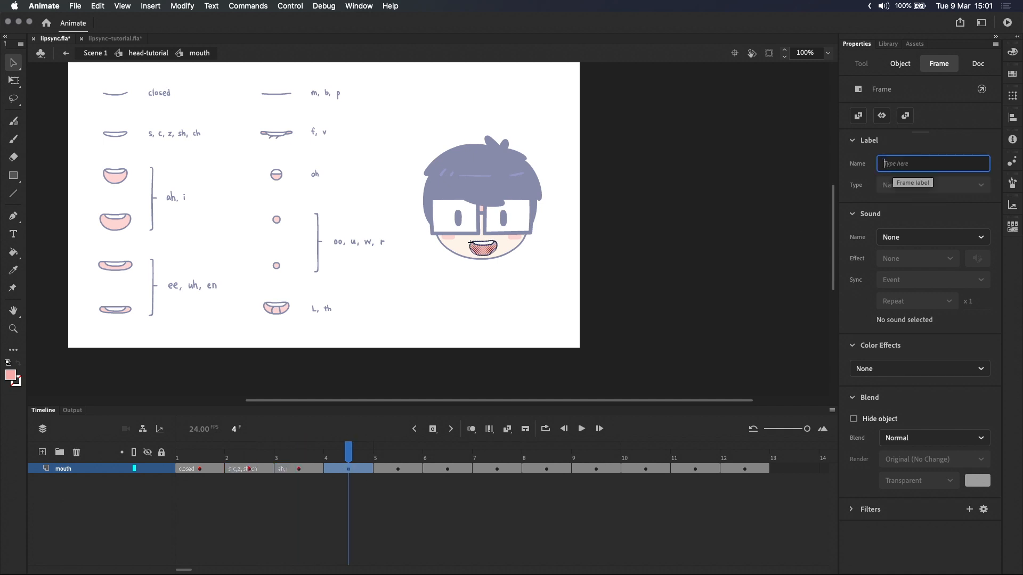
{"action": "type", "text": "AH, i"}
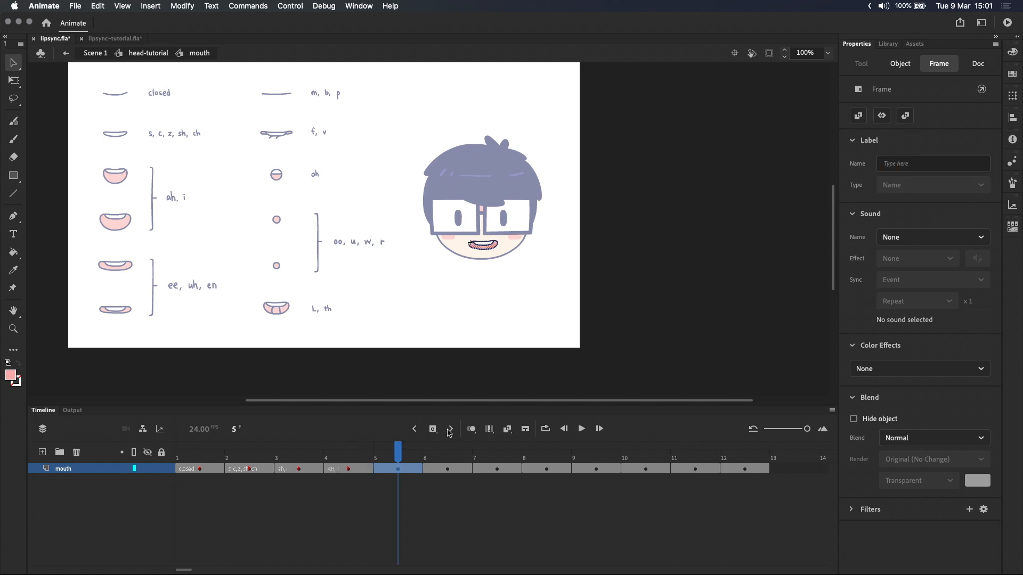
{"action": "type", "text": "EE,"}
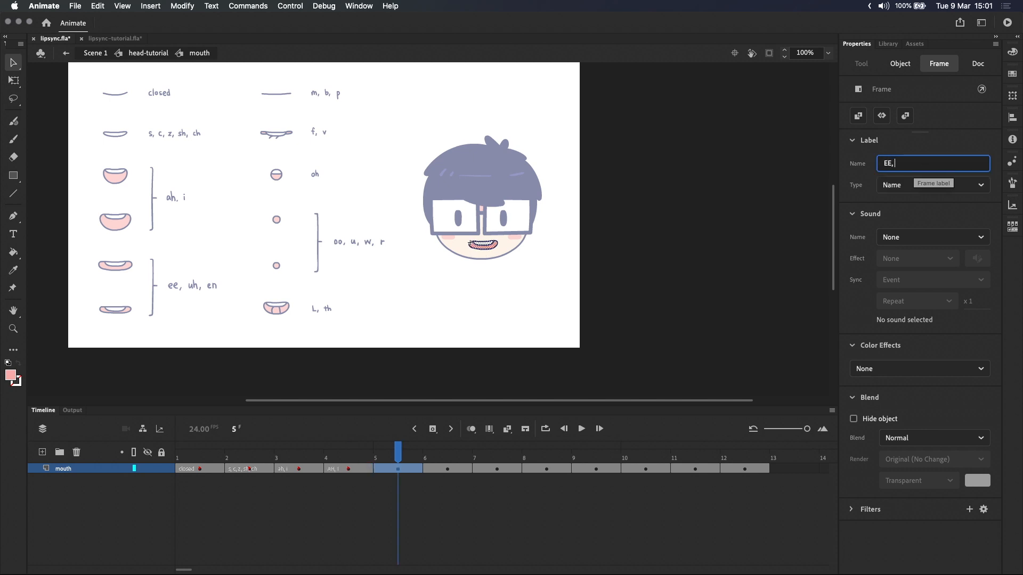
{"action": "type", "text": "UH, EN"}
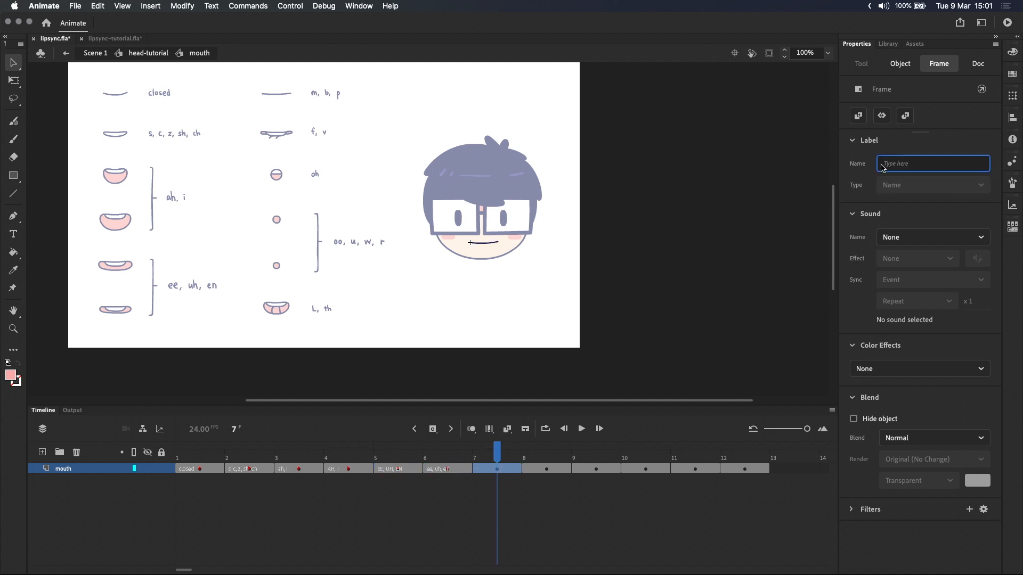
{"action": "left_click", "coordinate": [596, 468]}
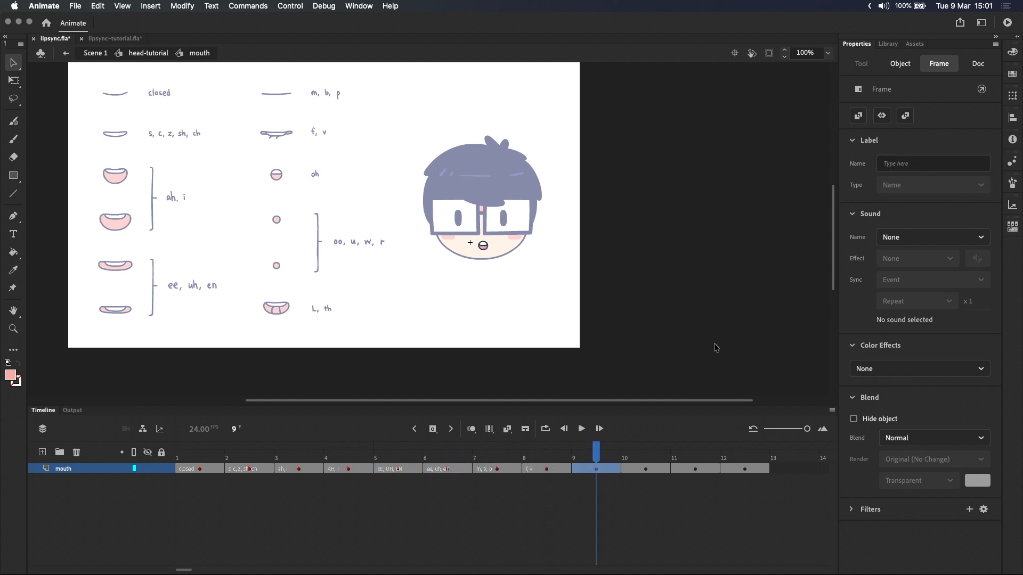
{"action": "left_click", "coordinate": [646, 468]}
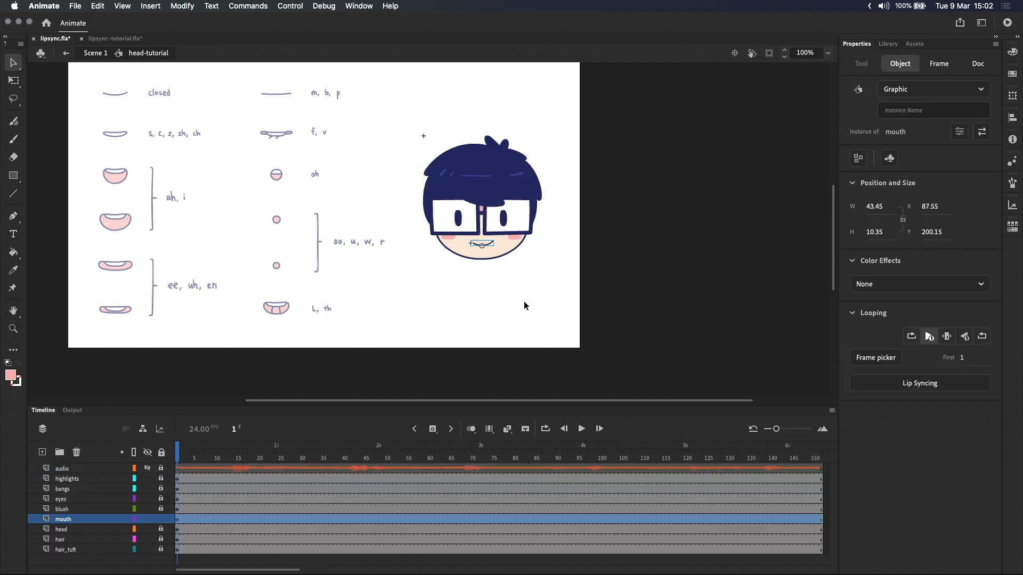
Reopen the Frame Picker to view the twelve phoneme-labelled mouth drawings
{"action": "left_click", "coordinate": [875, 357]}
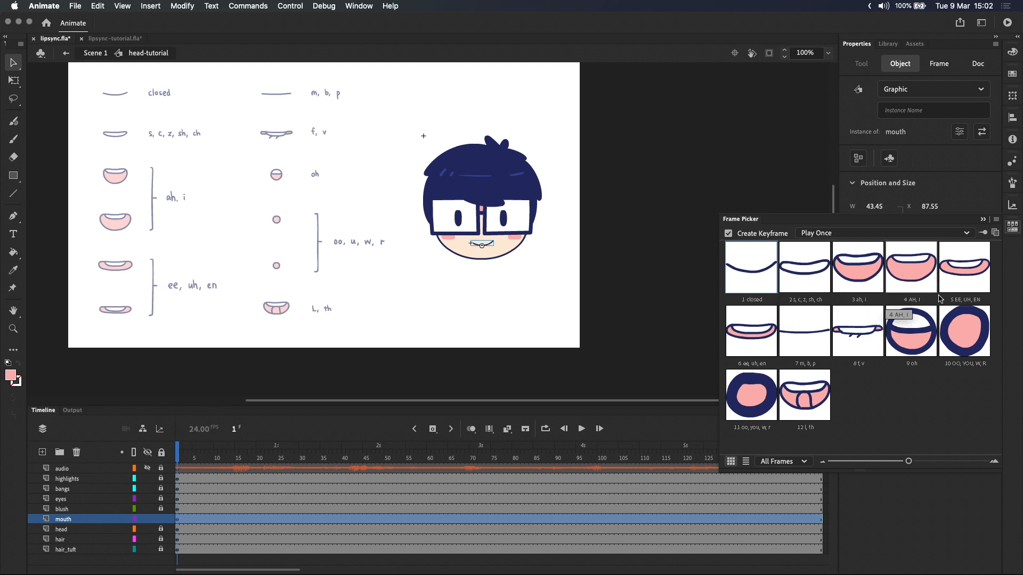
{"action": "mouse_move", "coordinate": [966, 357]}
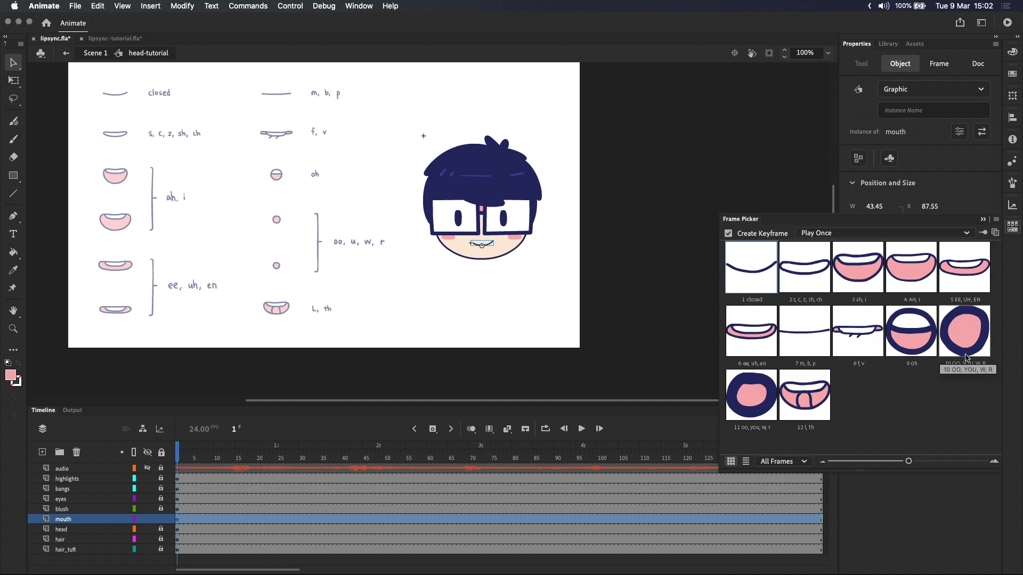
{"action": "mouse_move", "coordinate": [964, 363]}
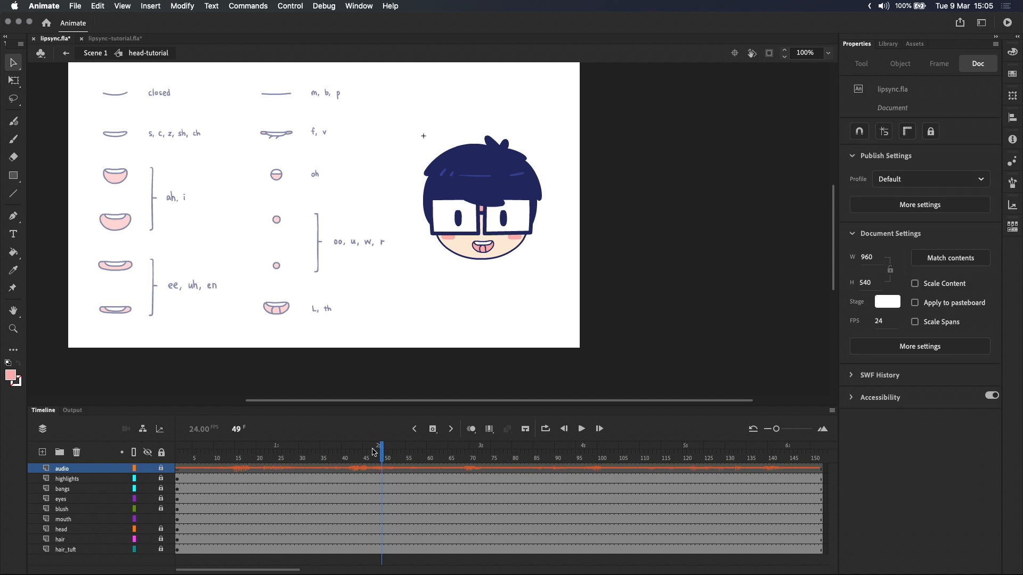
Check the dialogue sound, select the mouth layer, and play from frame 1 to 152
{"action": "left_click", "coordinate": [220, 458]}
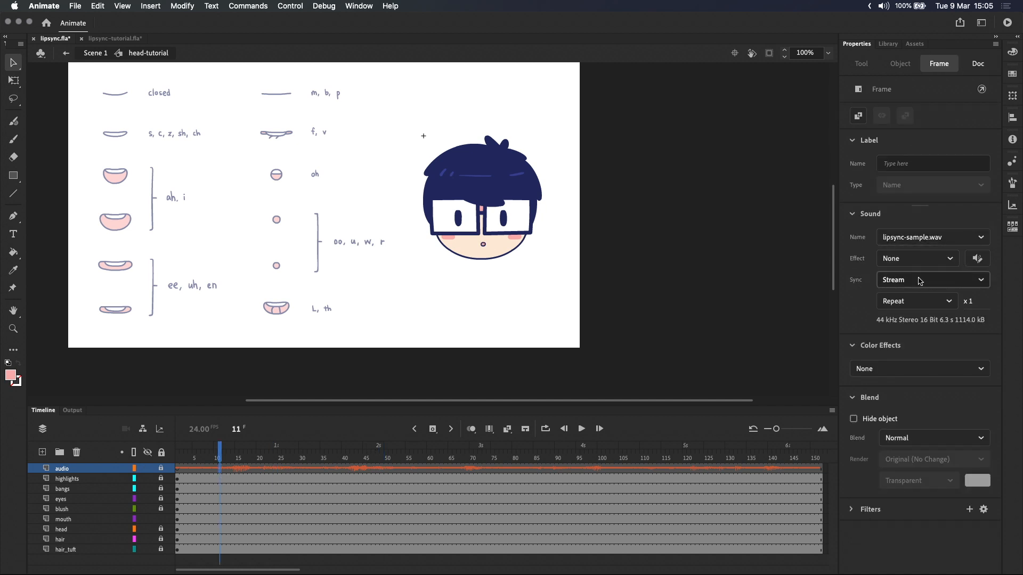
{"action": "mouse_move", "coordinate": [358, 456]}
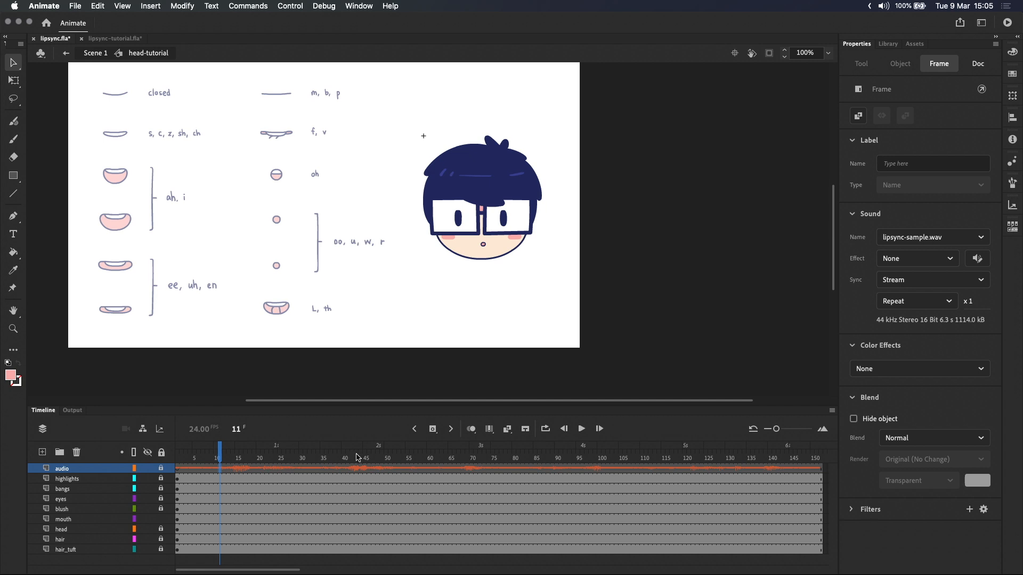
{"action": "left_click", "coordinate": [449, 459]}
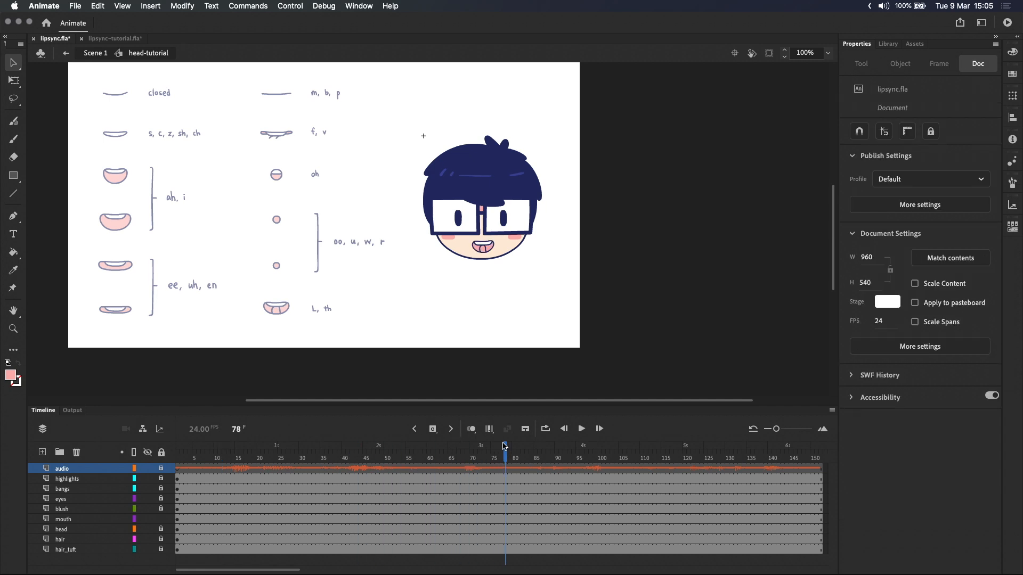
{"action": "mouse_move", "coordinate": [204, 452]}
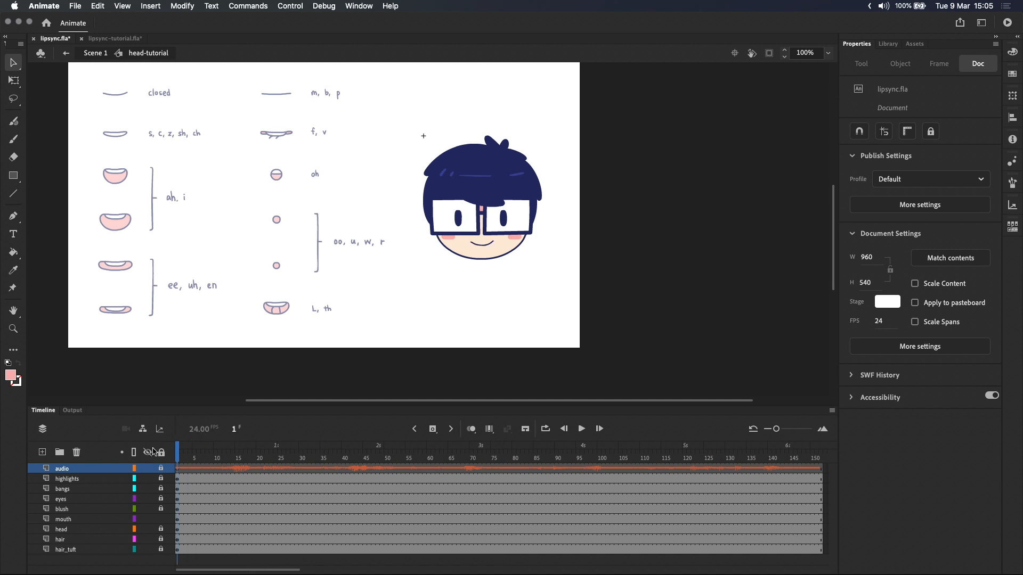
{"action": "left_click", "coordinate": [580, 428]}
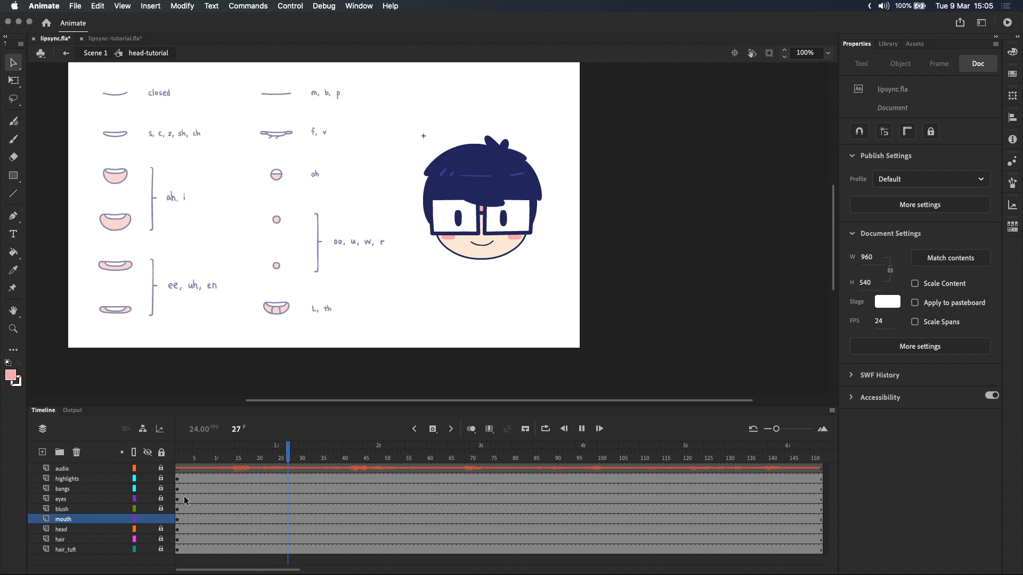
{"action": "left_click", "coordinate": [492, 458]}
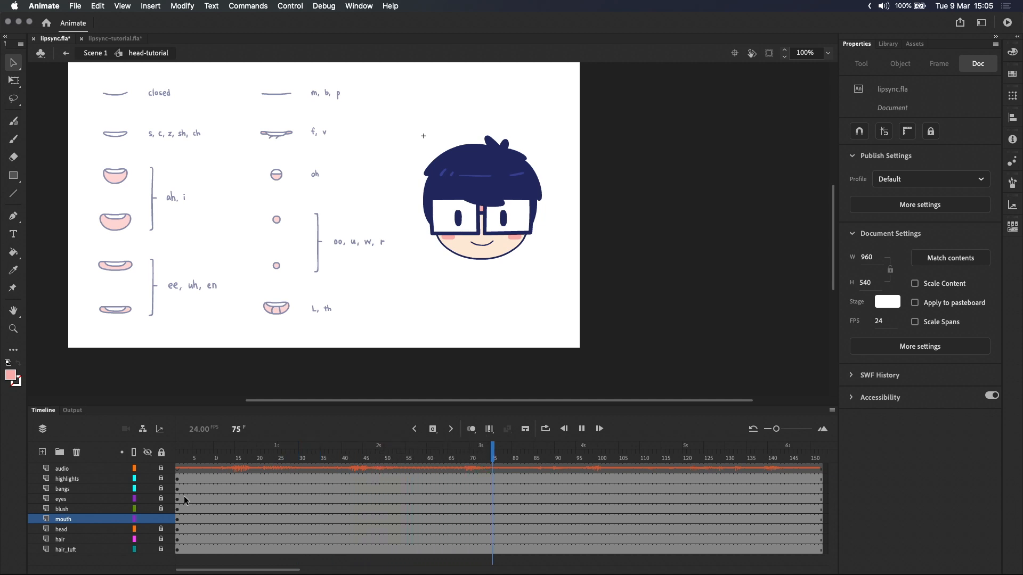
{"action": "left_click", "coordinate": [696, 458]}
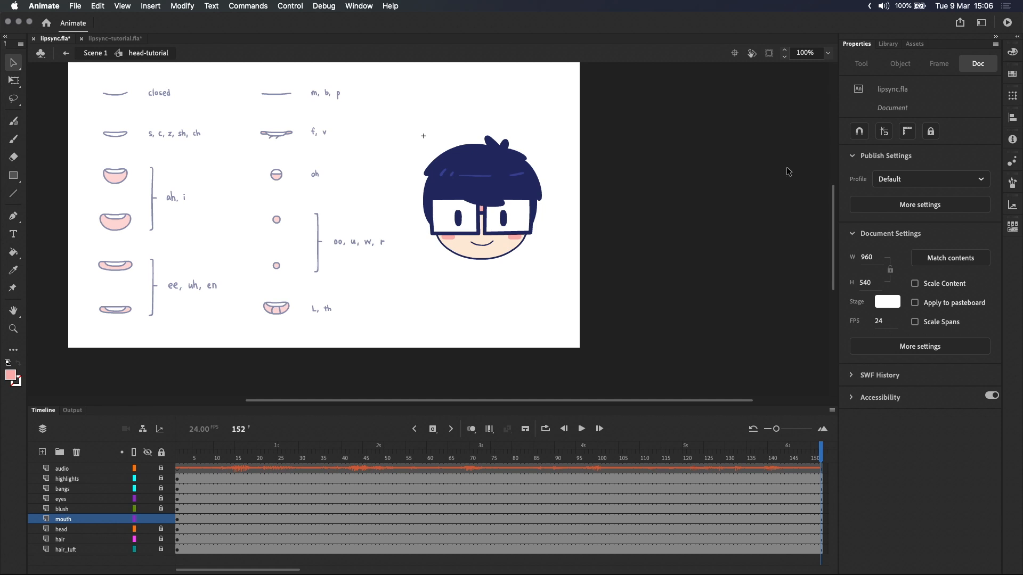
{"action": "mouse_move", "coordinate": [1014, 237]}
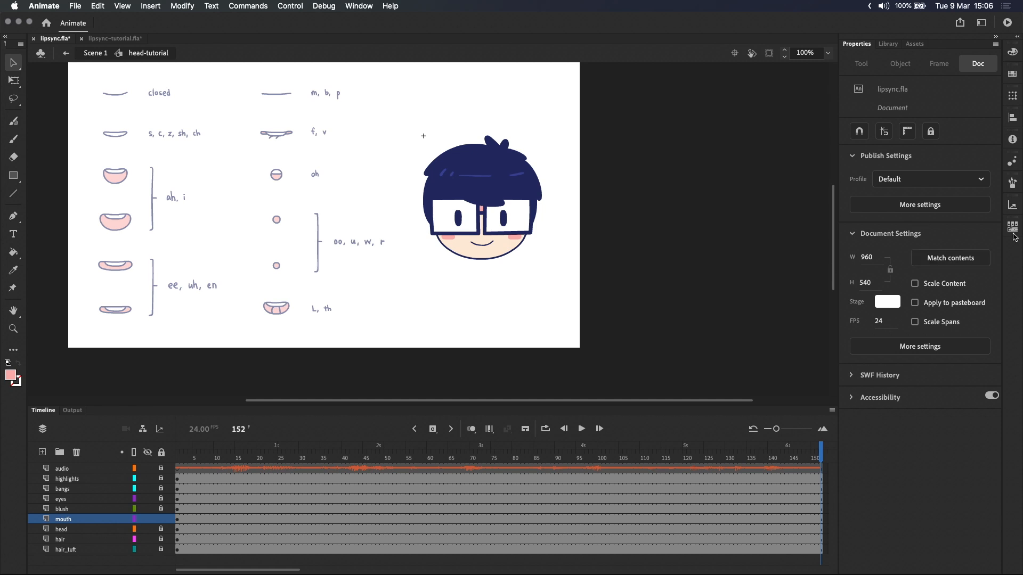
Open the Frame Picker panel and return the playhead to frame 1
{"action": "left_click", "coordinate": [1011, 226]}
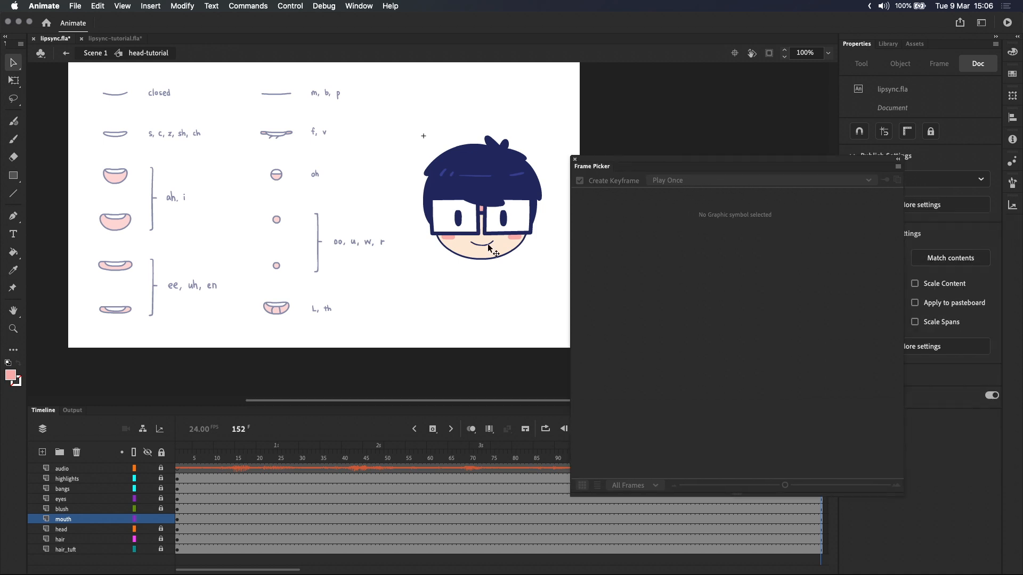
{"action": "left_click", "coordinate": [481, 244]}
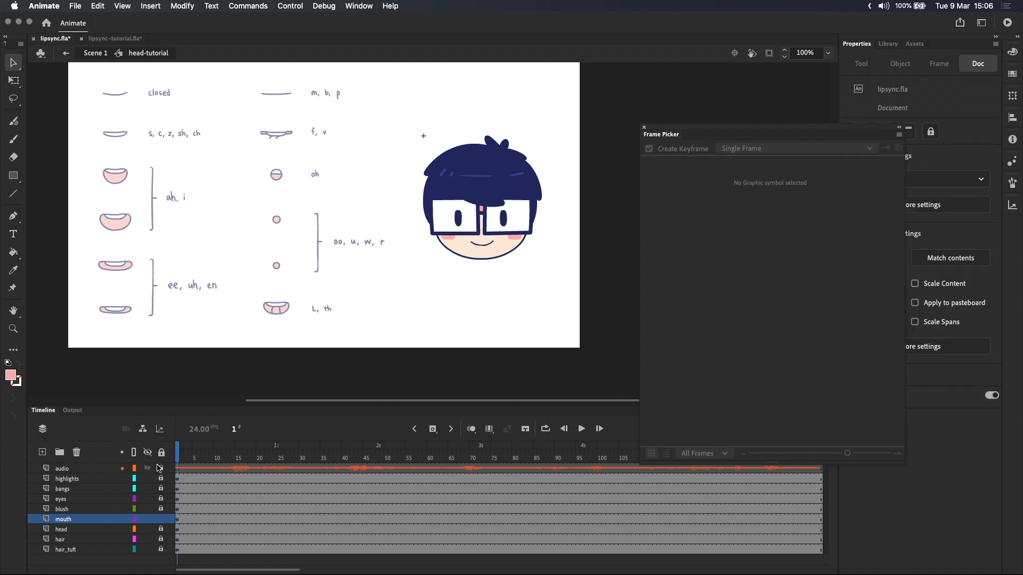
Key the ee, uh, en mouth shape at frame 11 on the mouth layer
{"action": "left_click", "coordinate": [236, 457]}
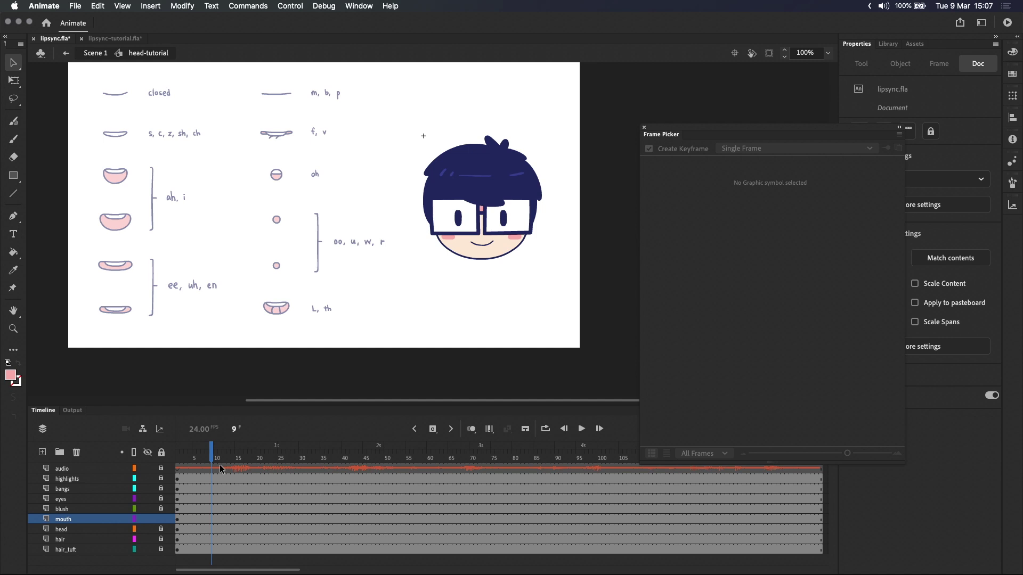
{"action": "mouse_move", "coordinate": [217, 461]}
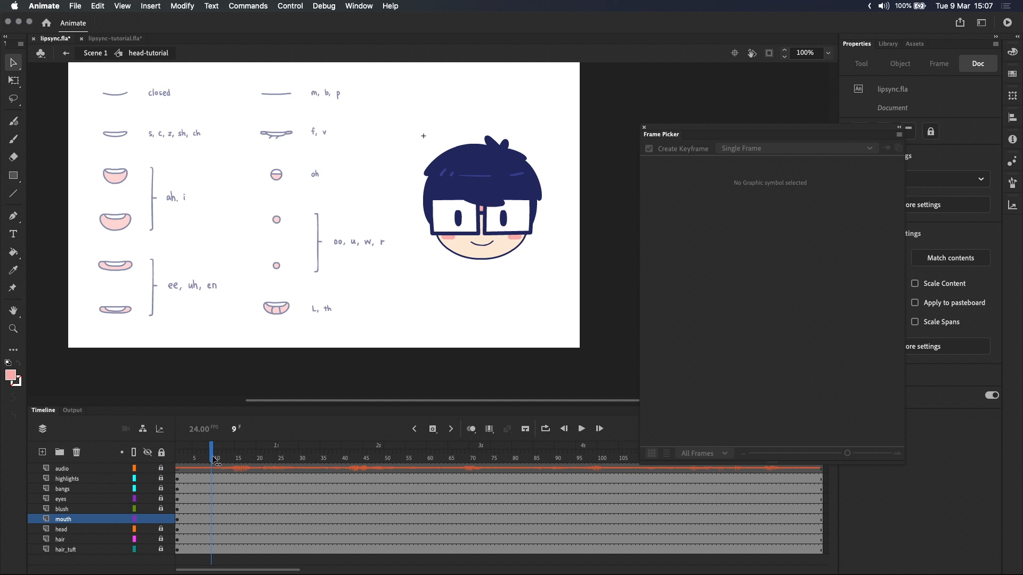
{"action": "left_click", "coordinate": [220, 458]}
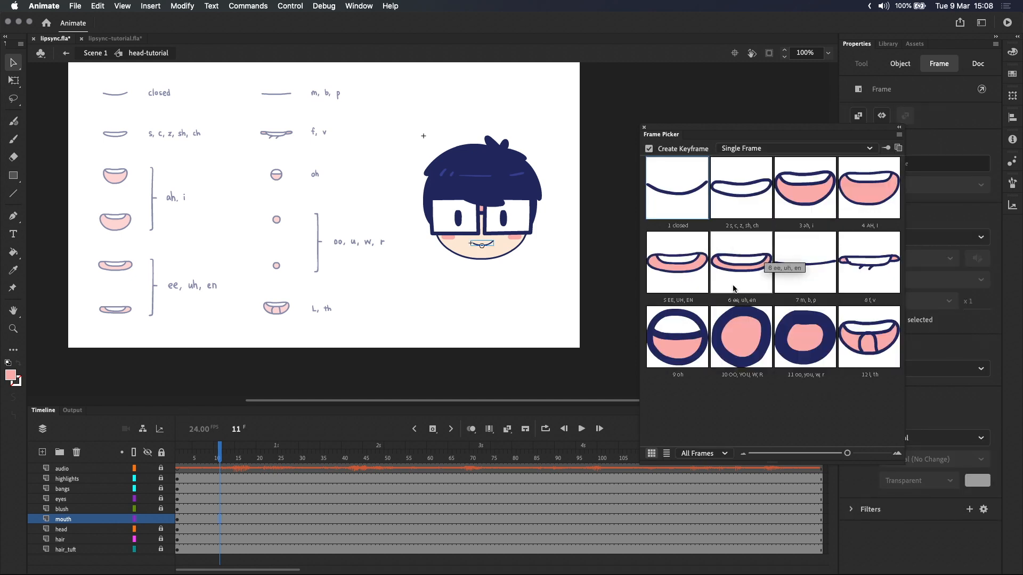
{"action": "left_click", "coordinate": [740, 262]}
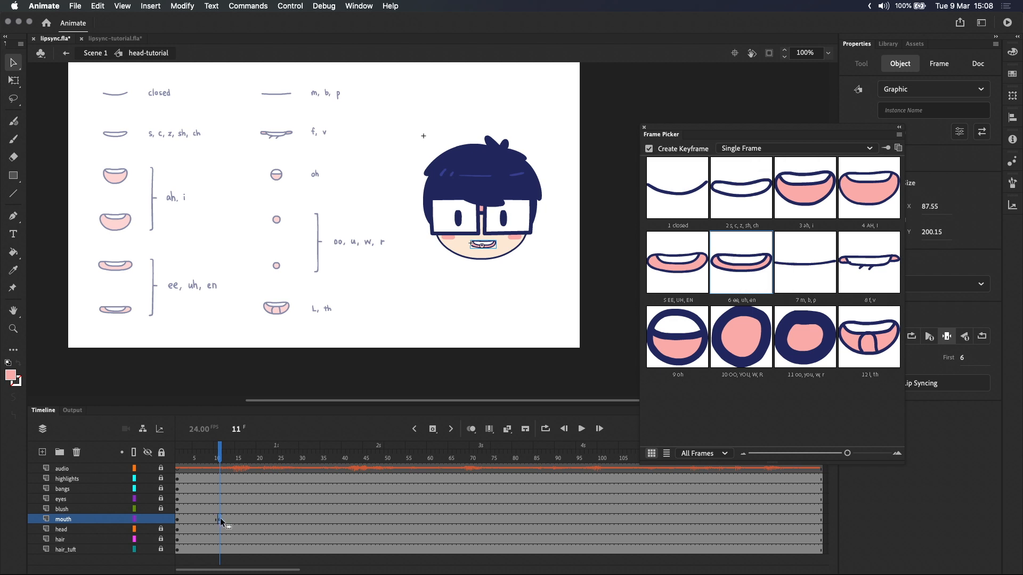
{"action": "mouse_move", "coordinate": [224, 520]}
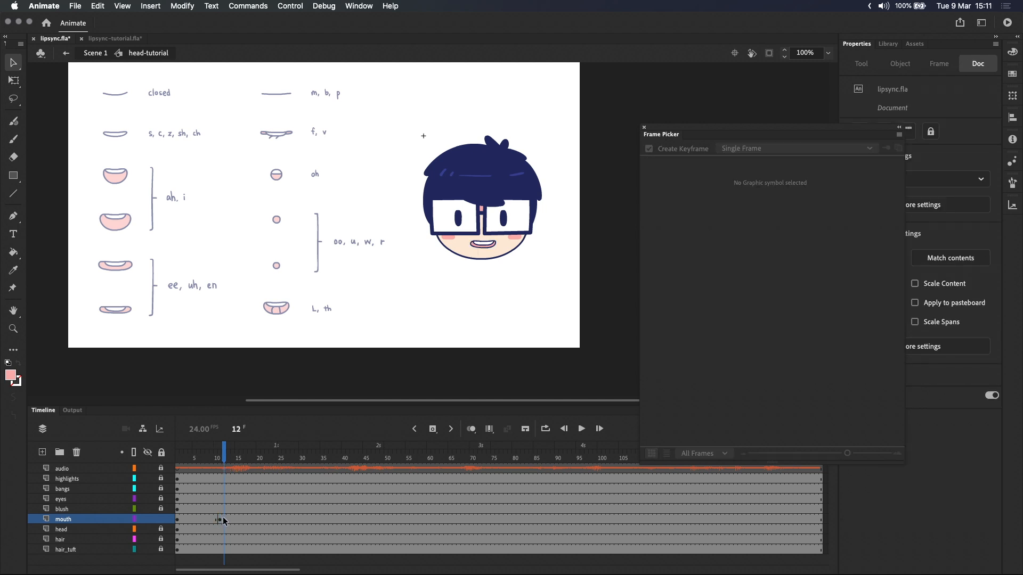
{"action": "left_click", "coordinate": [482, 245]}
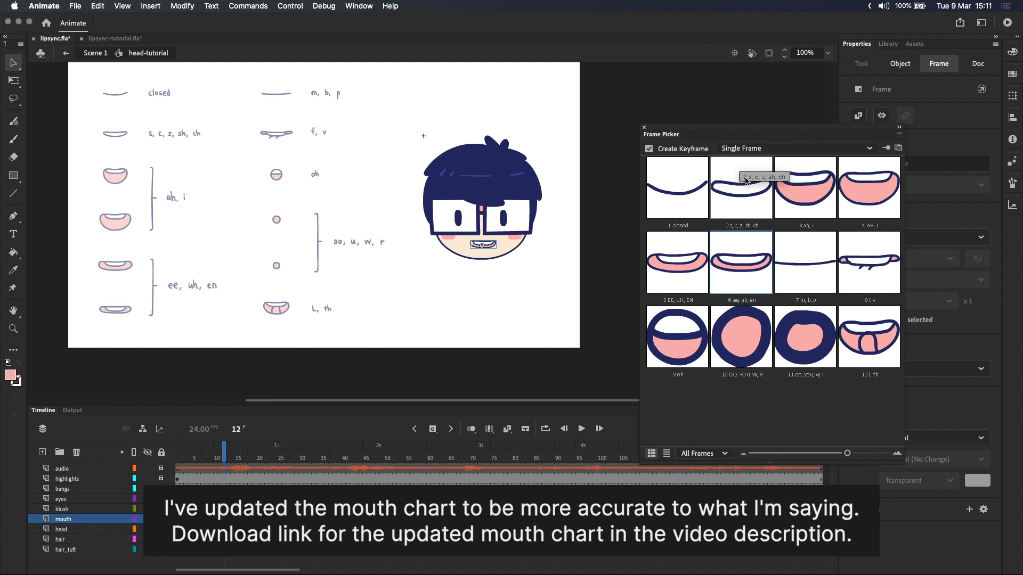
{"action": "mouse_move", "coordinate": [741, 203]}
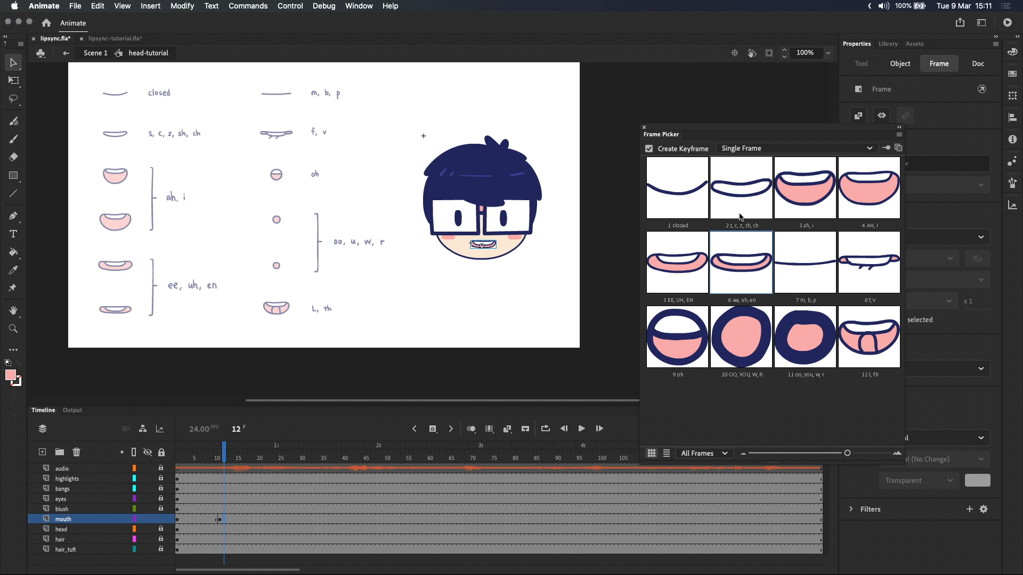
{"action": "mouse_move", "coordinate": [217, 447]}
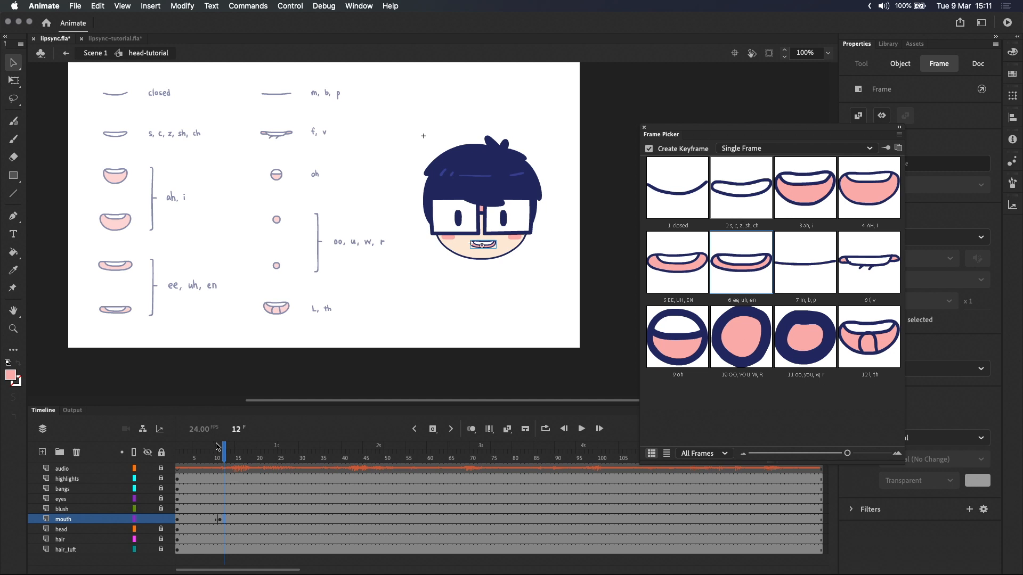
Key the m, b, p mouth shape at frame 13
{"action": "left_click", "coordinate": [229, 457]}
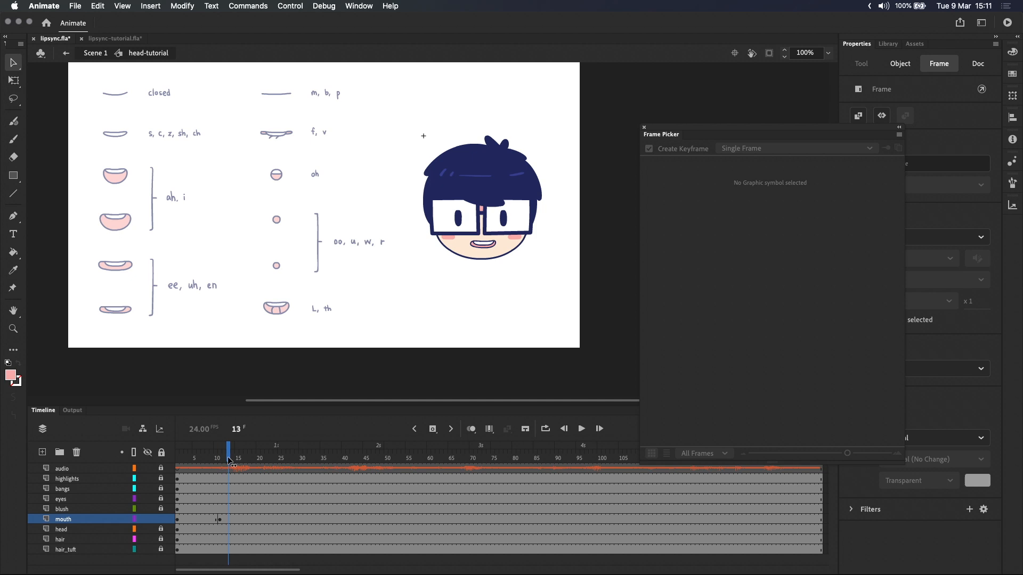
{"action": "left_click", "coordinate": [224, 456]}
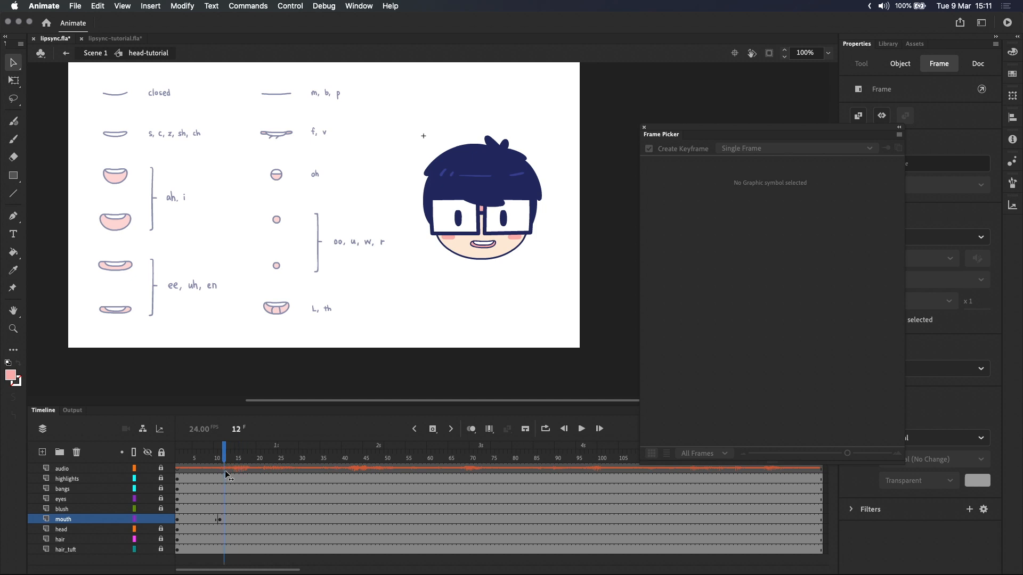
{"action": "left_click", "coordinate": [976, 63]}
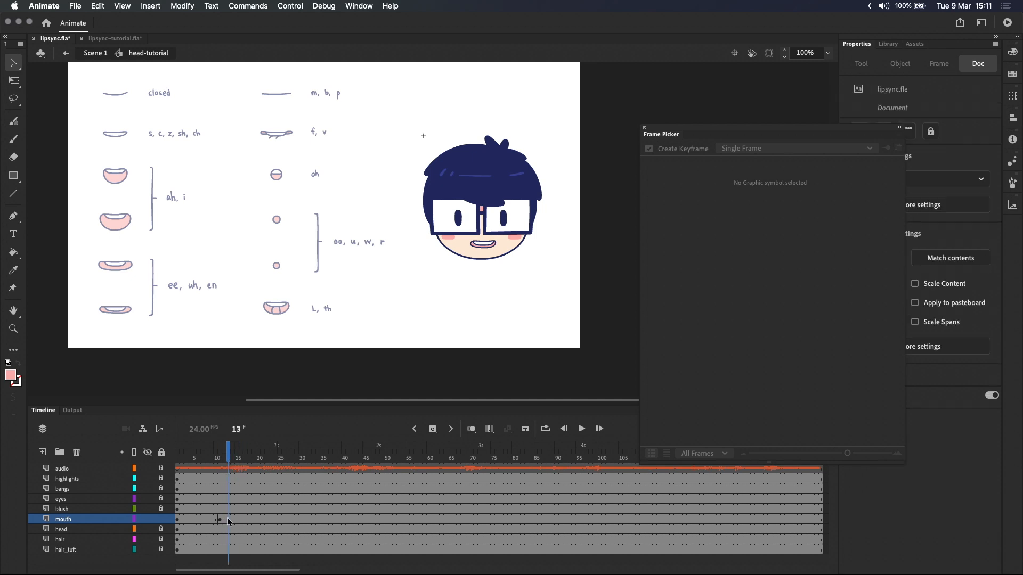
{"action": "mouse_move", "coordinate": [220, 523]}
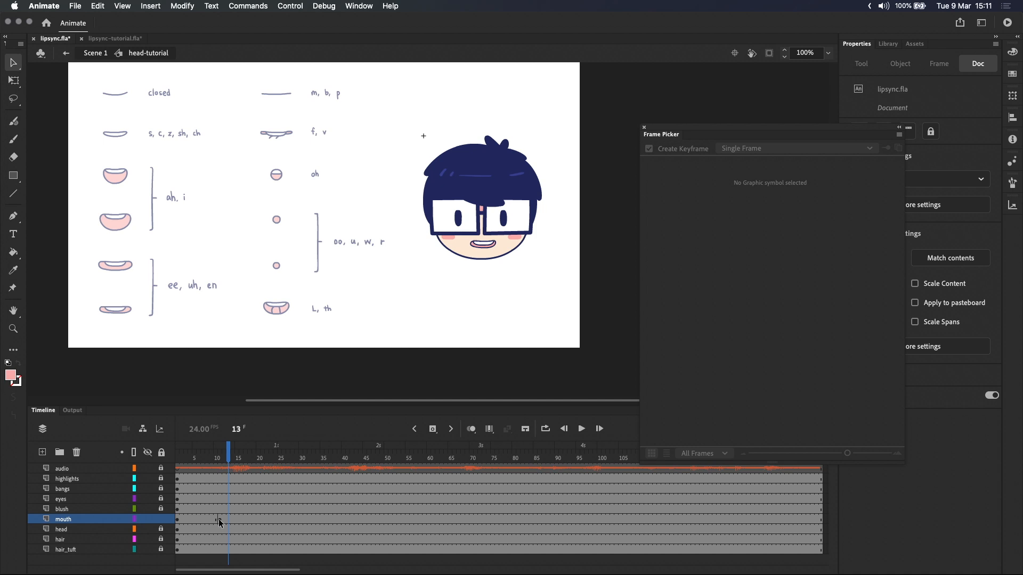
{"action": "mouse_move", "coordinate": [227, 521]}
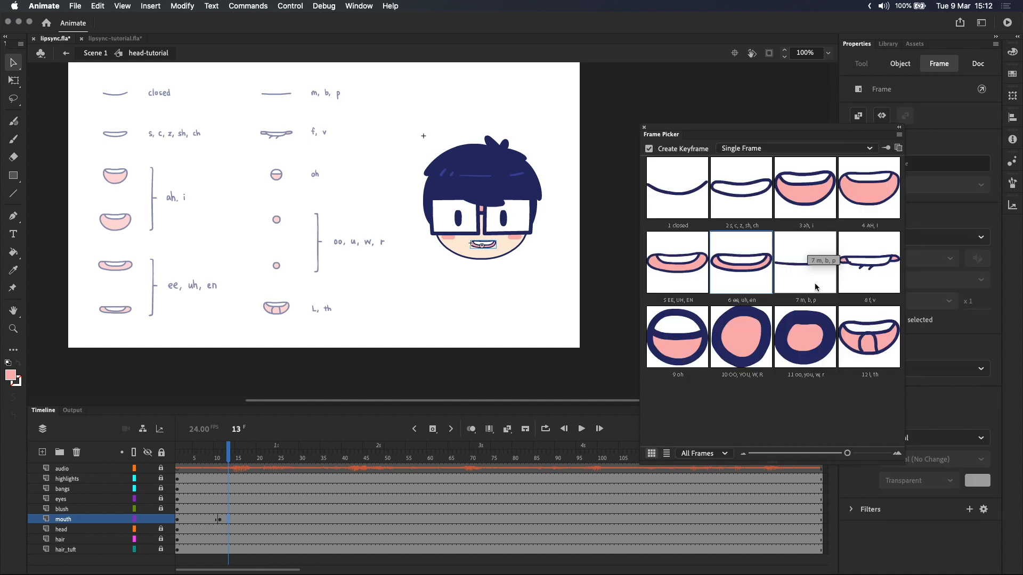
{"action": "left_click", "coordinate": [868, 262]}
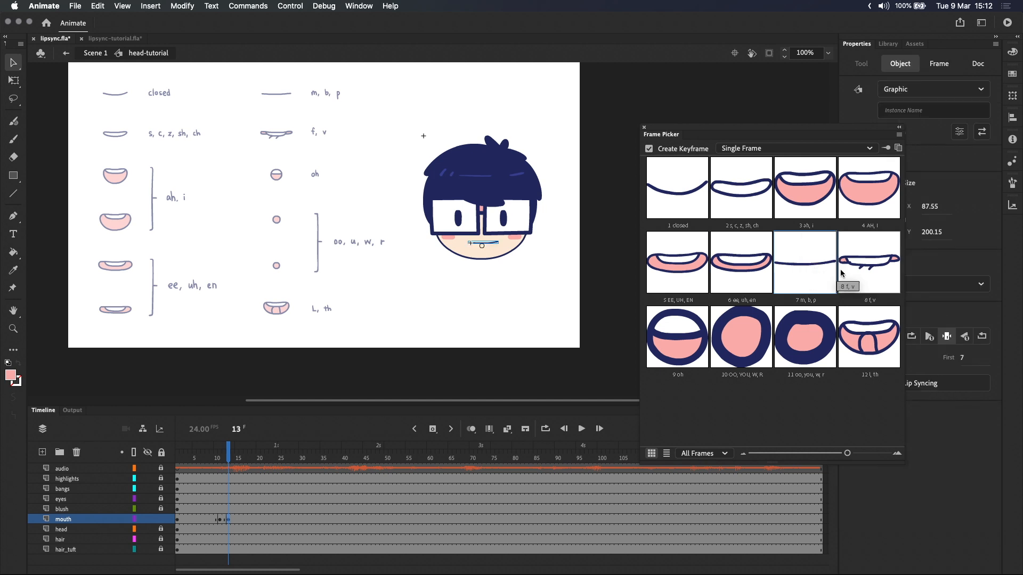
{"action": "mouse_move", "coordinate": [866, 299]}
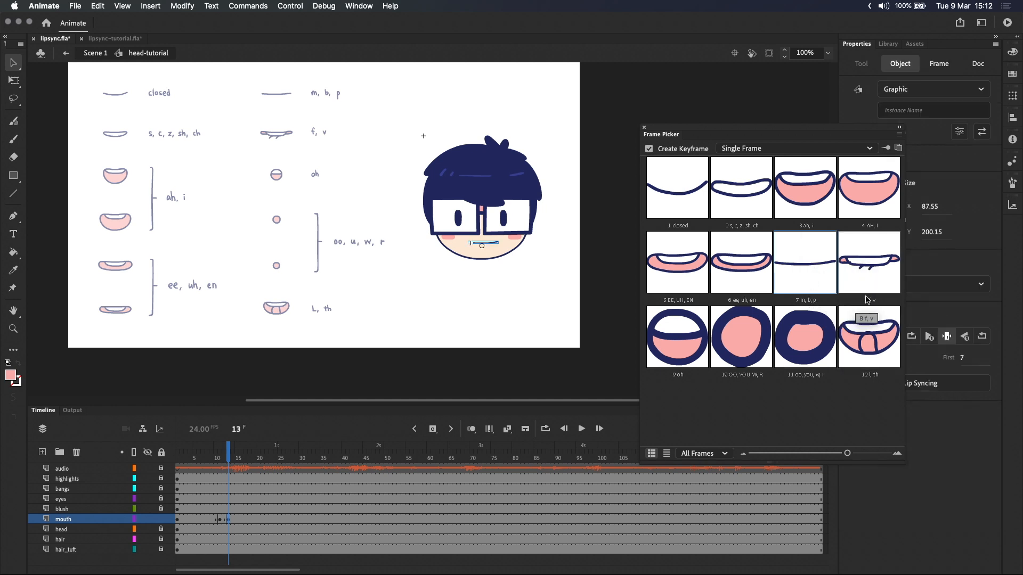
{"action": "mouse_move", "coordinate": [874, 303]}
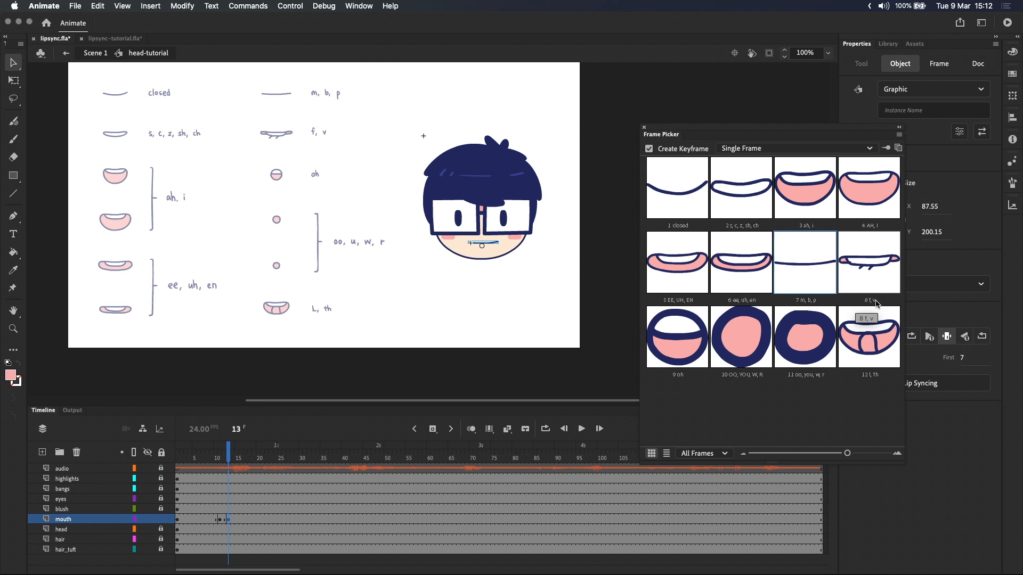
{"action": "mouse_move", "coordinate": [867, 287]}
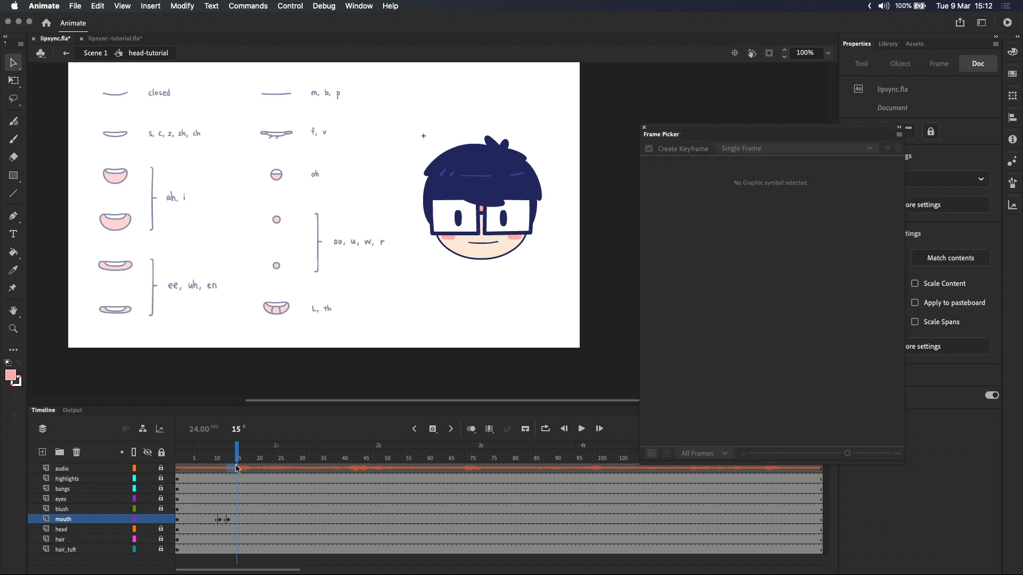
Key the AH, i mouth at frame 16, then key frame 18 on the mouth layer
{"action": "left_click", "coordinate": [62, 468]}
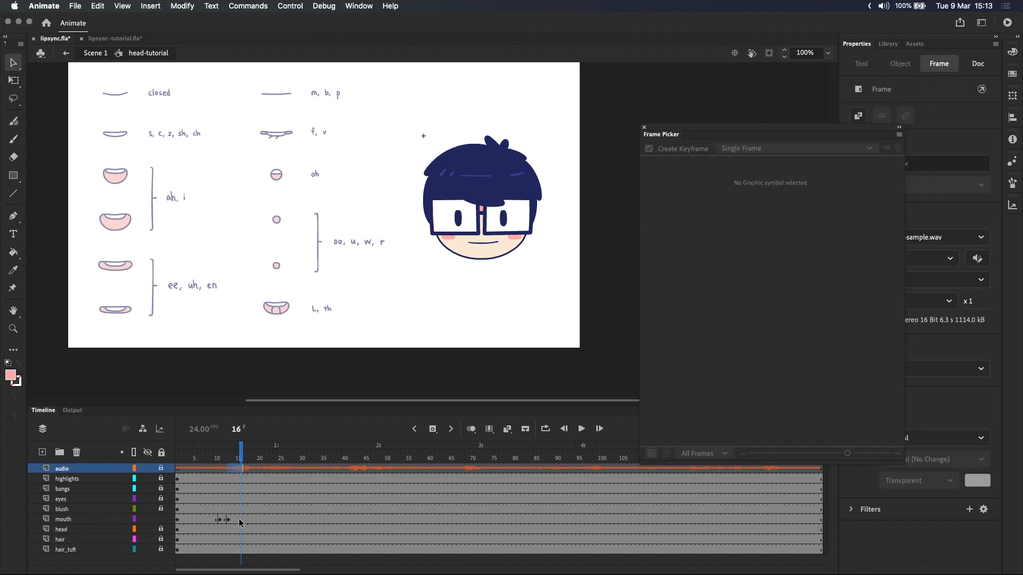
{"action": "left_click", "coordinate": [63, 519]}
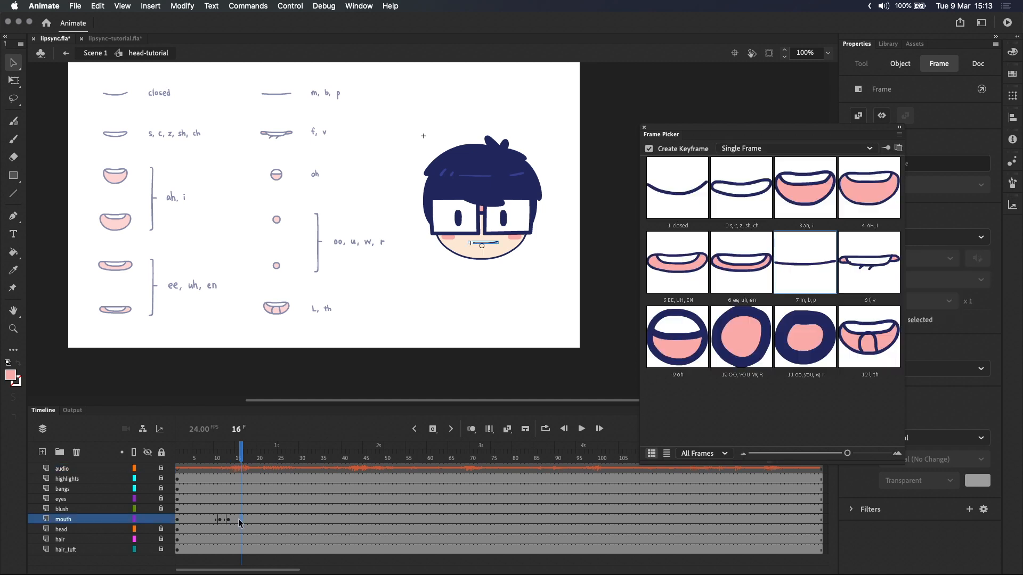
{"action": "mouse_move", "coordinate": [235, 539]}
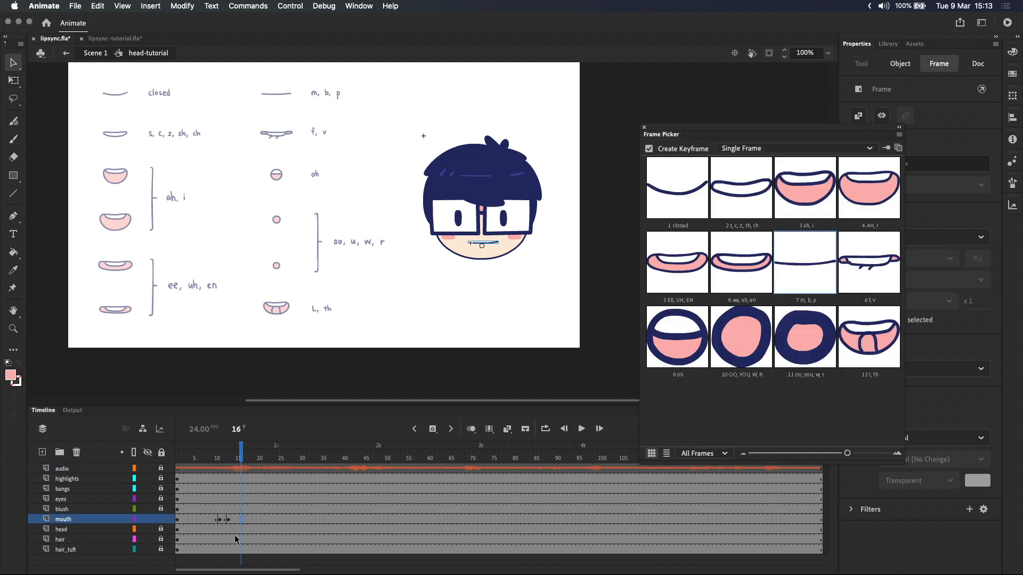
{"action": "mouse_move", "coordinate": [852, 204]}
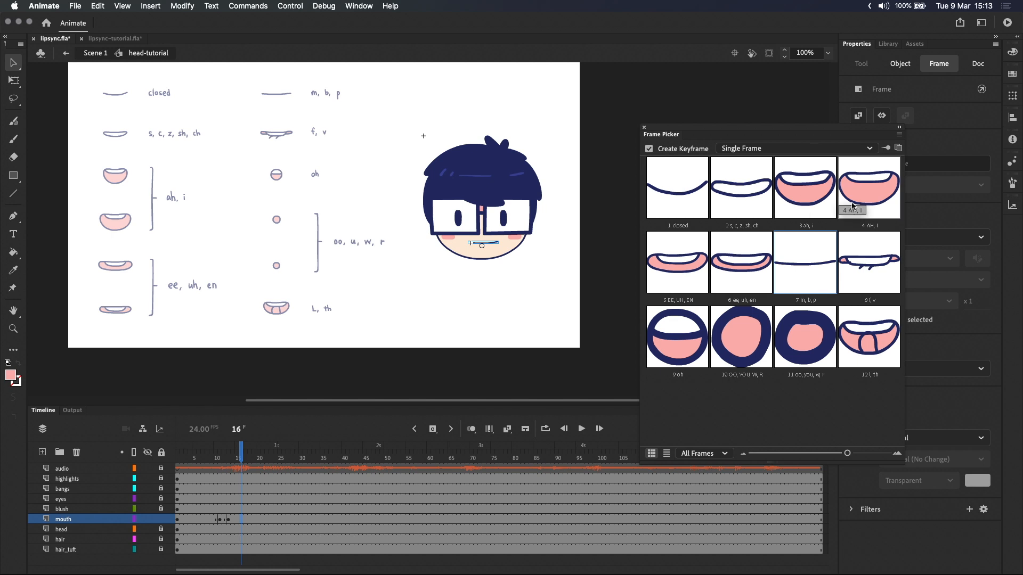
{"action": "left_click", "coordinate": [259, 456]}
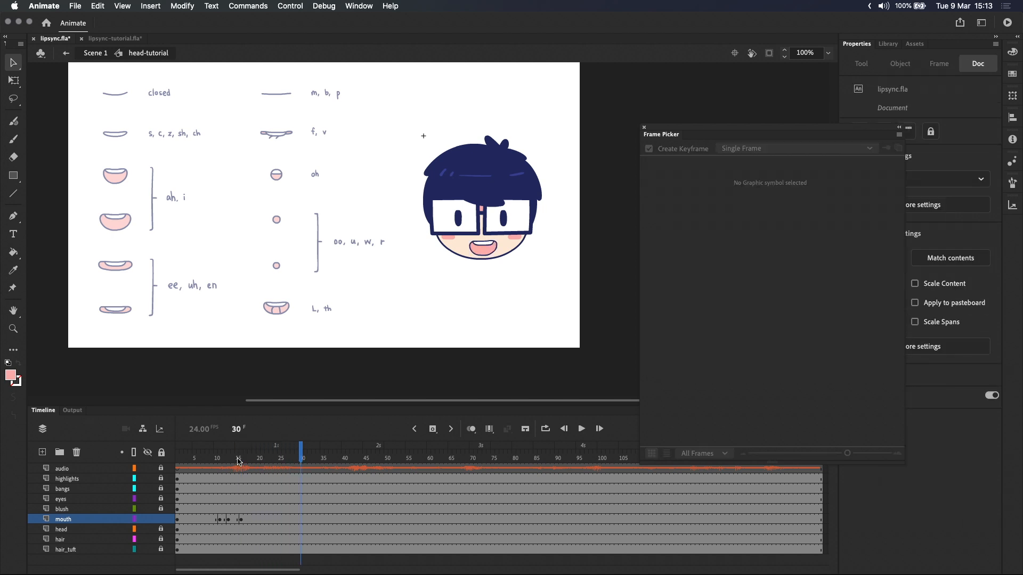
{"action": "left_click", "coordinate": [250, 458]}
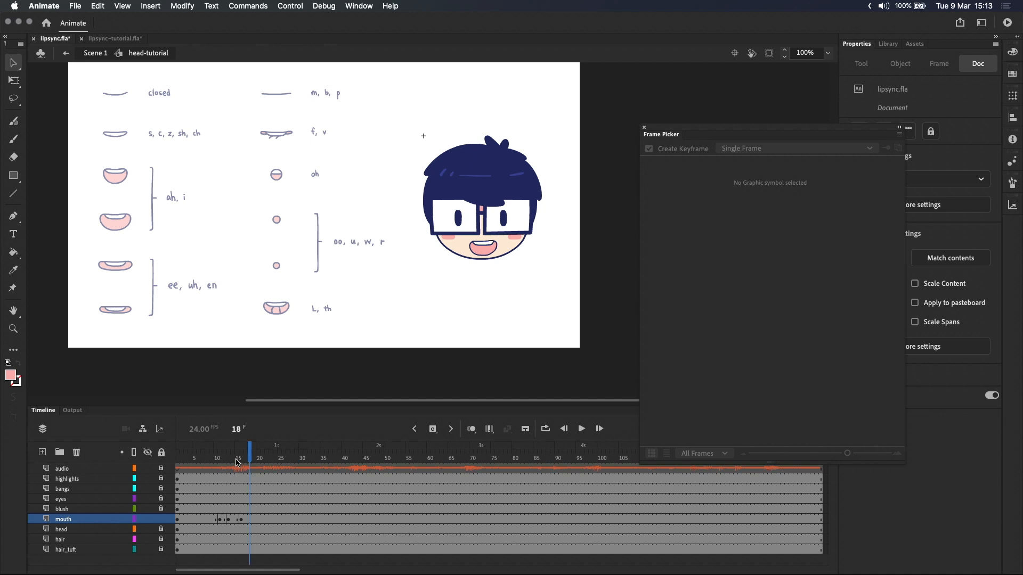
{"action": "left_click", "coordinate": [241, 459]}
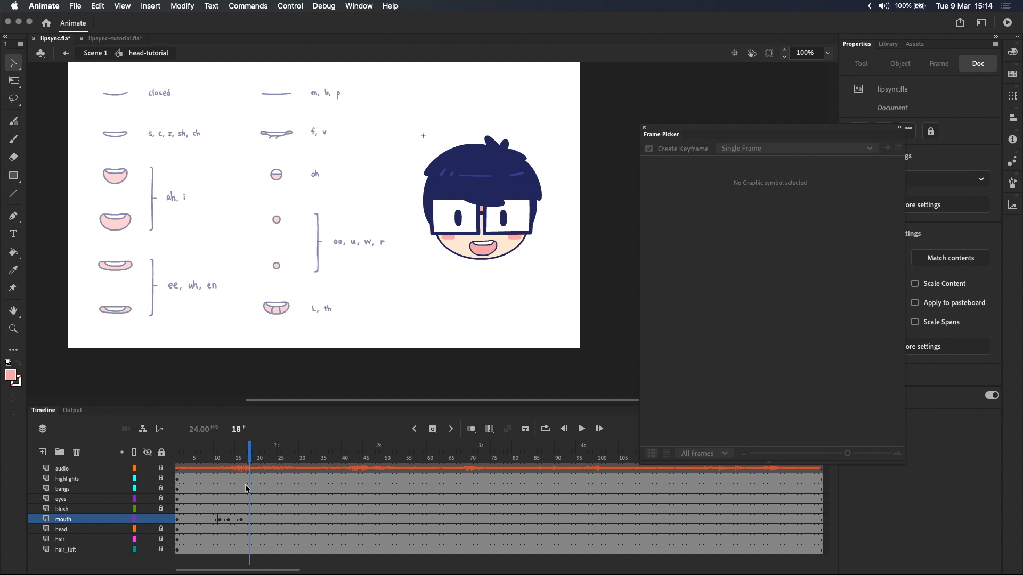
{"action": "left_click", "coordinate": [482, 245]}
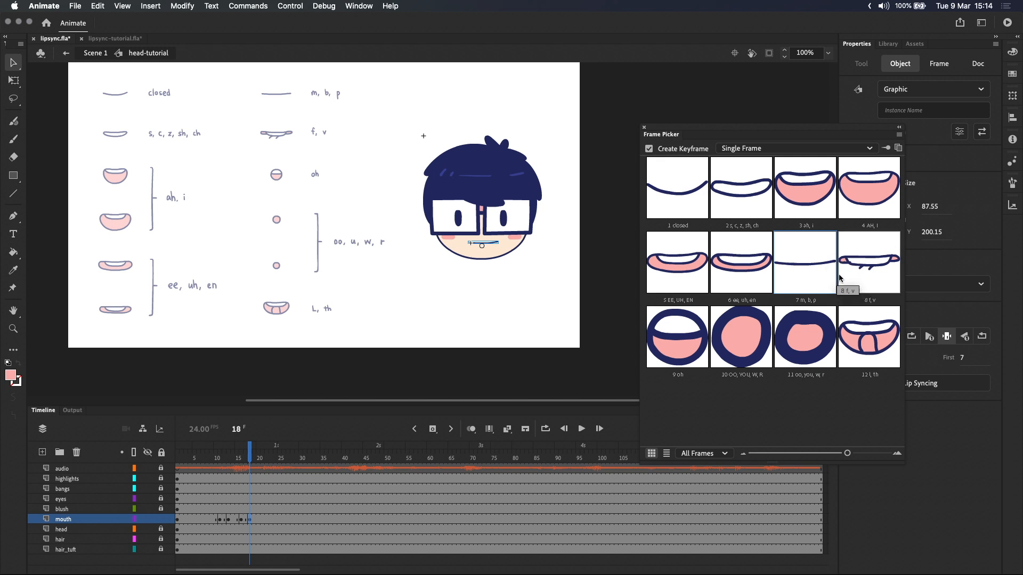
{"action": "mouse_move", "coordinate": [842, 257]}
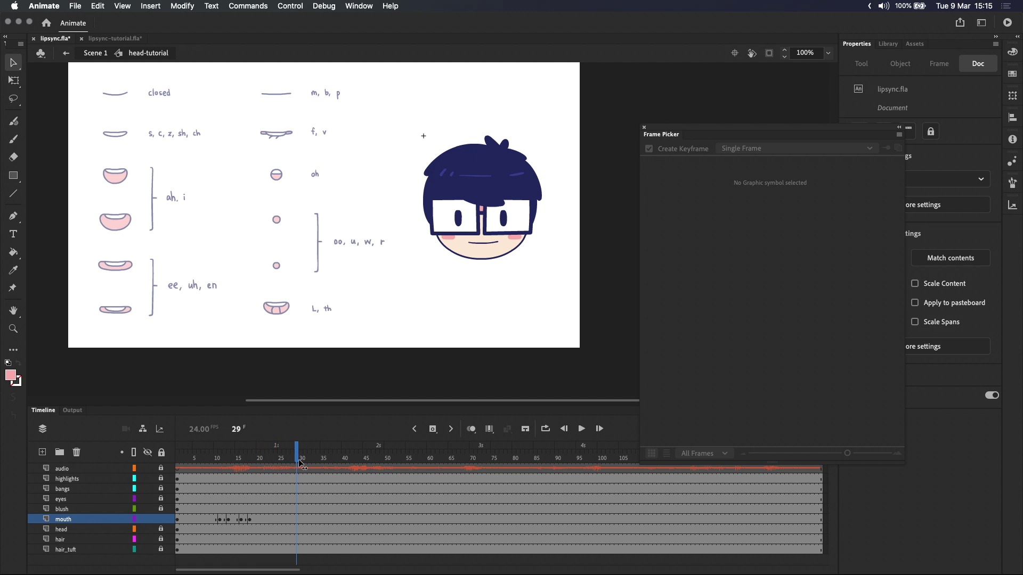
Key the ee mouth at frame 21, s at frame 23, and another shape at frame 25
{"action": "left_click", "coordinate": [304, 459]}
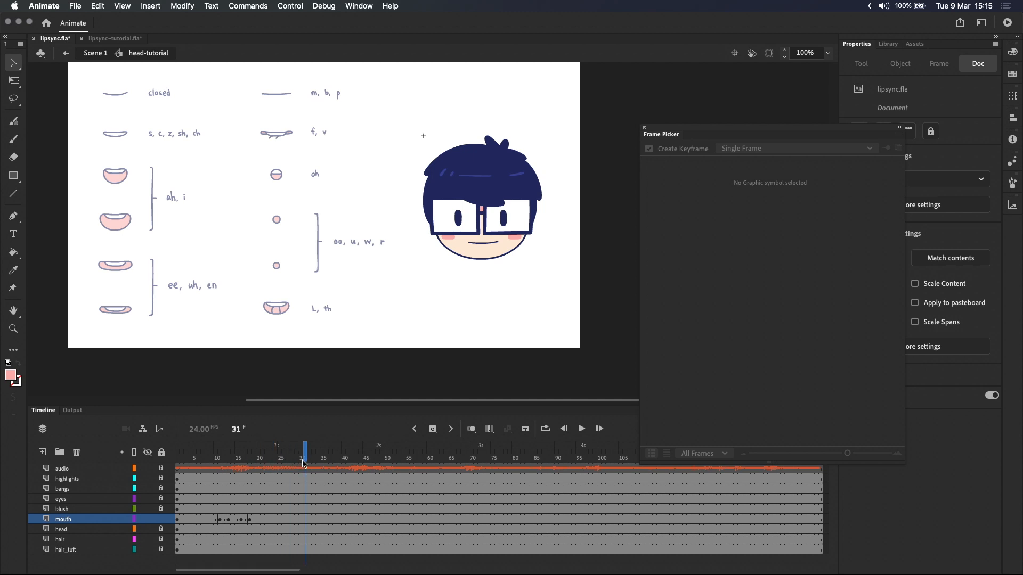
{"action": "left_click", "coordinate": [261, 450]}
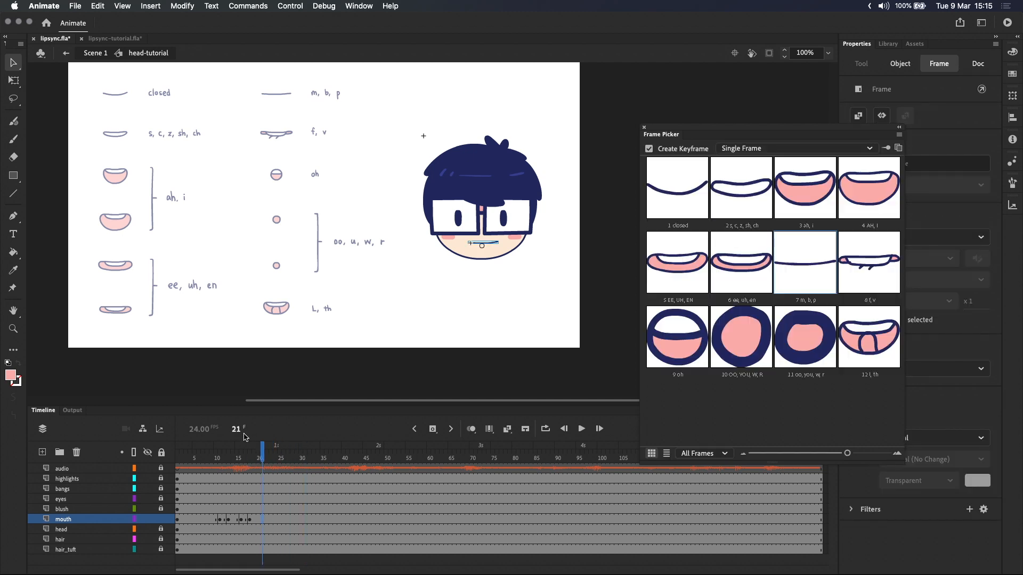
{"action": "mouse_move", "coordinate": [676, 262]}
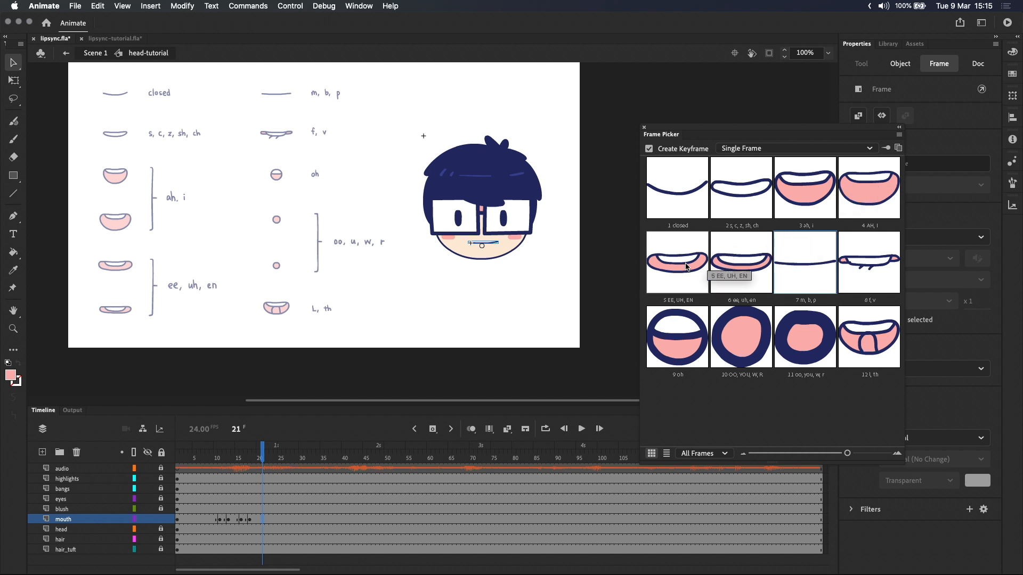
{"action": "left_click", "coordinate": [270, 457]}
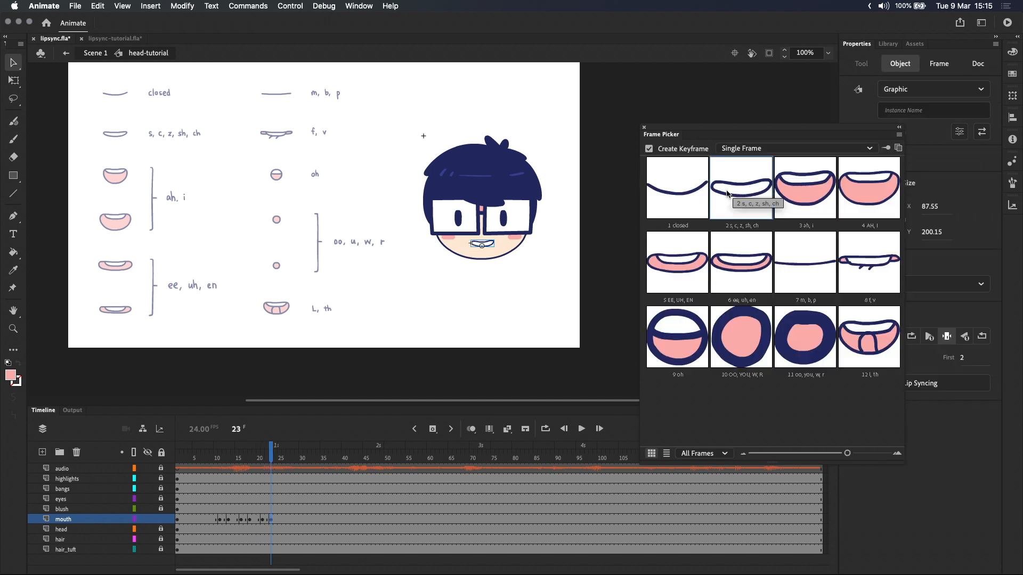
{"action": "left_click", "coordinate": [279, 459]}
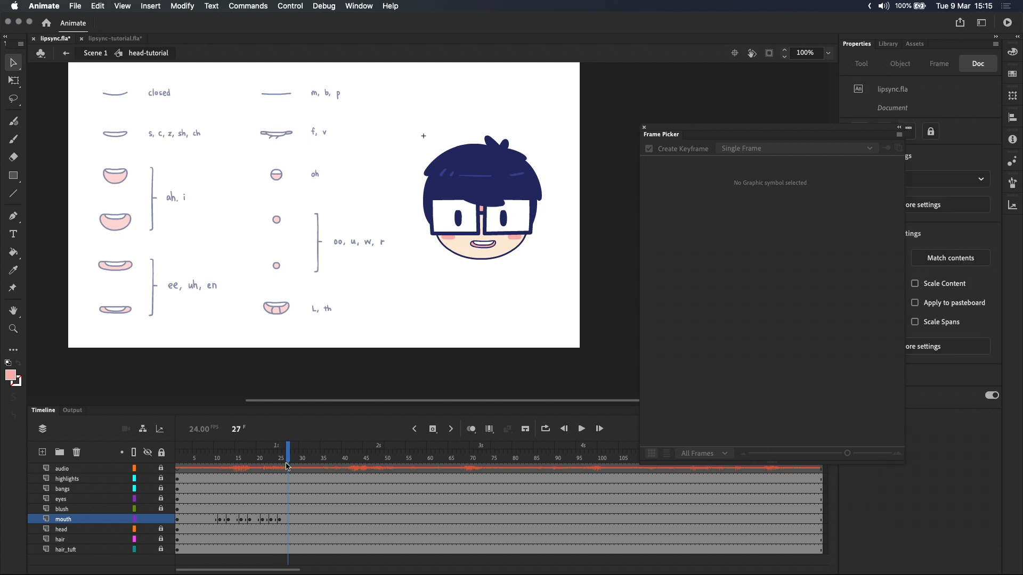
{"action": "left_click", "coordinate": [482, 244]}
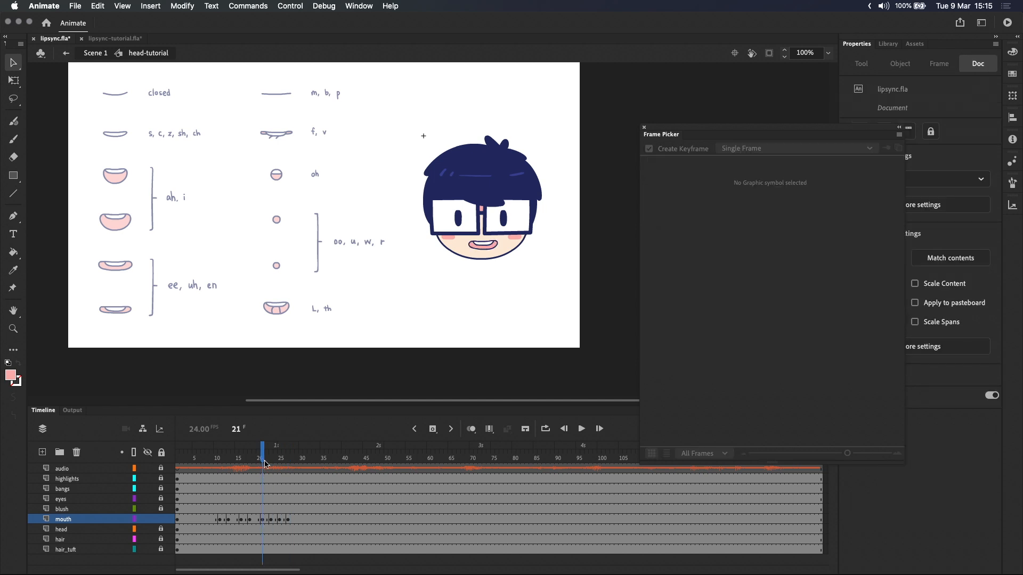
{"action": "left_click", "coordinate": [279, 450]}
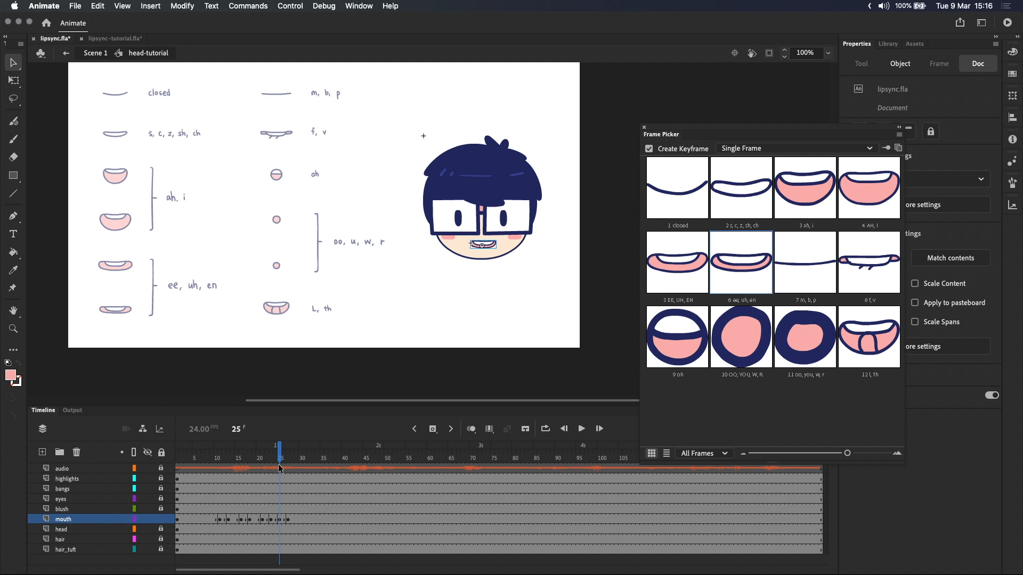
{"action": "left_click", "coordinate": [352, 450]}
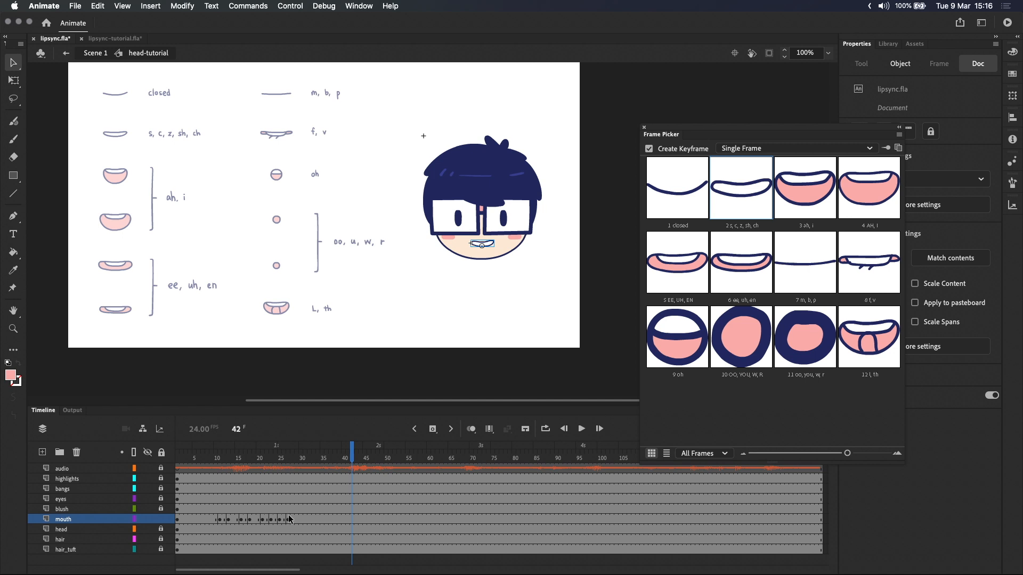
{"action": "left_click", "coordinate": [284, 457]}
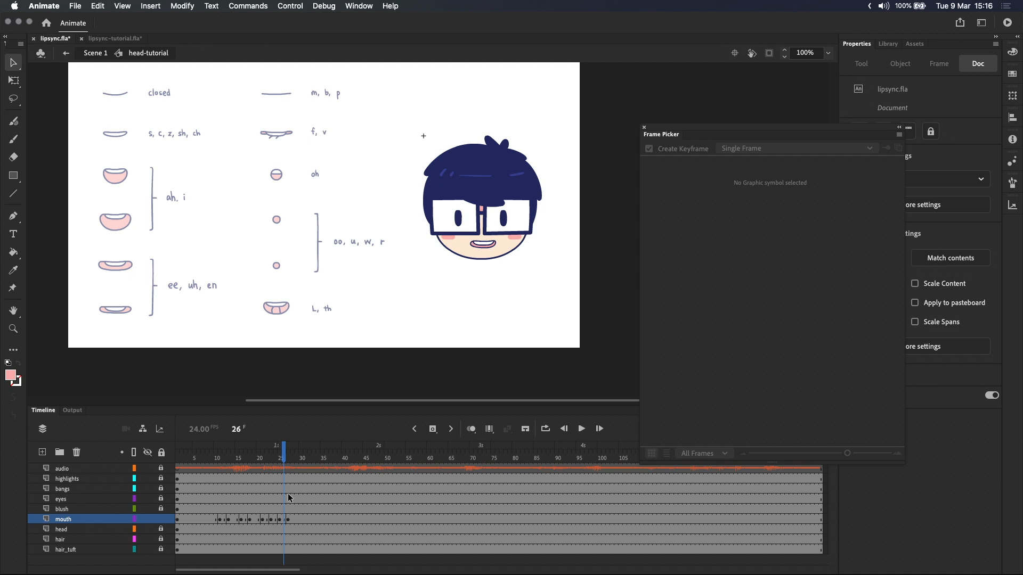
{"action": "mouse_move", "coordinate": [252, 521]}
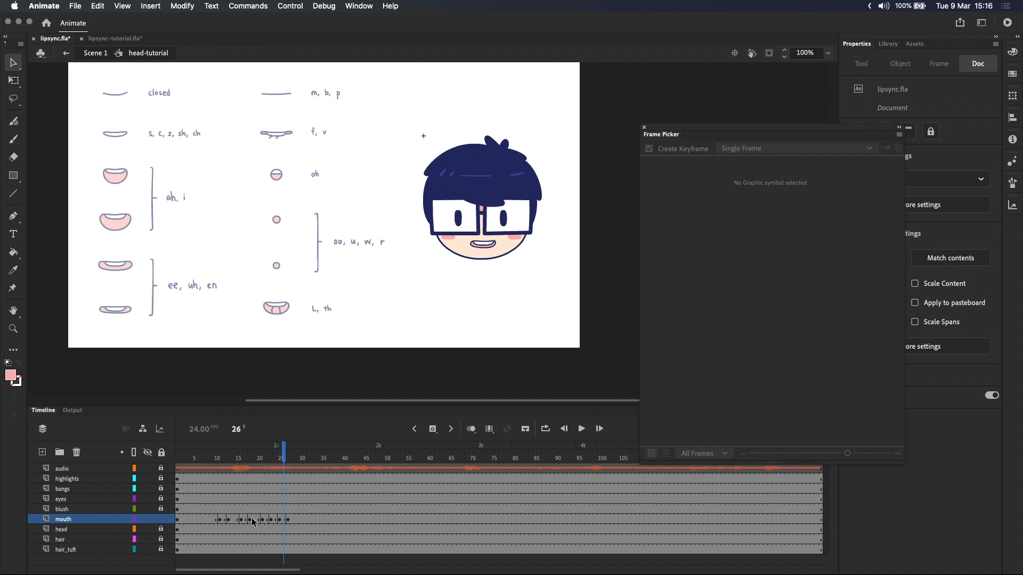
{"action": "mouse_move", "coordinate": [287, 522]}
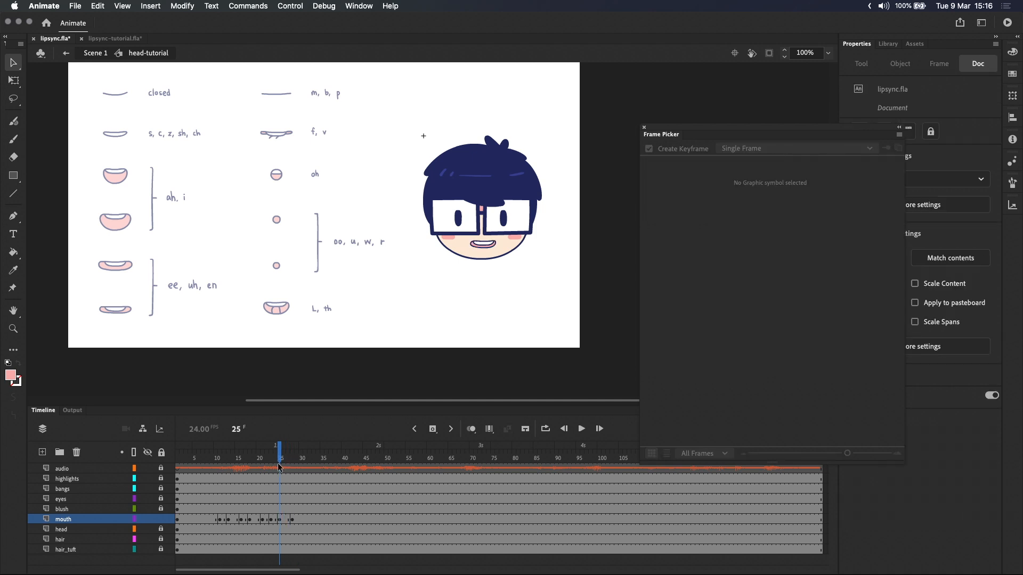
{"action": "mouse_move", "coordinate": [284, 521]}
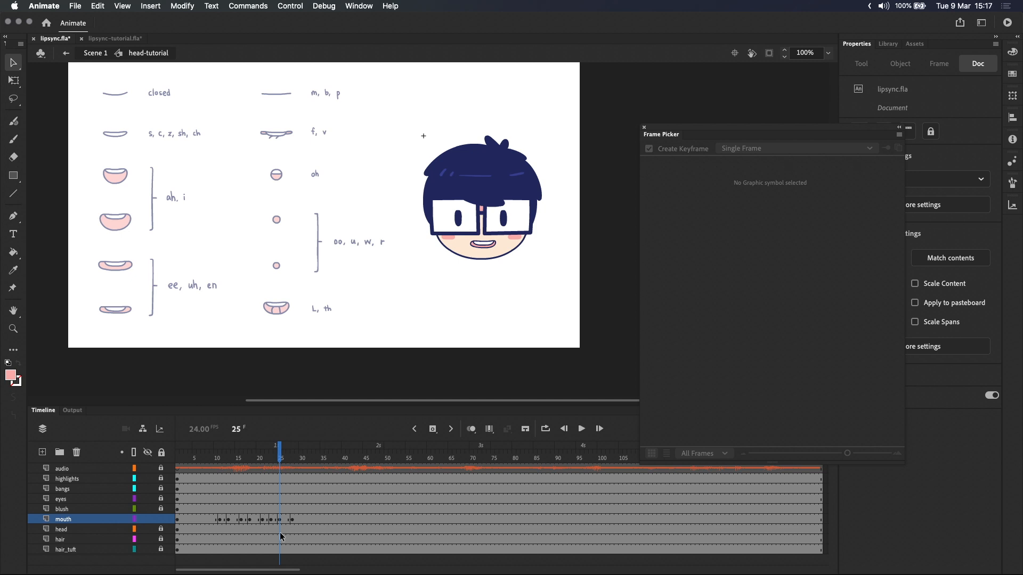
{"action": "left_click", "coordinate": [177, 456]}
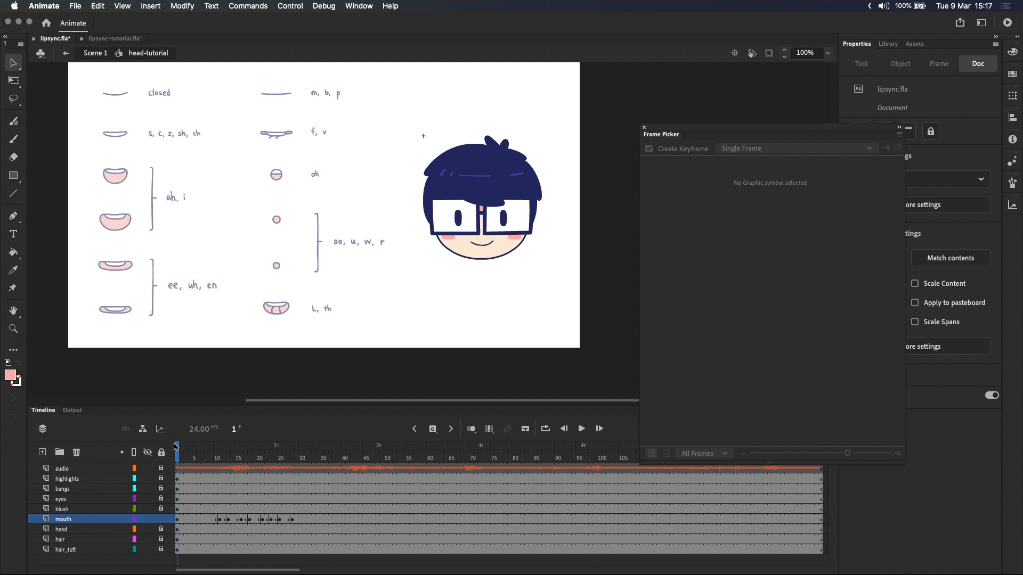
{"action": "left_click", "coordinate": [314, 458]}
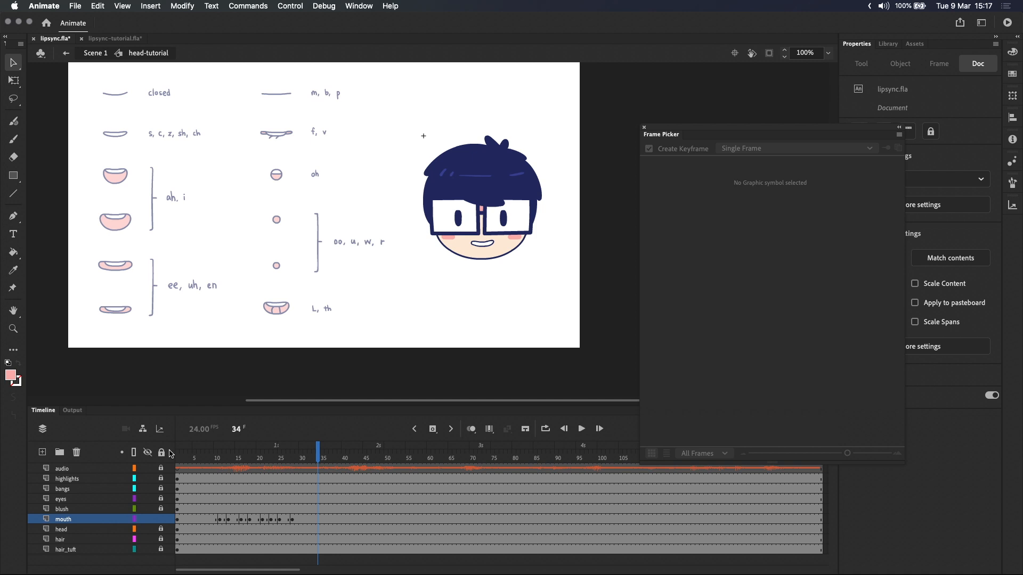
{"action": "mouse_move", "coordinate": [241, 473]}
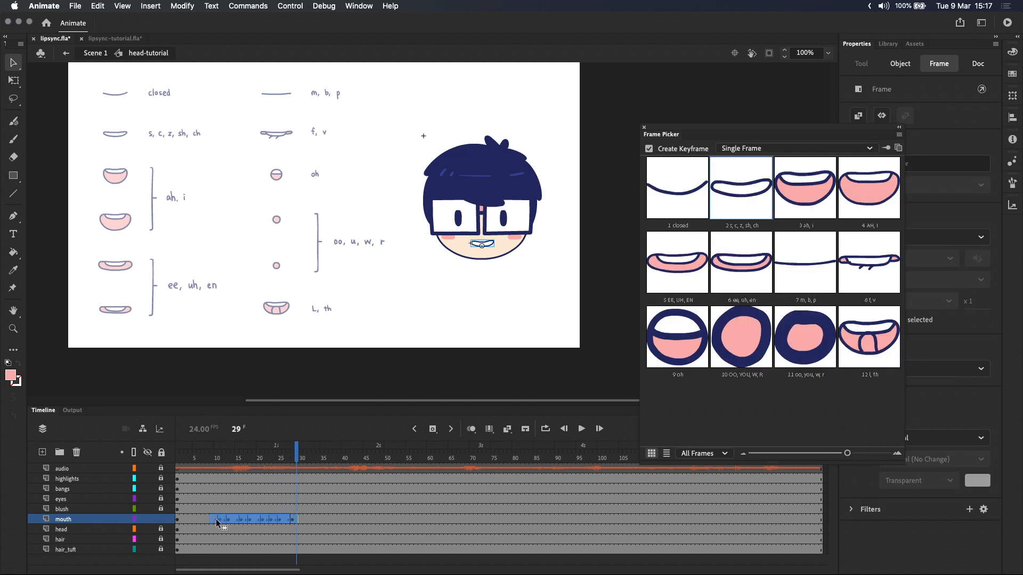
Shift the mouth keyframe block about two frames earlier and play to check the timing
{"action": "left_click", "coordinate": [216, 458]}
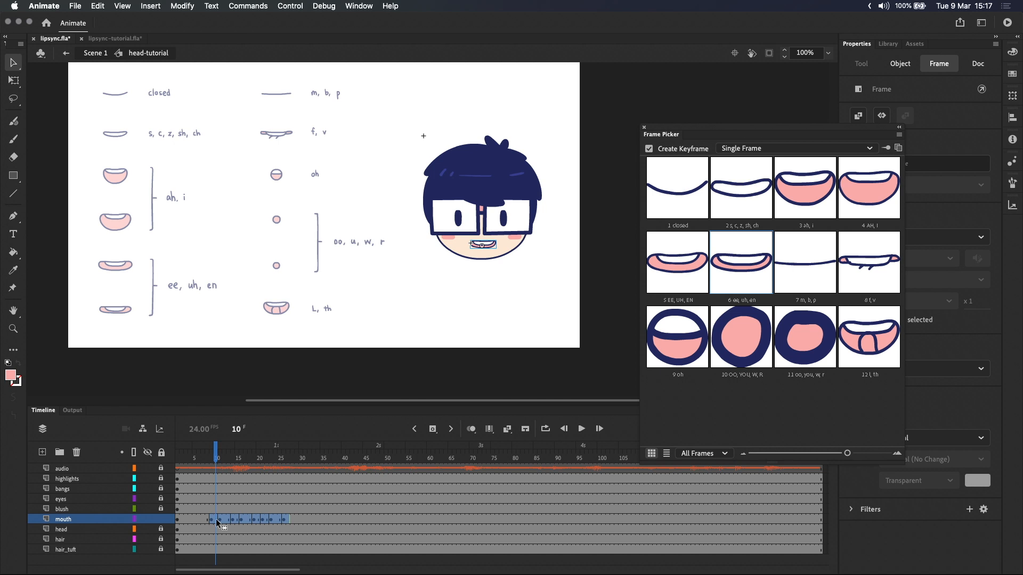
{"action": "mouse_move", "coordinate": [187, 457]}
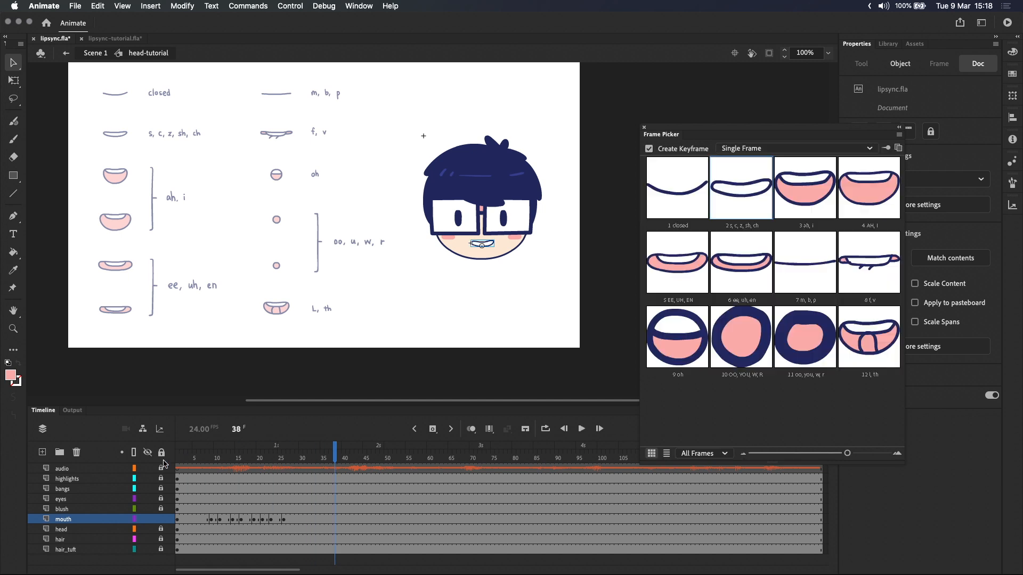
{"action": "left_click", "coordinate": [312, 459]}
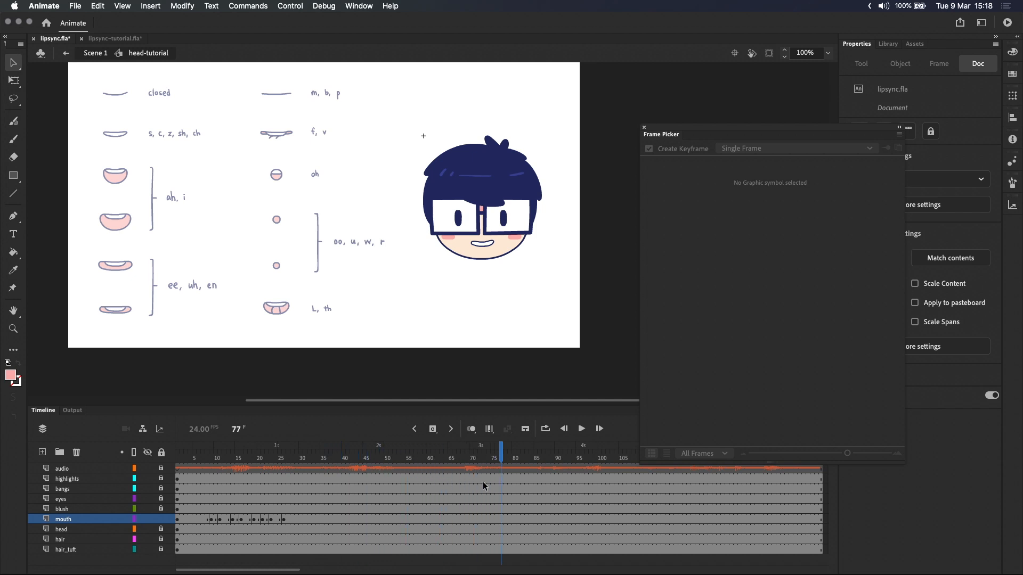
Stop playback and key the oo mouth shape at frame 35
{"action": "left_click", "coordinate": [321, 450]}
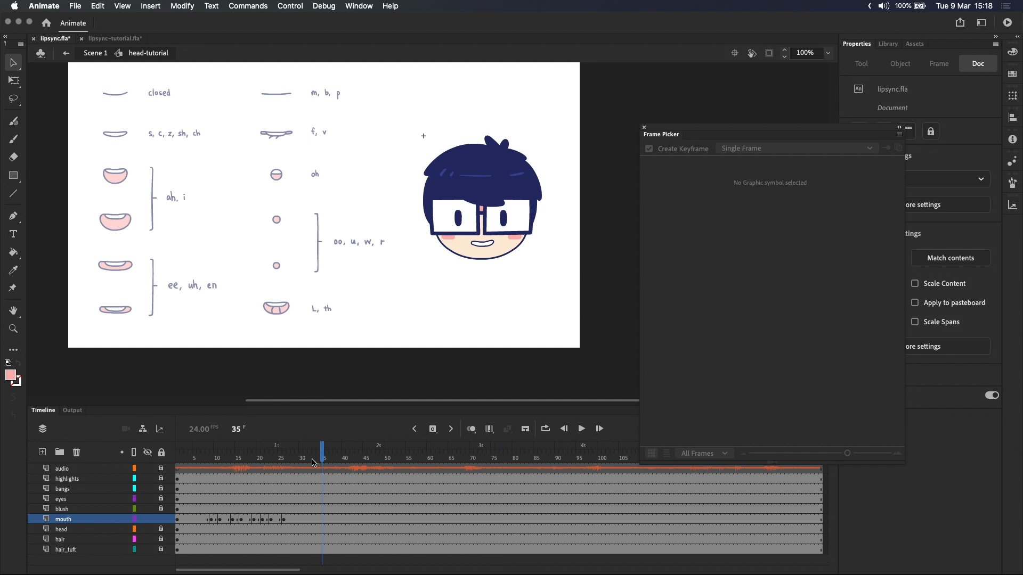
{"action": "left_click", "coordinate": [318, 450]}
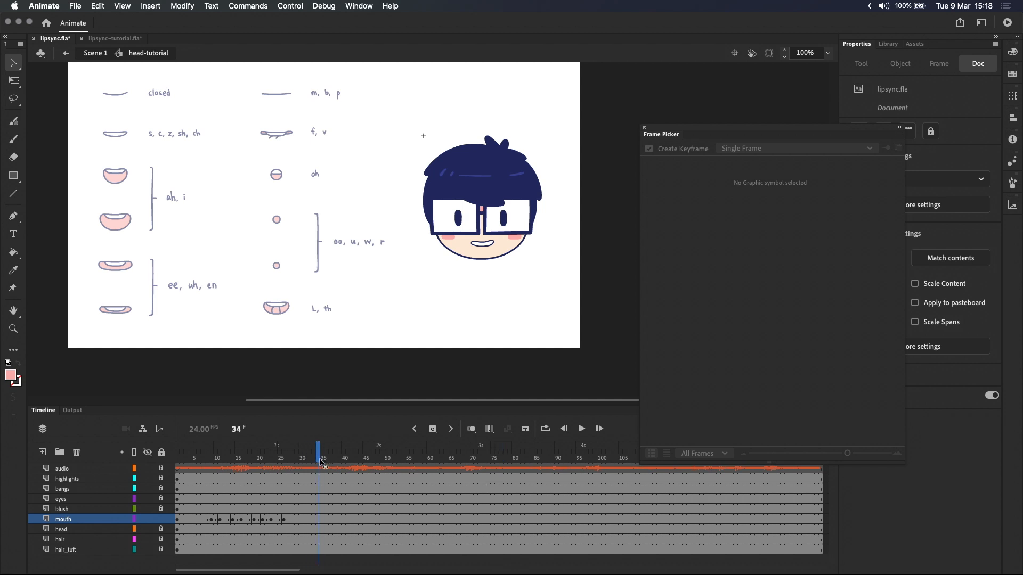
{"action": "left_click", "coordinate": [321, 456]}
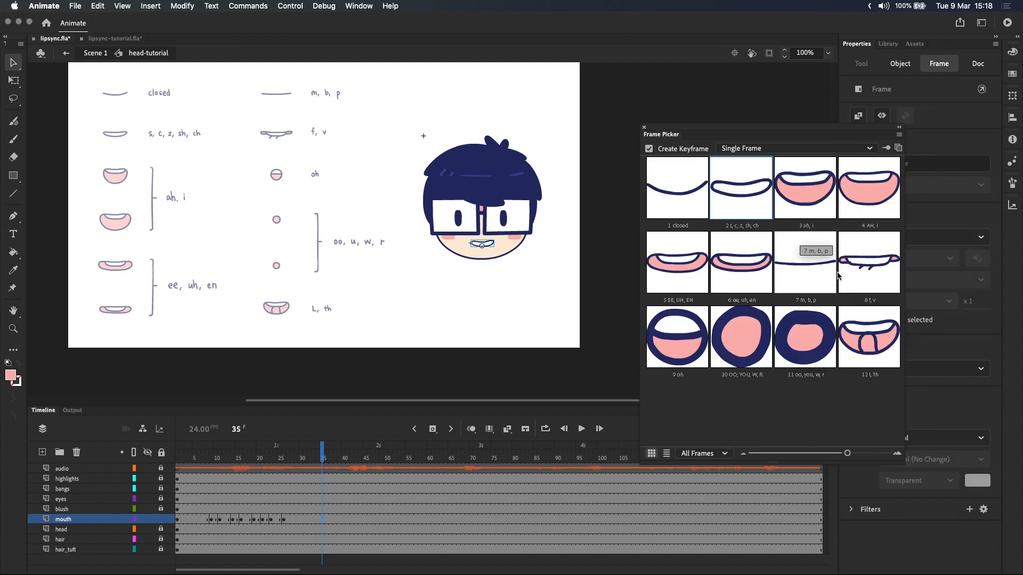
{"action": "mouse_move", "coordinate": [741, 337]}
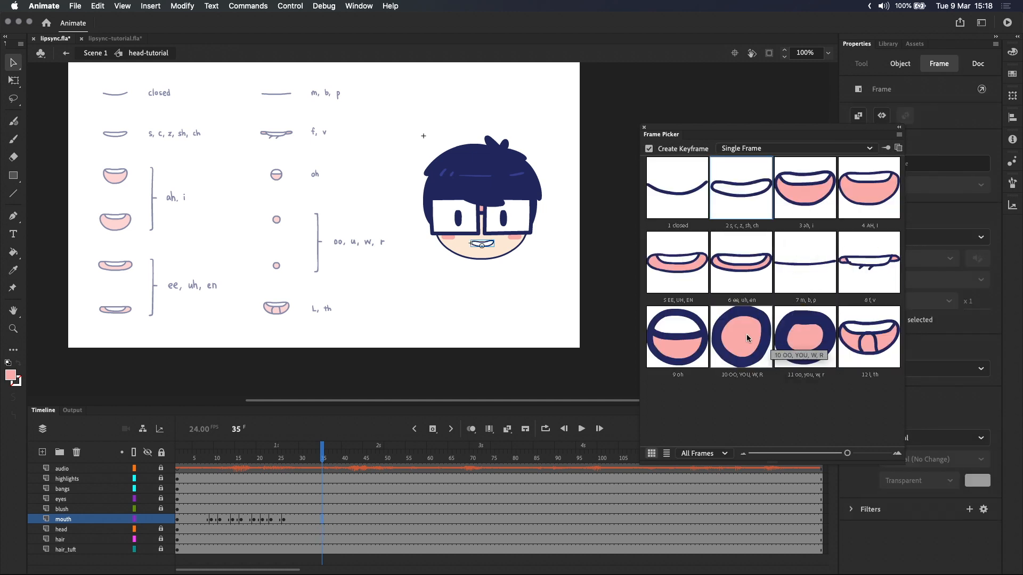
{"action": "left_click", "coordinate": [740, 336]}
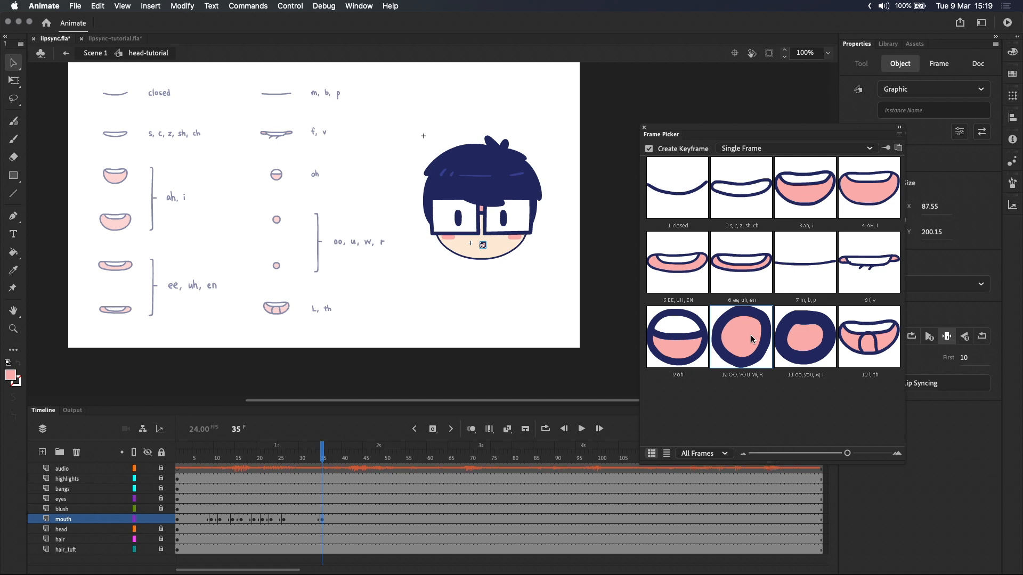
Key ee, uh, en and l, th shapes around frame 39, then s, c, z, sh, ch at frame 45
{"action": "left_click", "coordinate": [977, 63]}
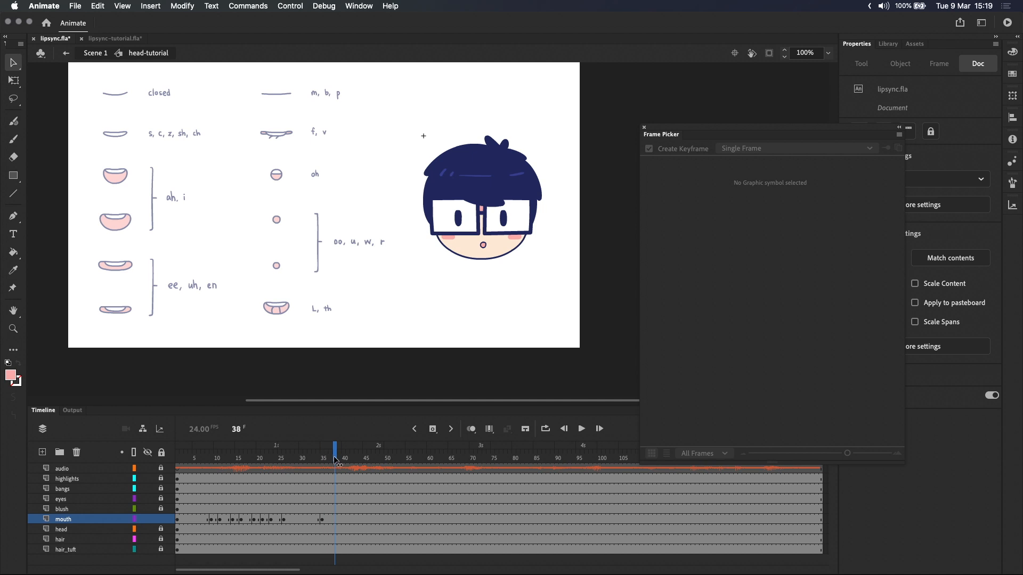
{"action": "mouse_move", "coordinate": [334, 444]}
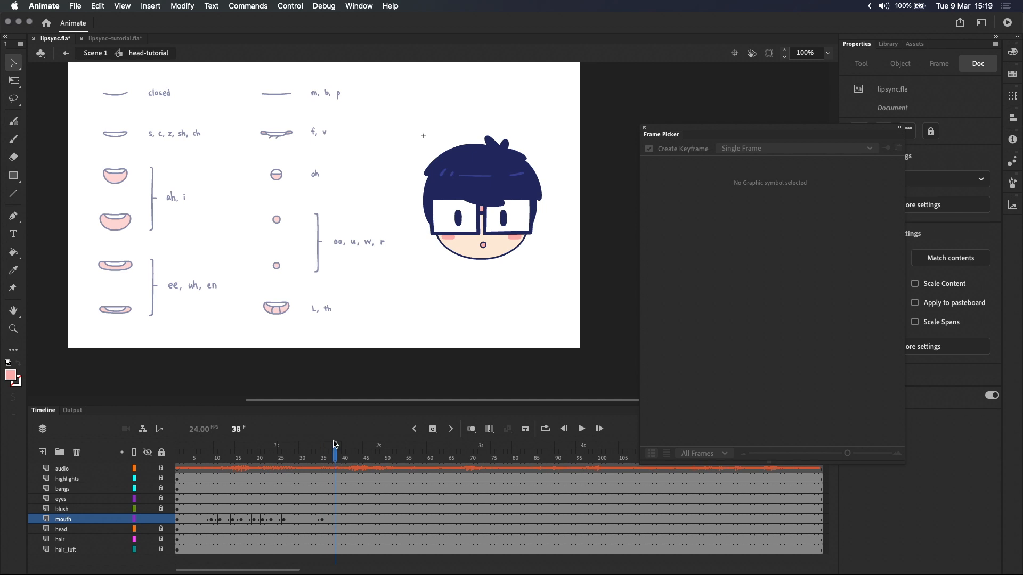
{"action": "left_click", "coordinate": [331, 458]}
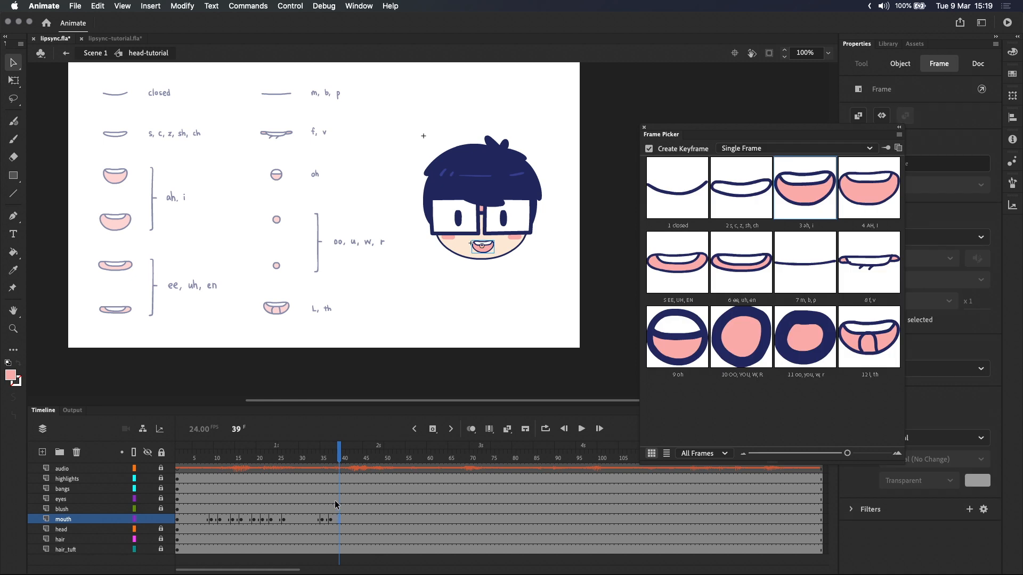
{"action": "mouse_move", "coordinate": [740, 263]}
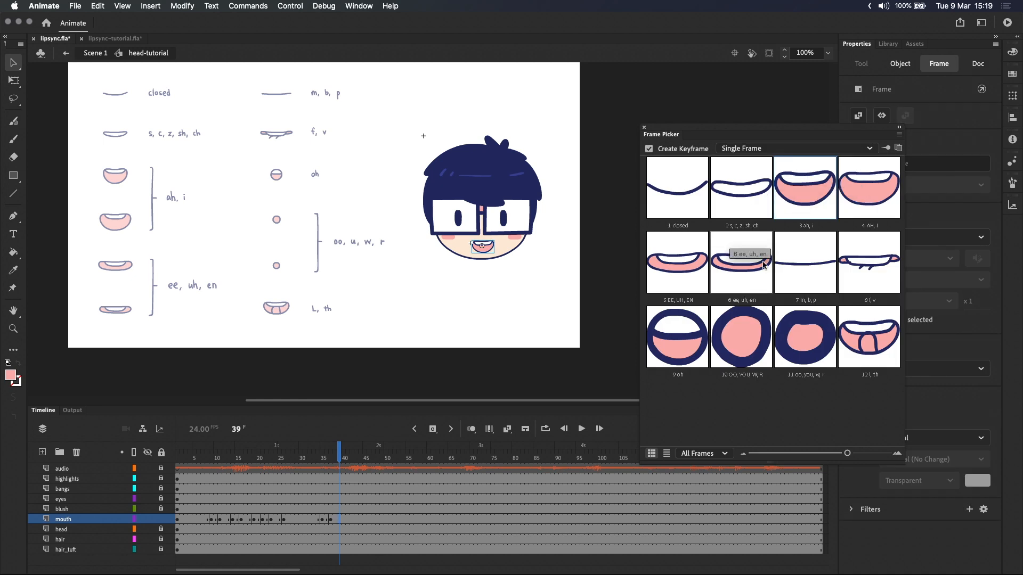
{"action": "left_click", "coordinate": [343, 448]}
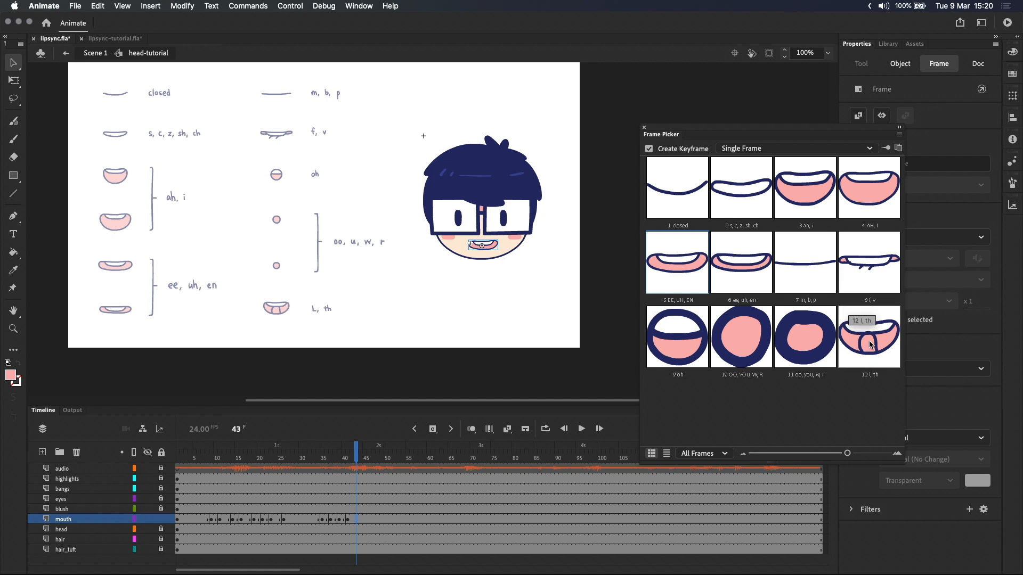
{"action": "left_click", "coordinate": [868, 336]}
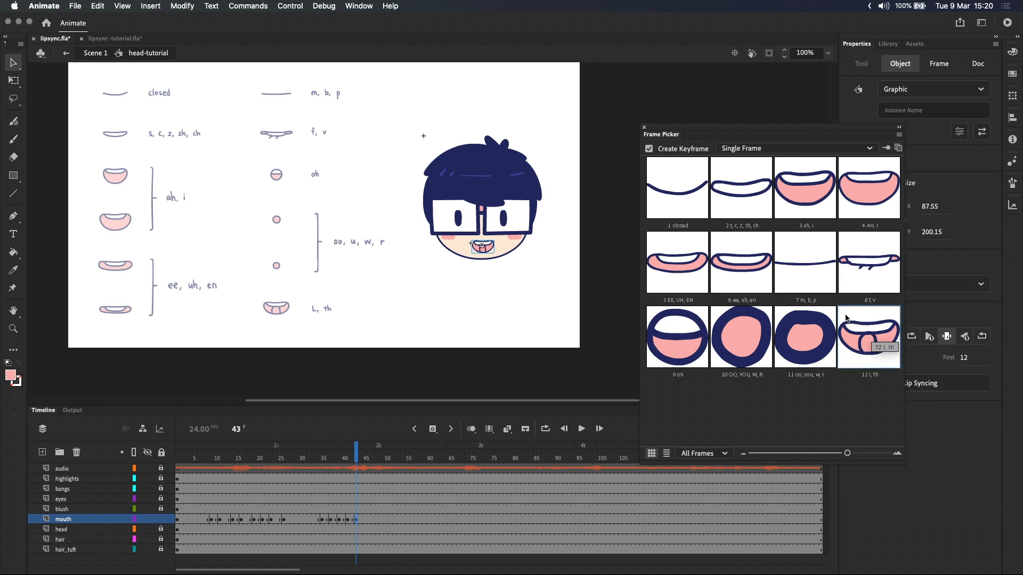
{"action": "left_click", "coordinate": [373, 458]}
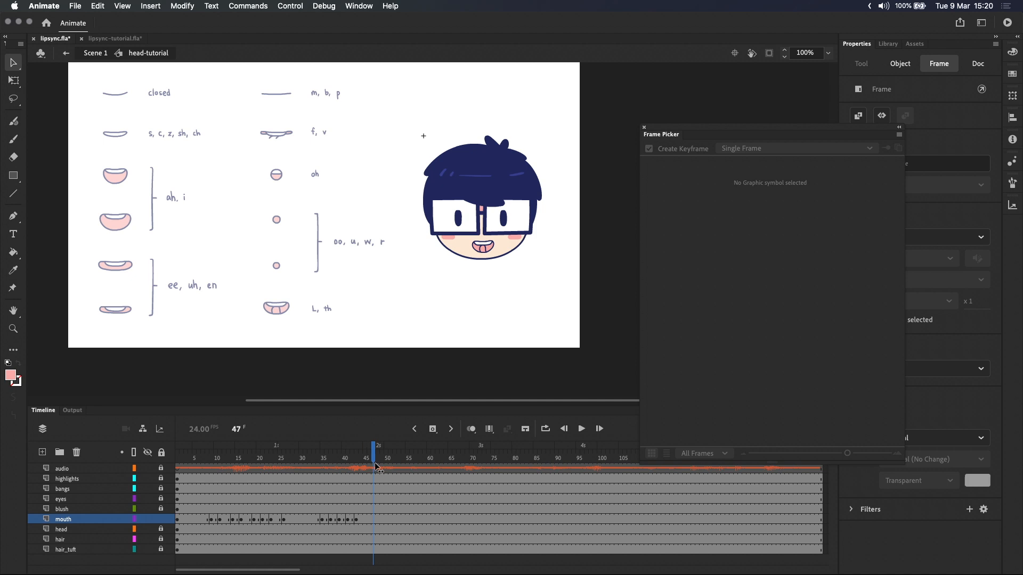
{"action": "left_click", "coordinate": [360, 463]}
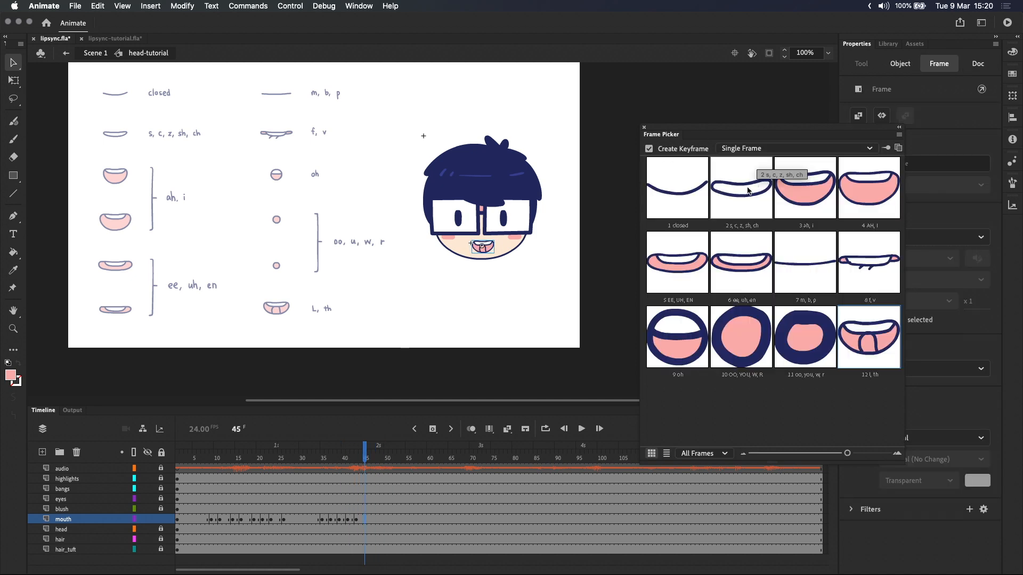
{"action": "left_click", "coordinate": [369, 459]}
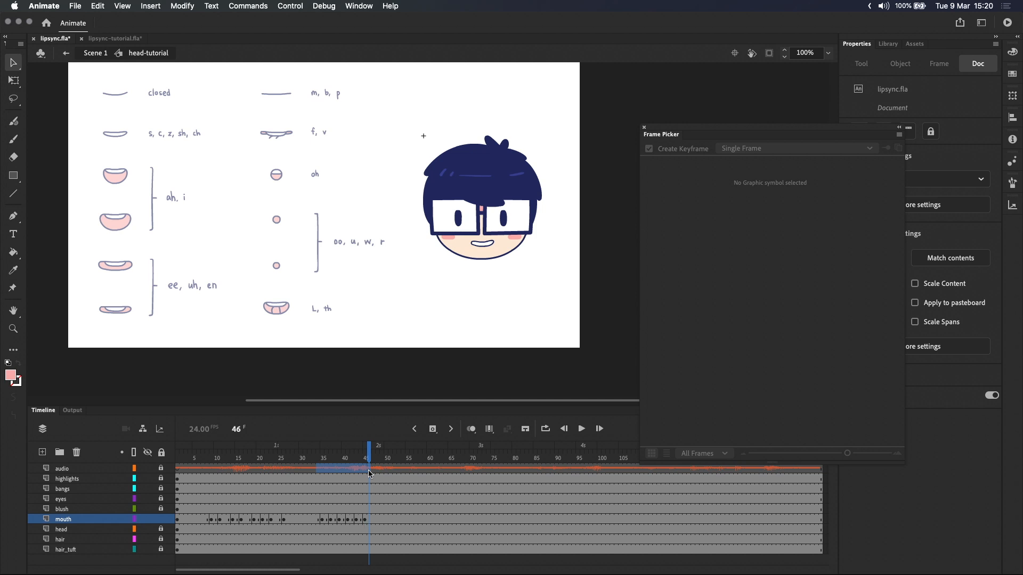
{"action": "left_click", "coordinate": [373, 468]}
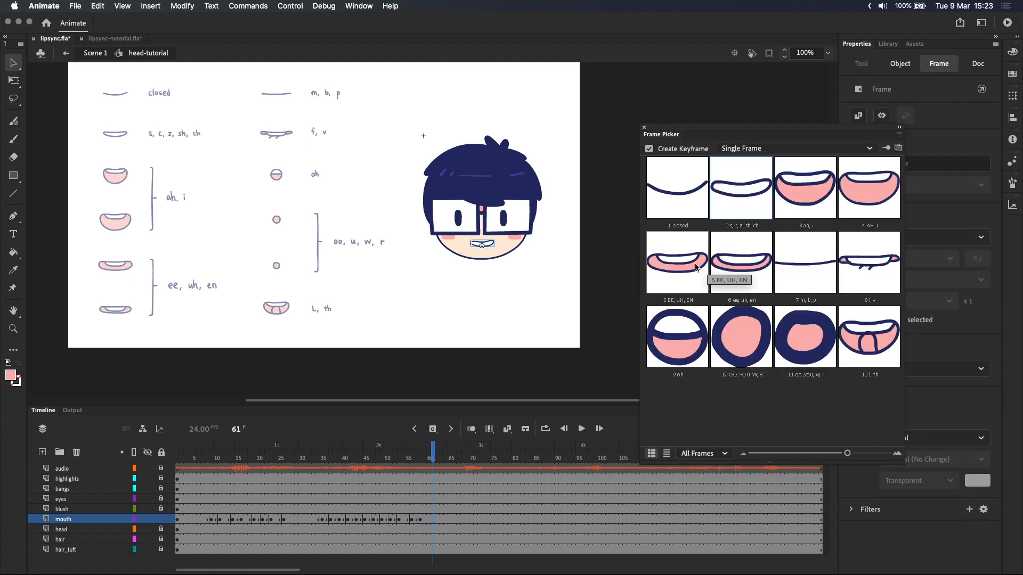
Key the ee, uh, en mouth shape and select the mouth frame at frame 92
{"action": "left_click", "coordinate": [463, 457]}
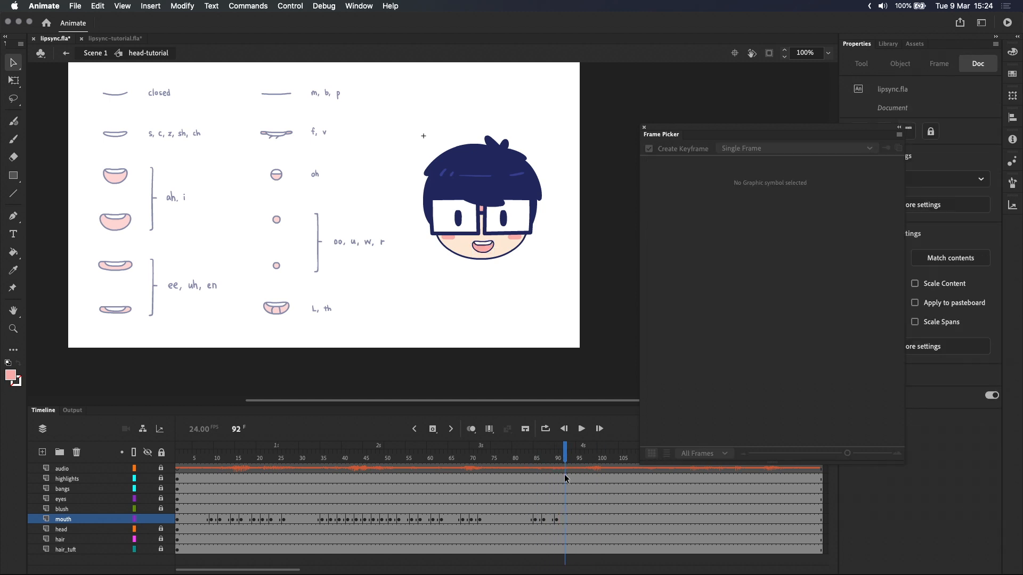
{"action": "left_click", "coordinate": [568, 519]}
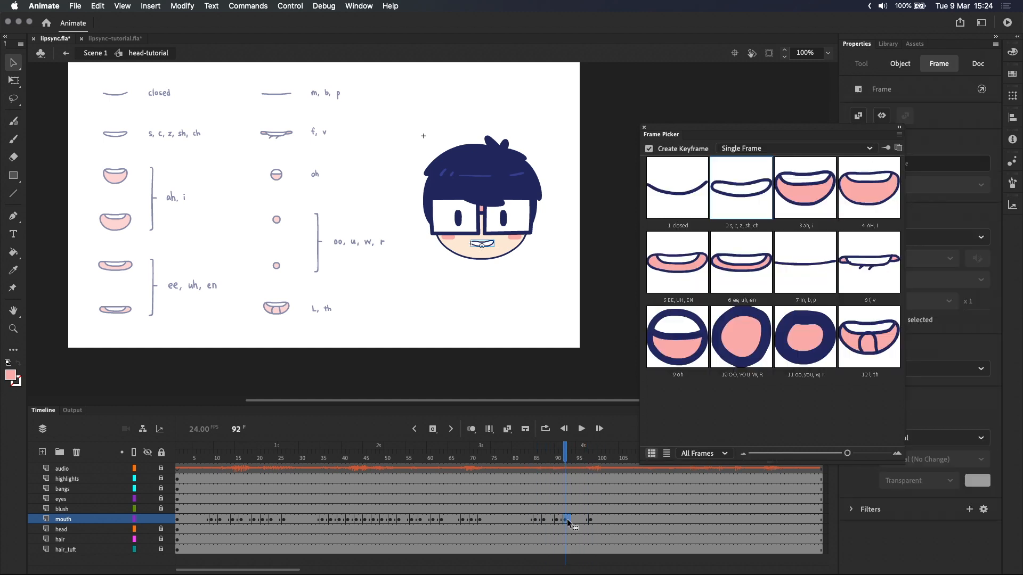
{"action": "left_click", "coordinate": [488, 460]}
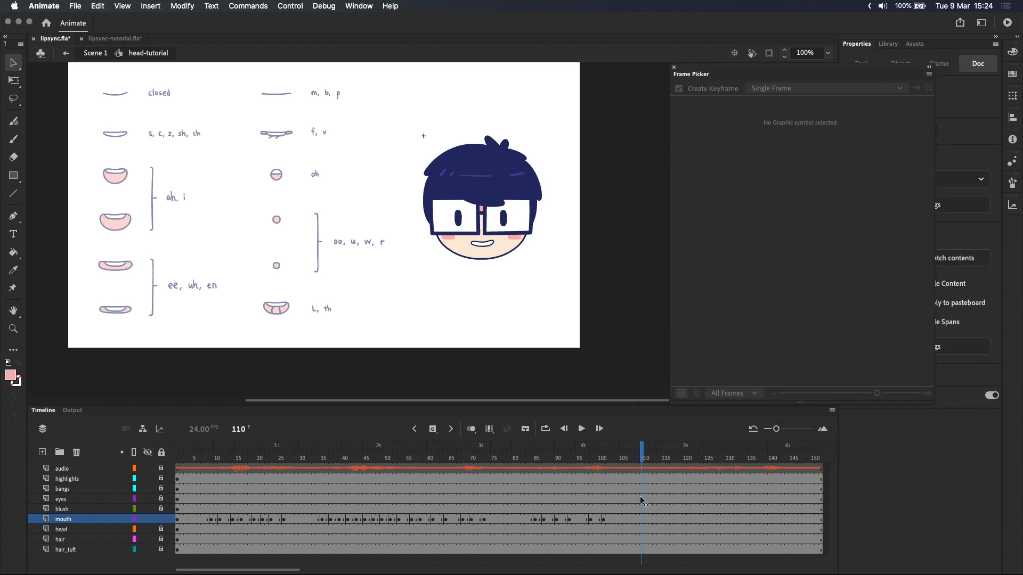
Add the final mouth keyframes through frame 145, including the f, v shape
{"action": "left_click", "coordinate": [664, 458]}
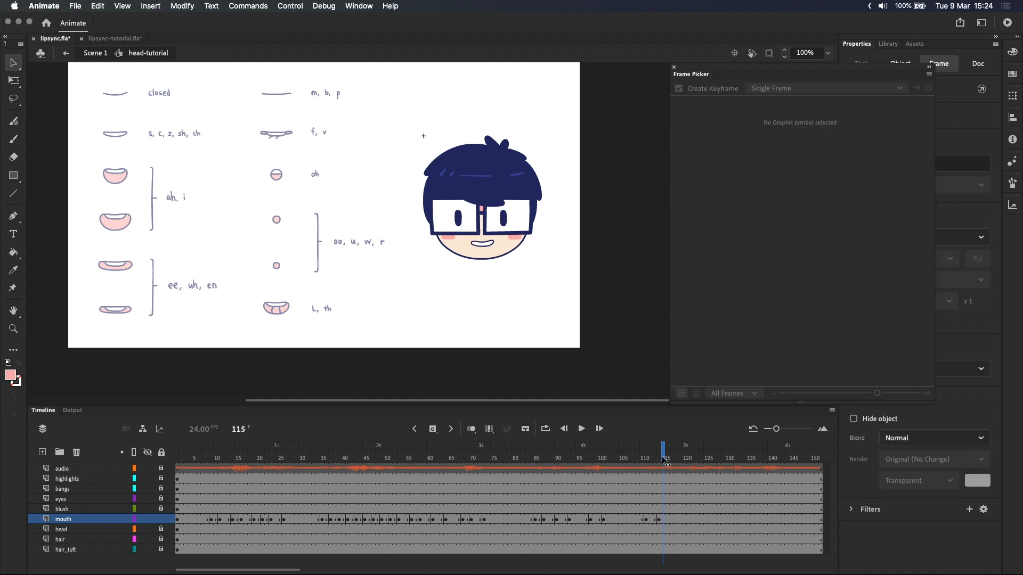
{"action": "left_click", "coordinate": [676, 458]}
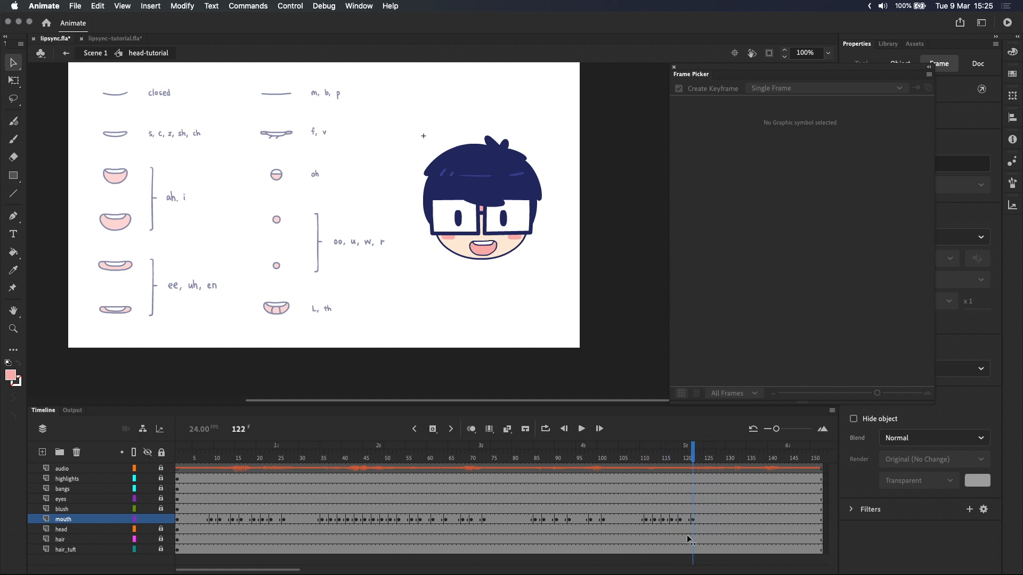
{"action": "left_click", "coordinate": [710, 456]}
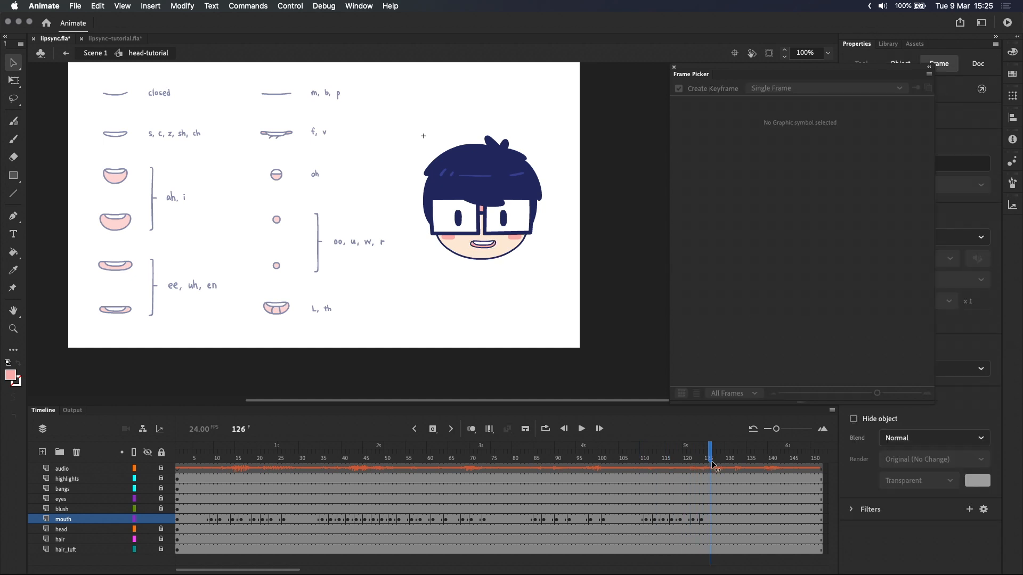
{"action": "left_click", "coordinate": [723, 458]}
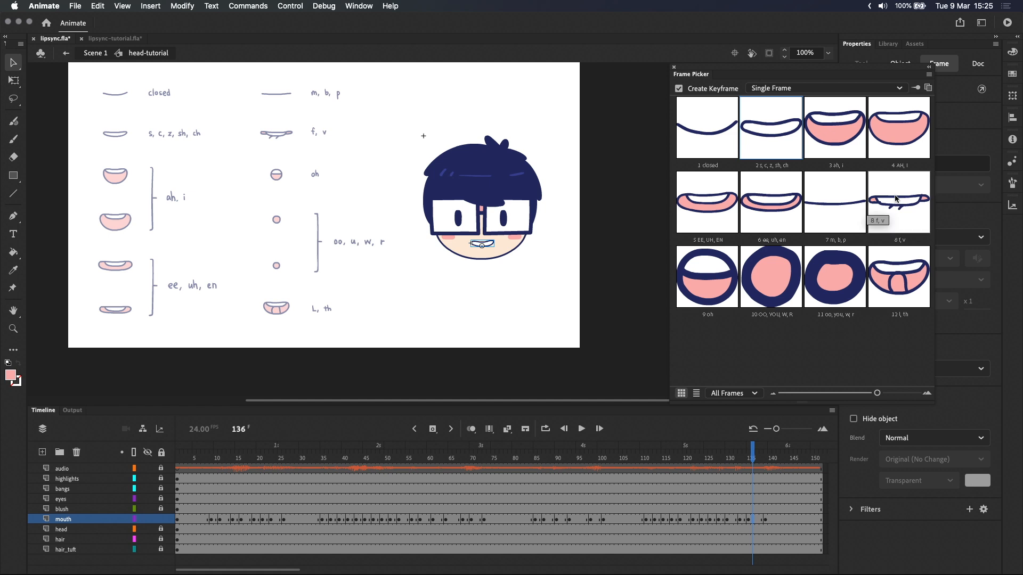
{"action": "left_click", "coordinate": [756, 458]}
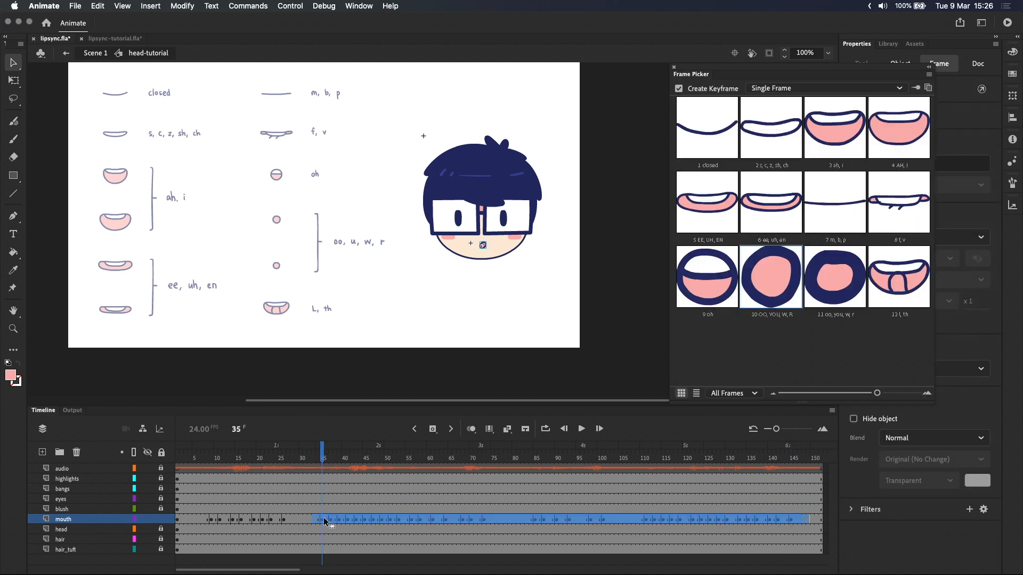
Shift the later mouth keyframes a couple of frames earlier and play through to frame 152
{"action": "left_click", "coordinate": [631, 458]}
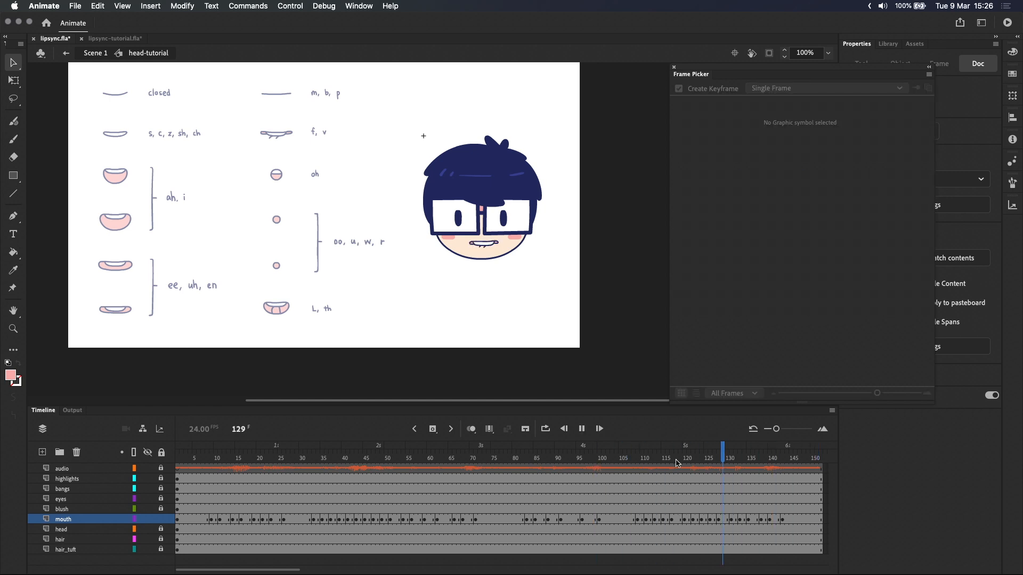
{"action": "left_click", "coordinate": [671, 458]}
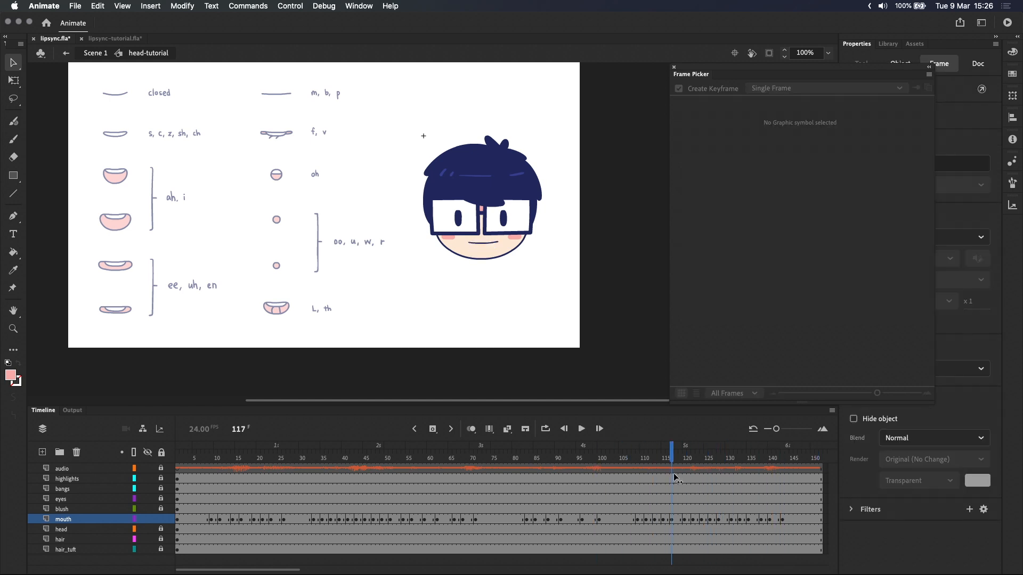
{"action": "left_click", "coordinate": [581, 428]}
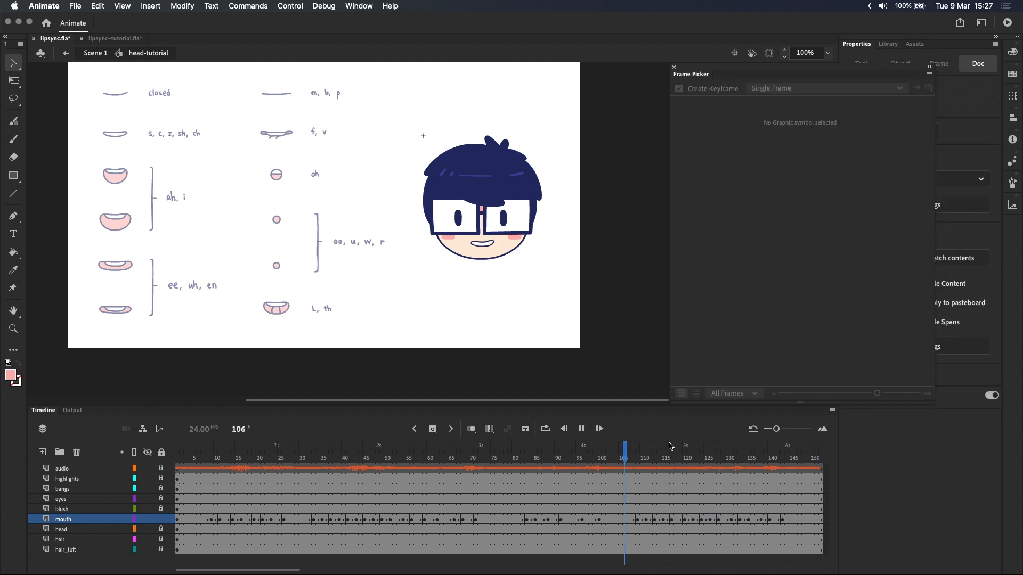
{"action": "left_click", "coordinate": [496, 458]}
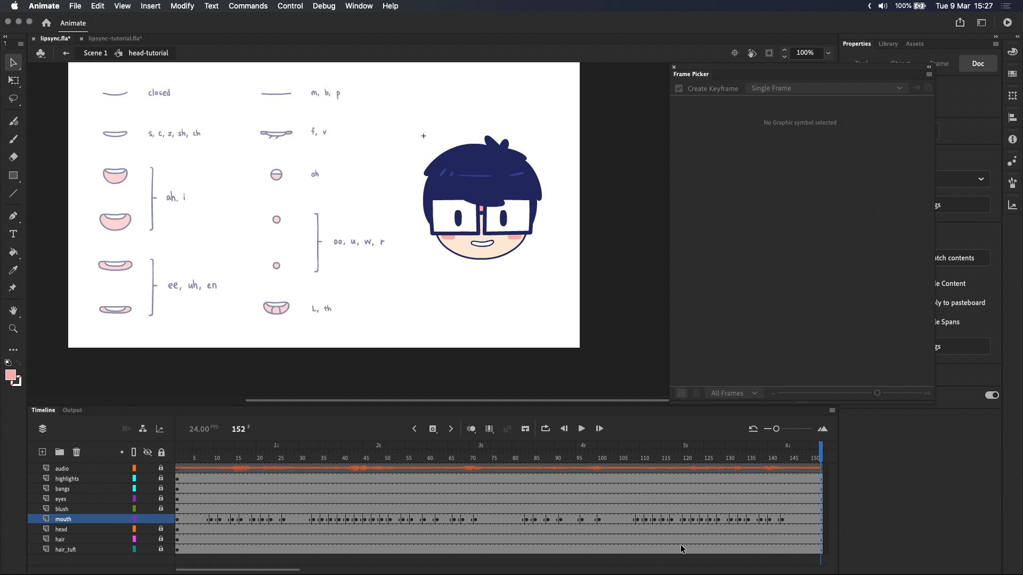
Play the lip-synced head animation from frame 1 to frame 152, then rewind
{"action": "left_click", "coordinate": [176, 458]}
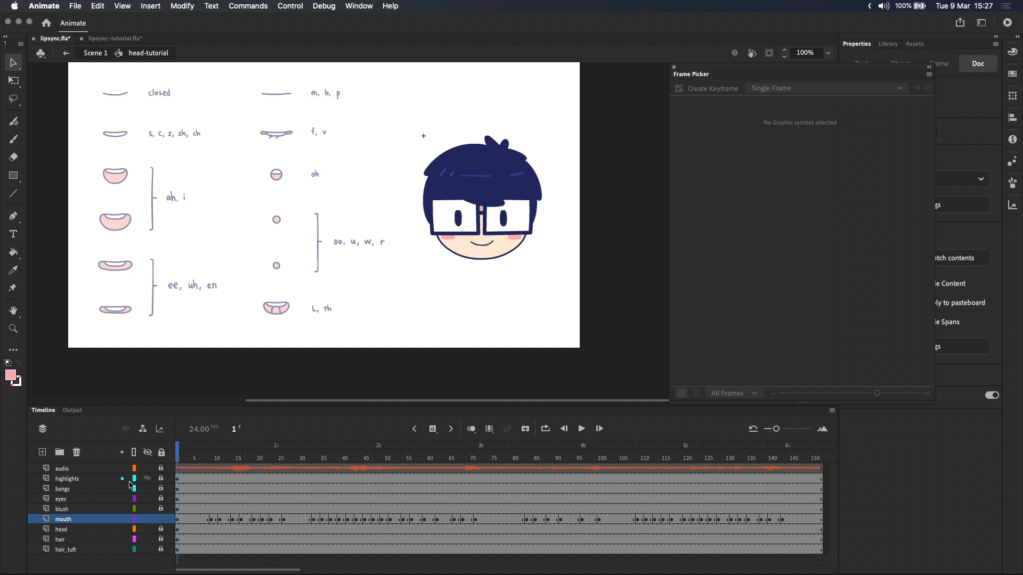
{"action": "left_click", "coordinate": [580, 428]}
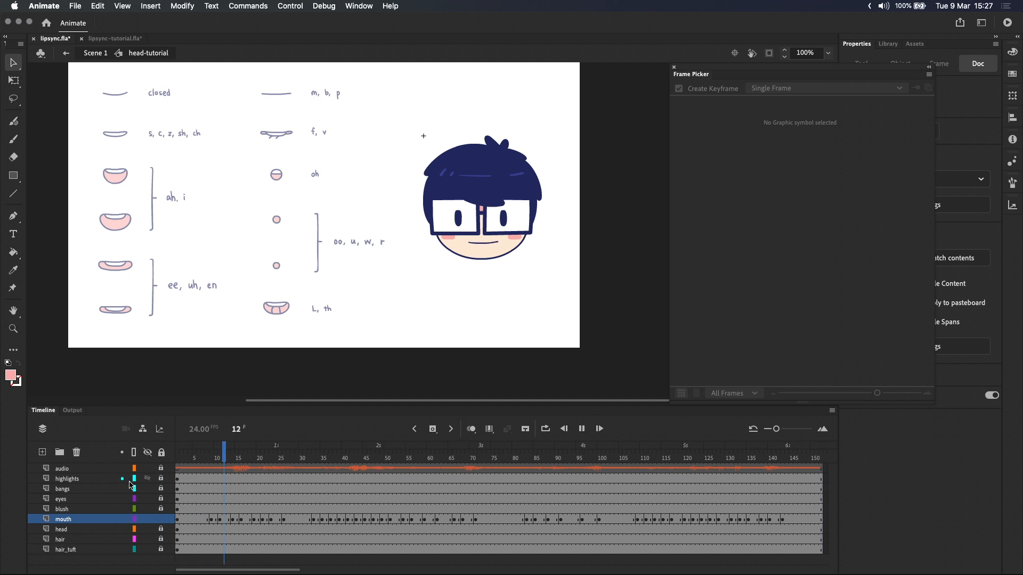
{"action": "left_click", "coordinate": [430, 458]}
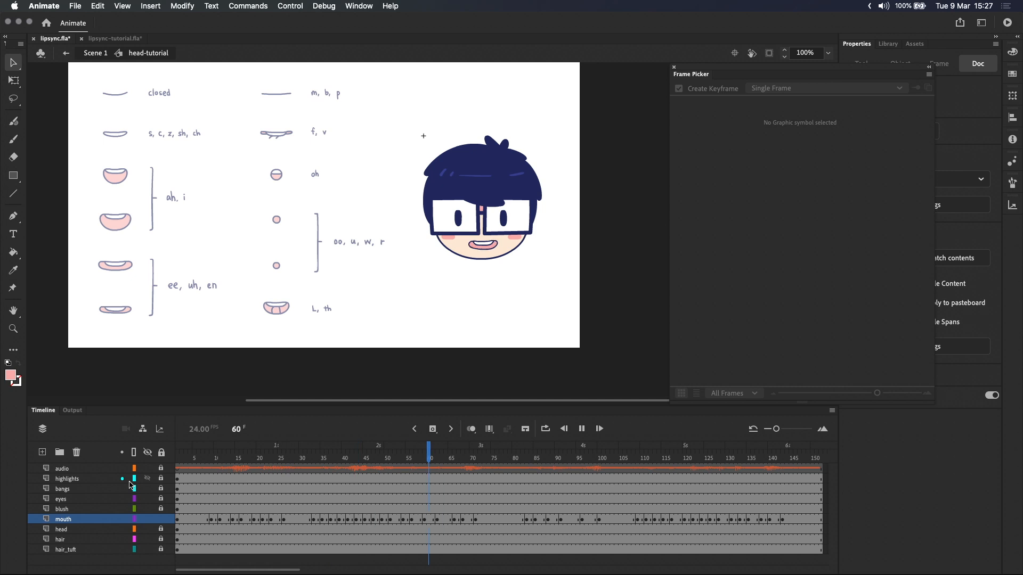
{"action": "left_click", "coordinate": [631, 452]}
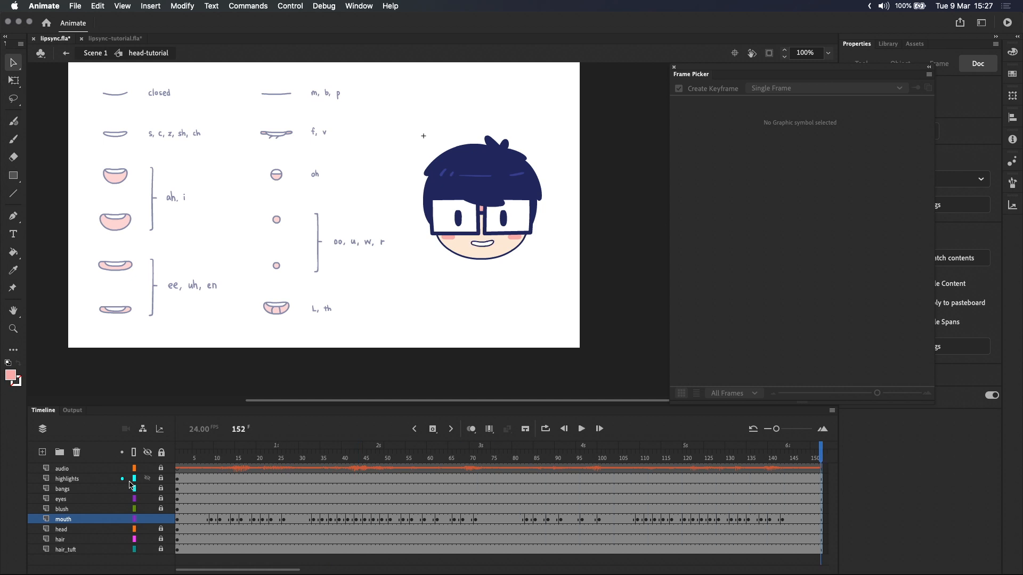
{"action": "left_click", "coordinate": [186, 457]}
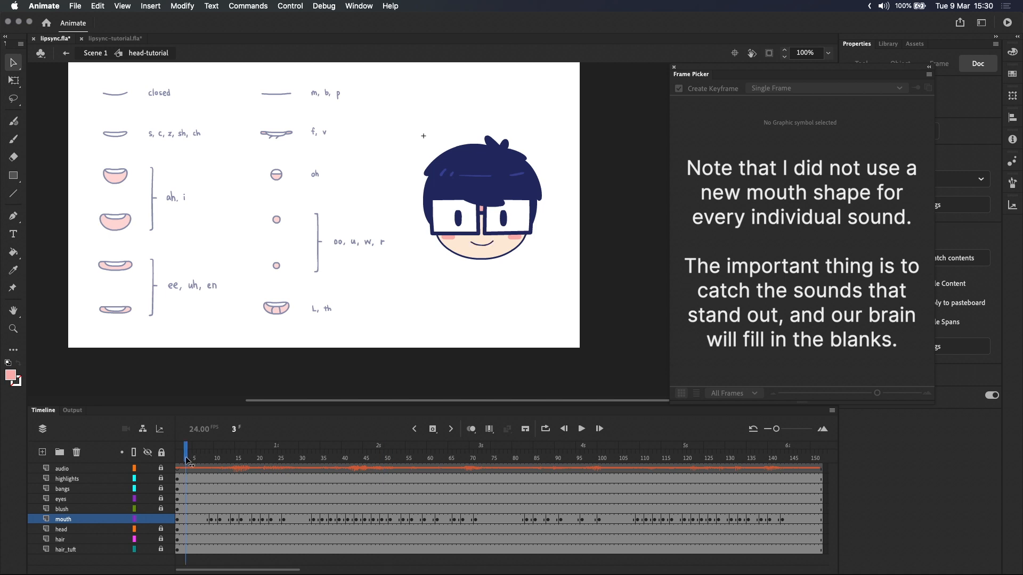
Replay the dialogue to about frame 108, watching mouth shapes against the audio
{"action": "left_click", "coordinate": [259, 452]}
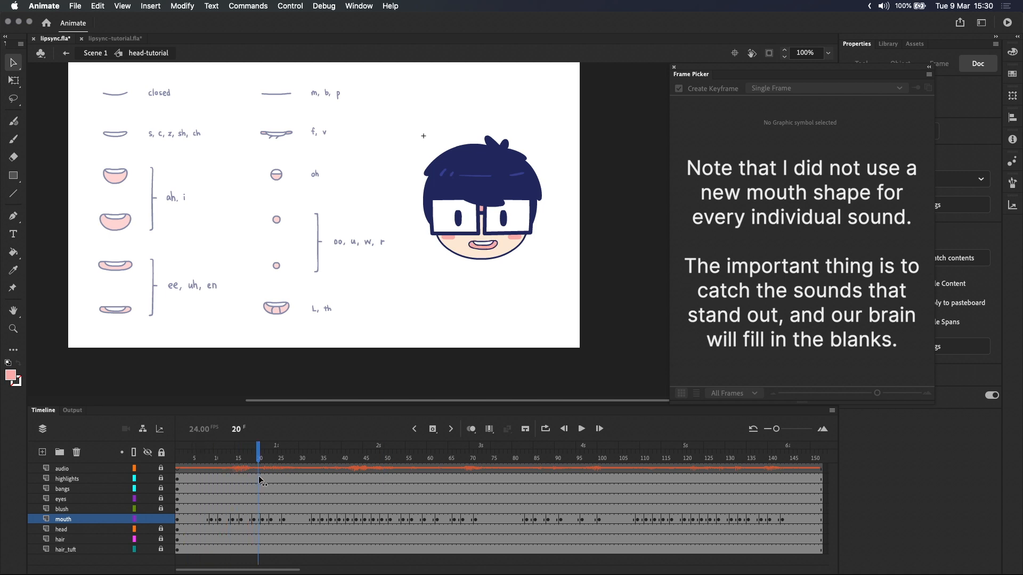
{"action": "left_click", "coordinate": [314, 457]}
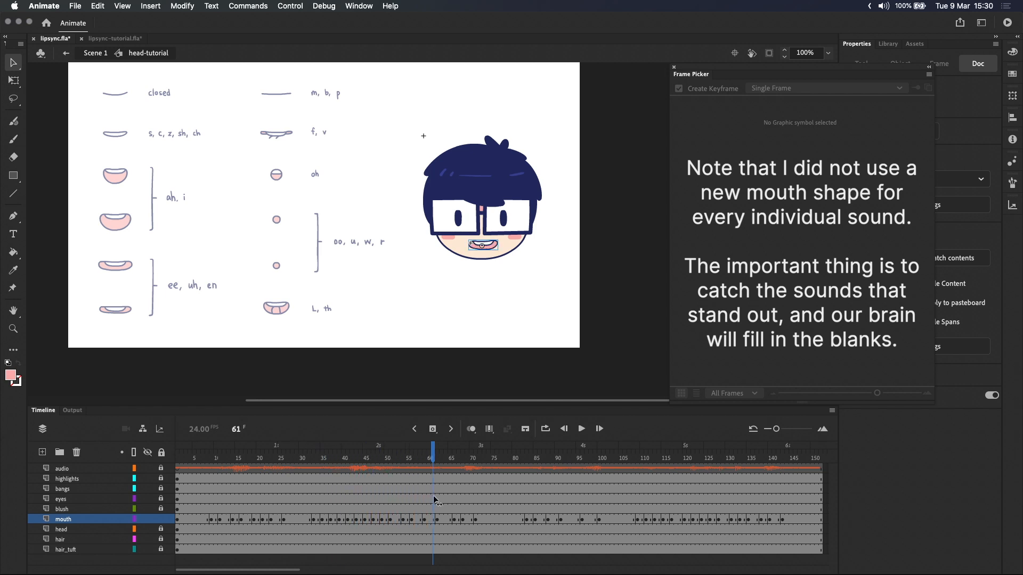
{"action": "left_click", "coordinate": [531, 470]}
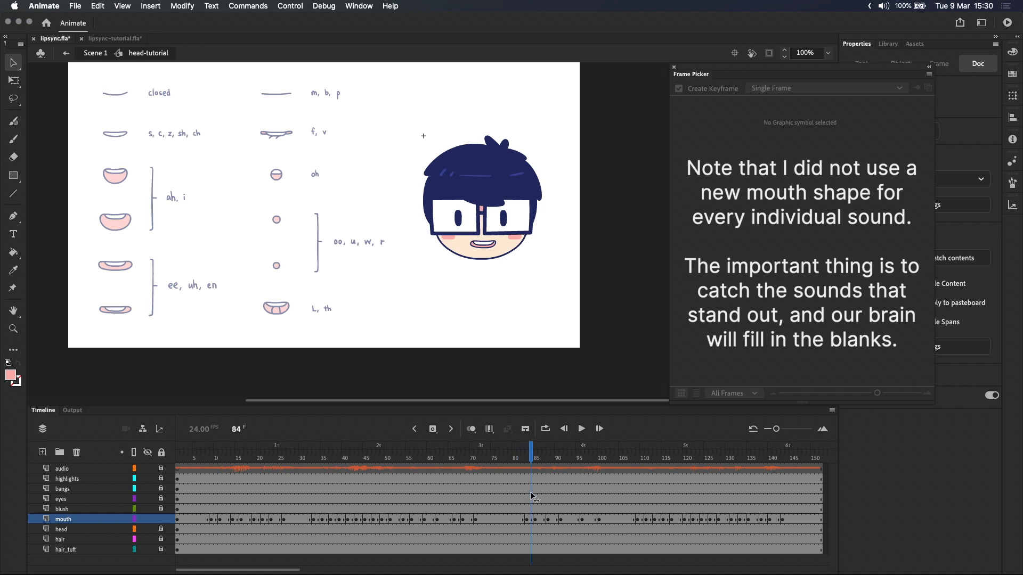
{"action": "left_click", "coordinate": [632, 458]}
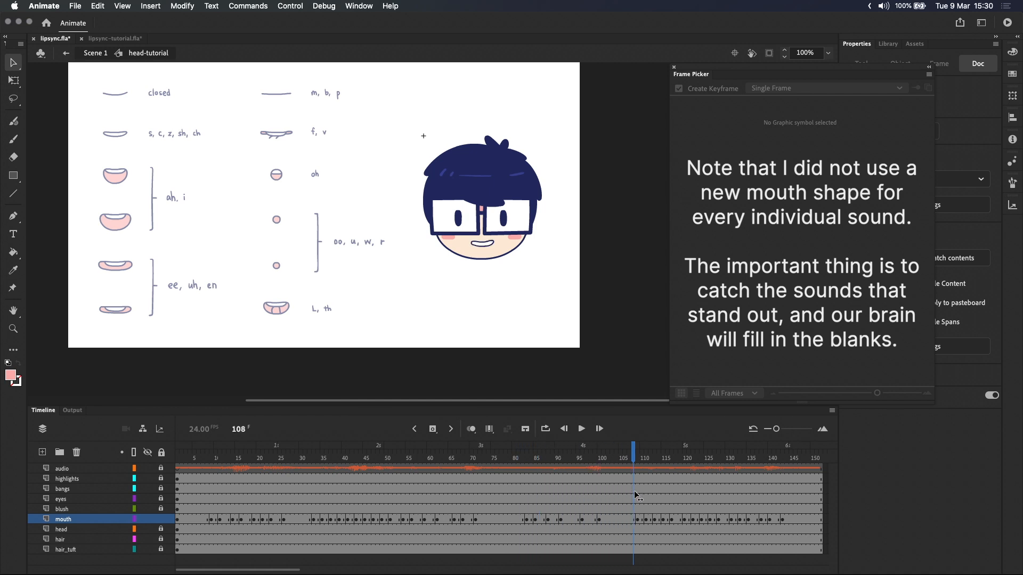